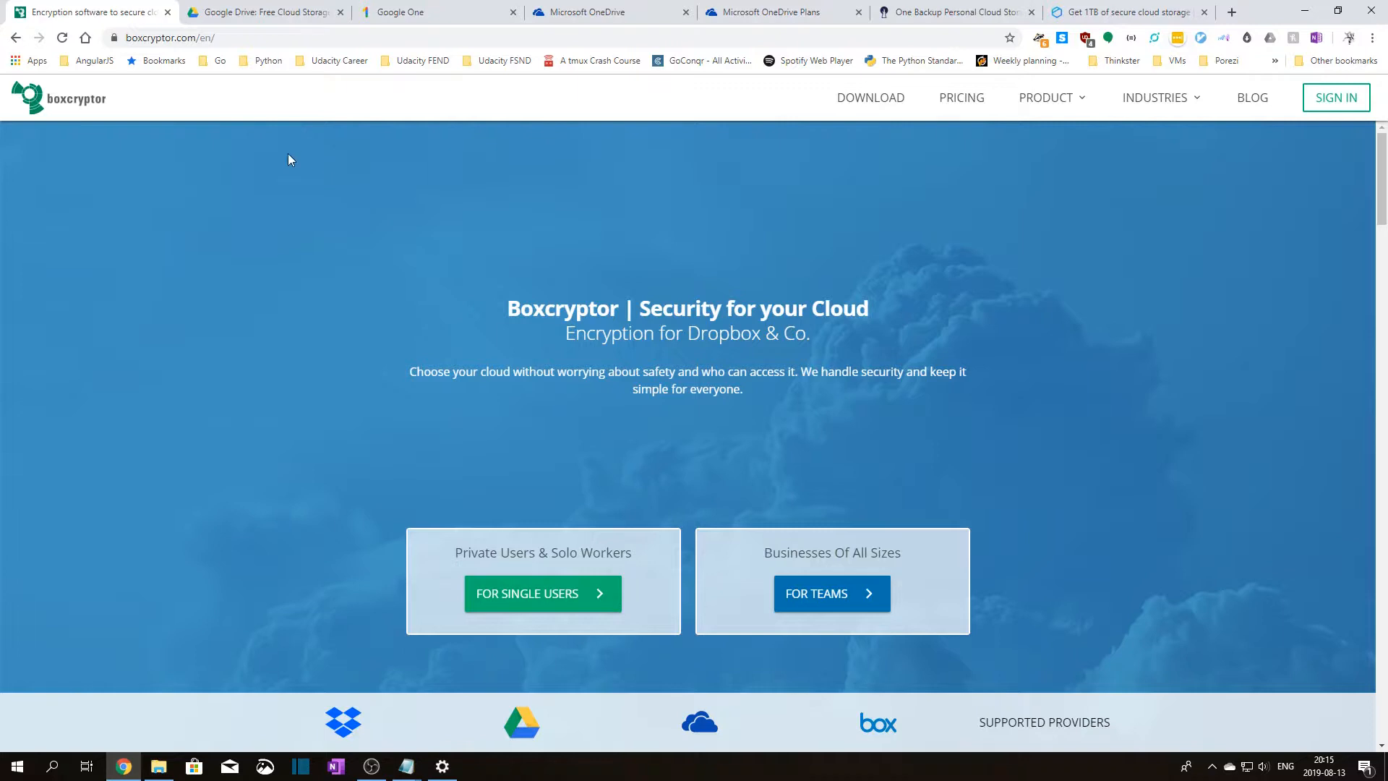
# Step: Review the Google Drive overview, Google One storage plans and Microsoft OneDrive overview pages
pyautogui.click(263, 11)
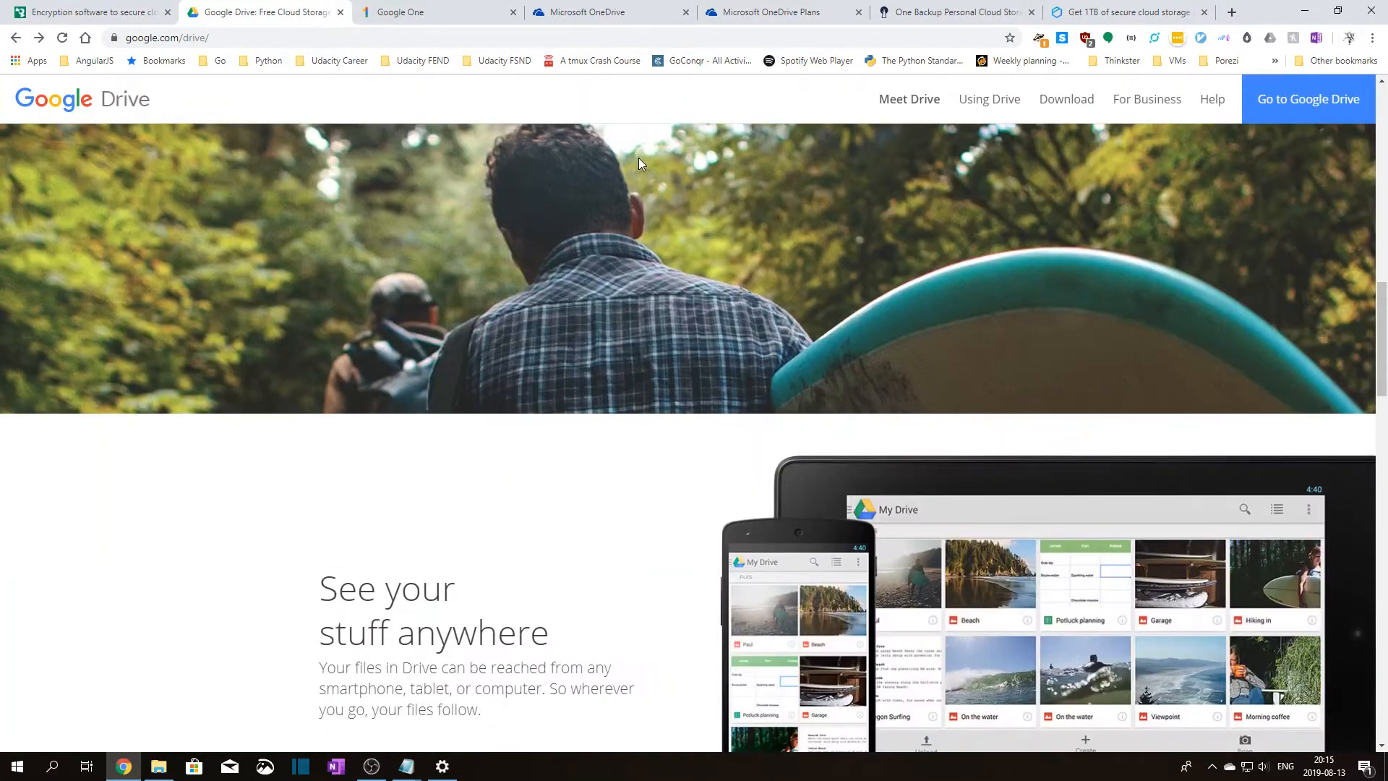
pyautogui.scroll(-3)
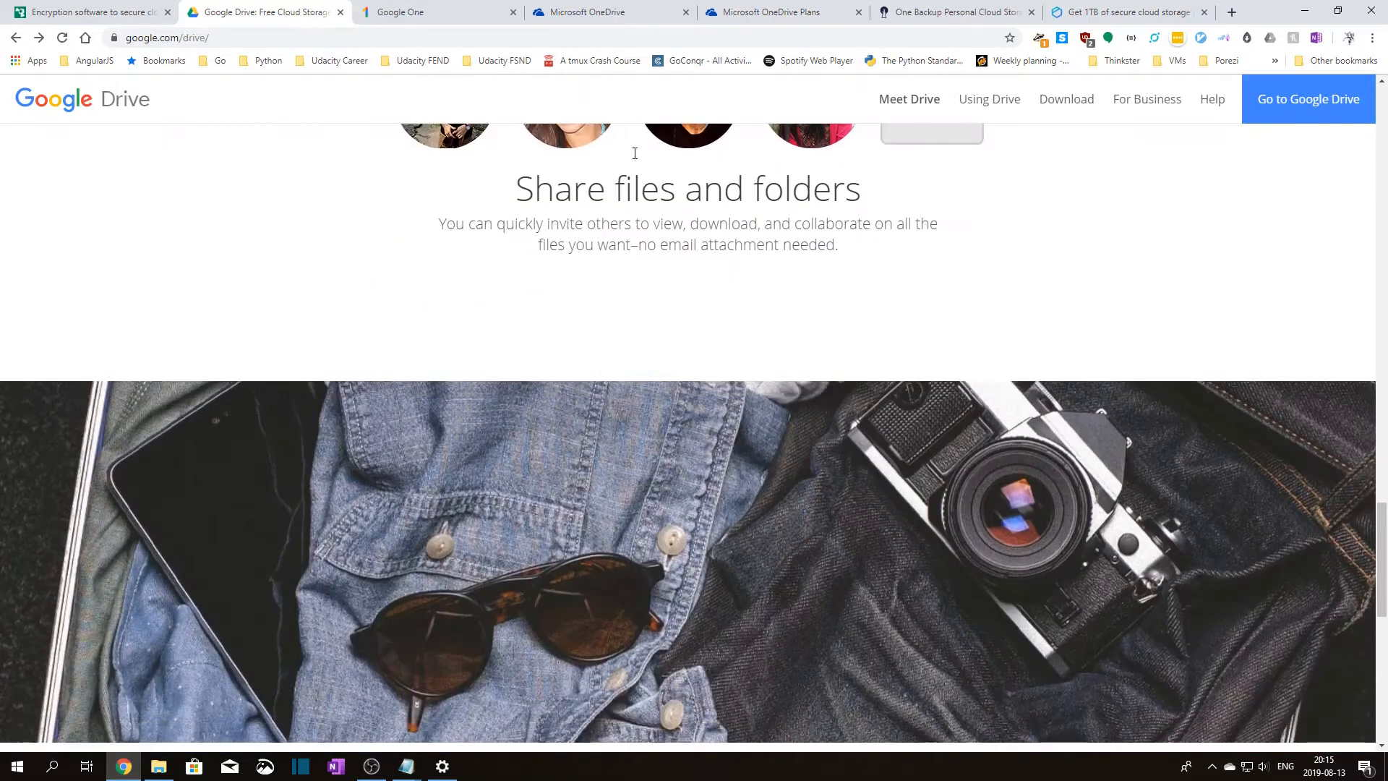
pyautogui.click(433, 11)
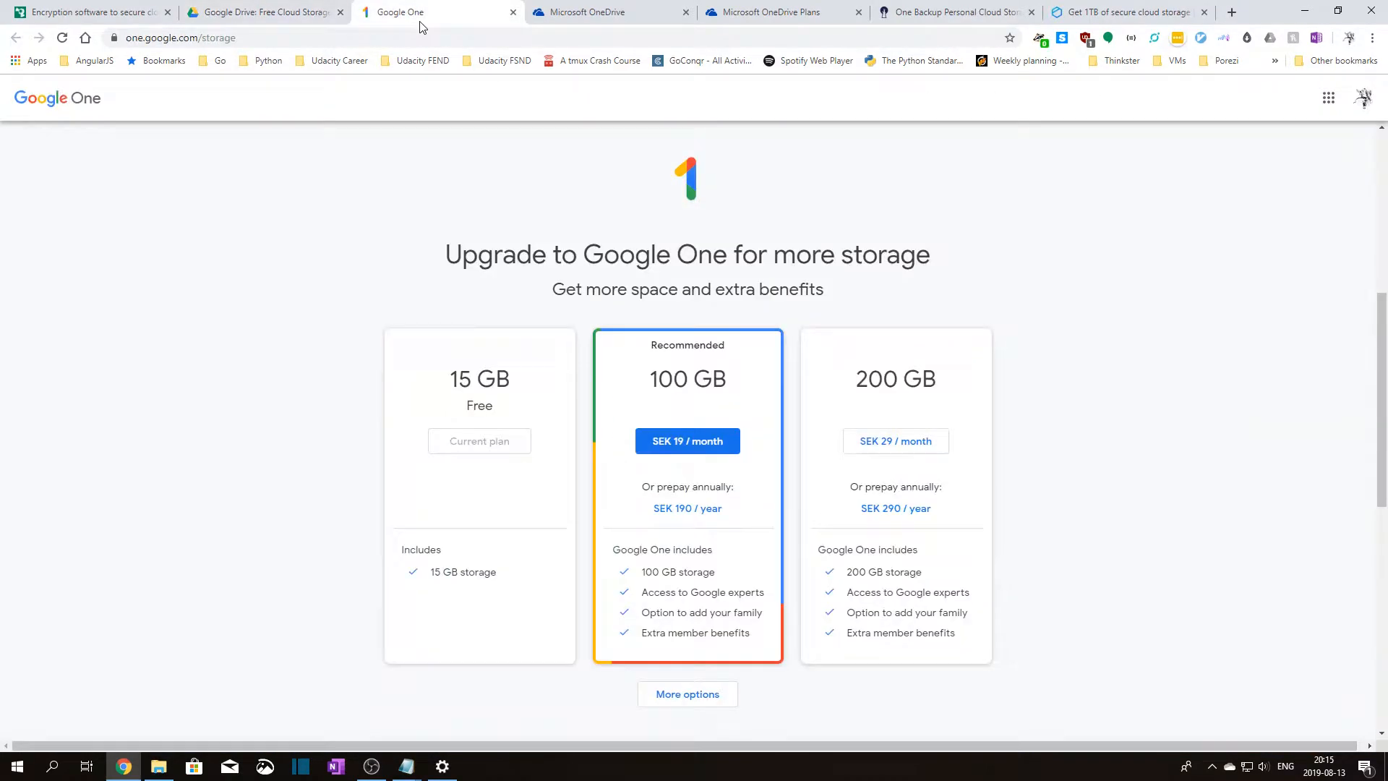
pyautogui.moveTo(688, 33)
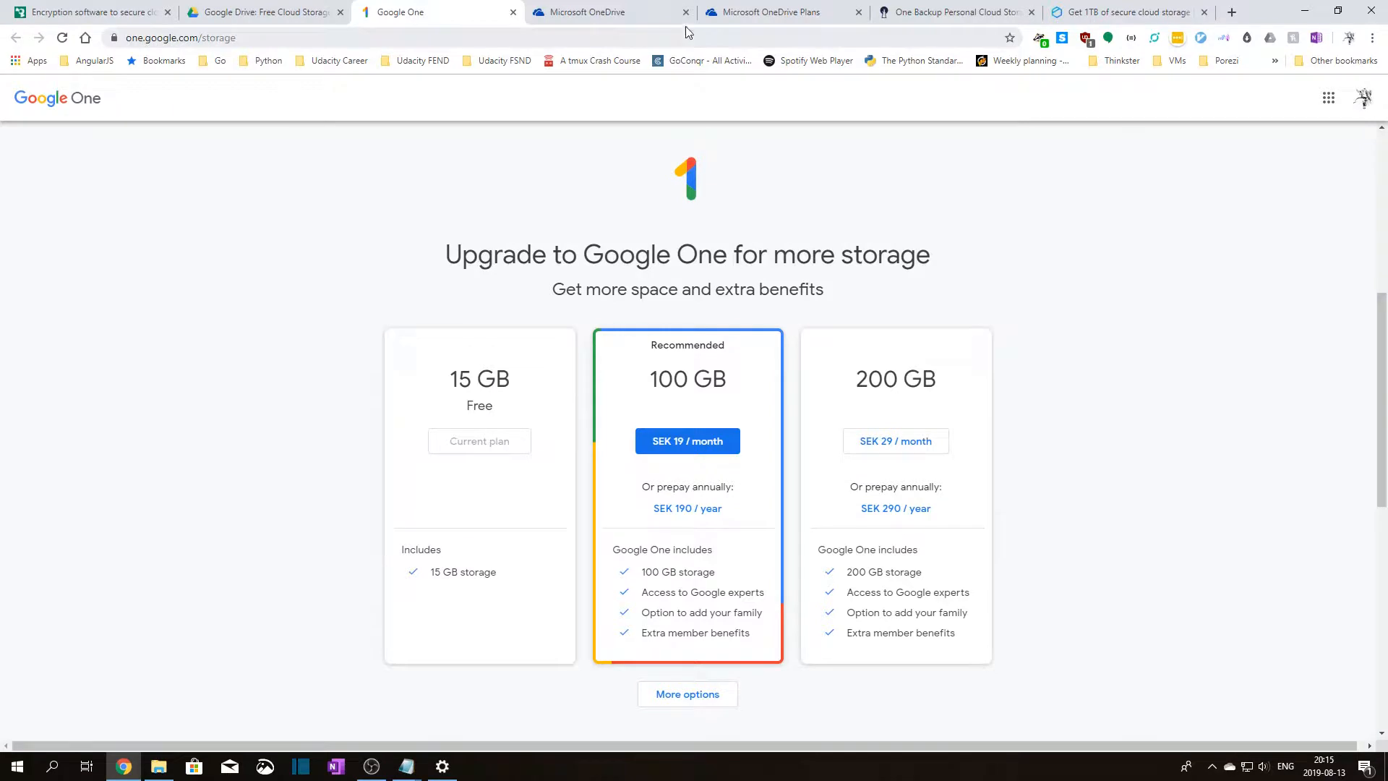
pyautogui.click(584, 12)
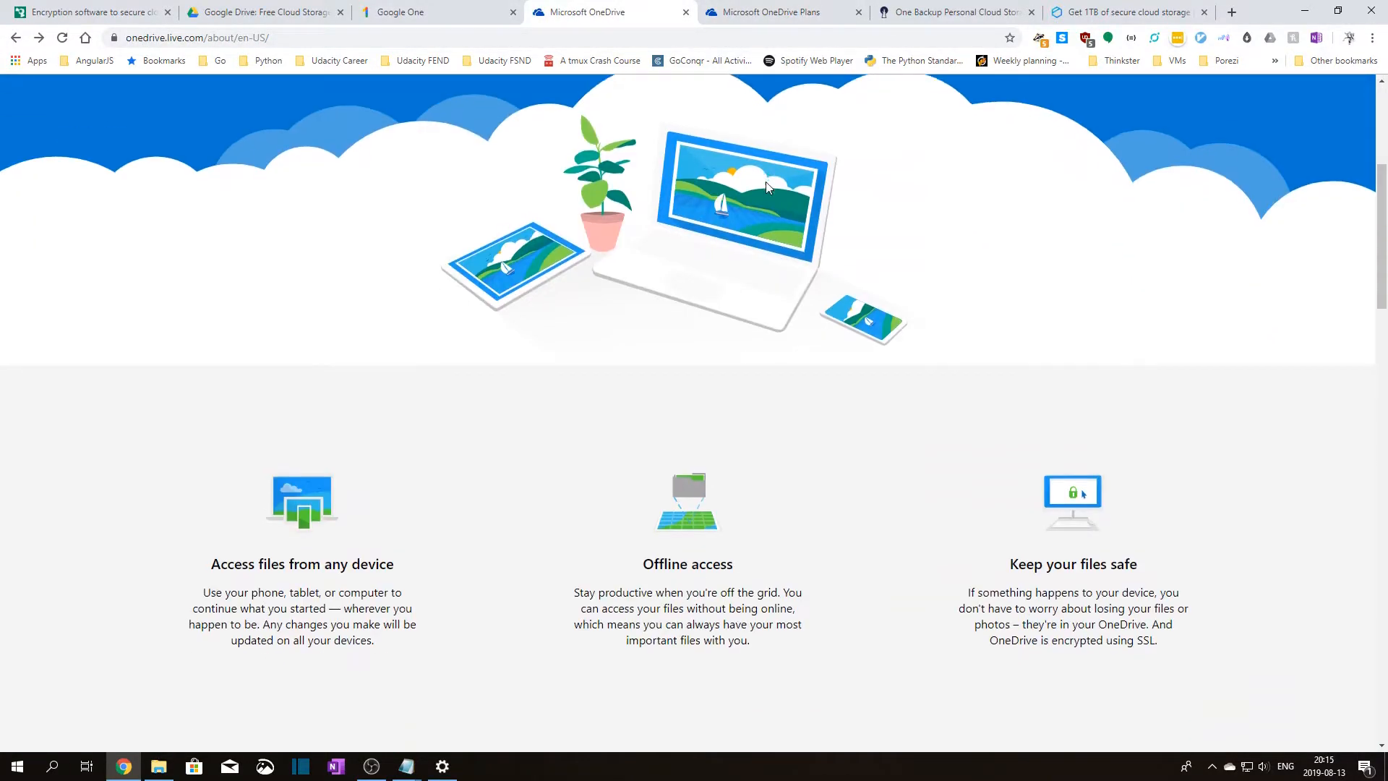
pyautogui.scroll(-3)
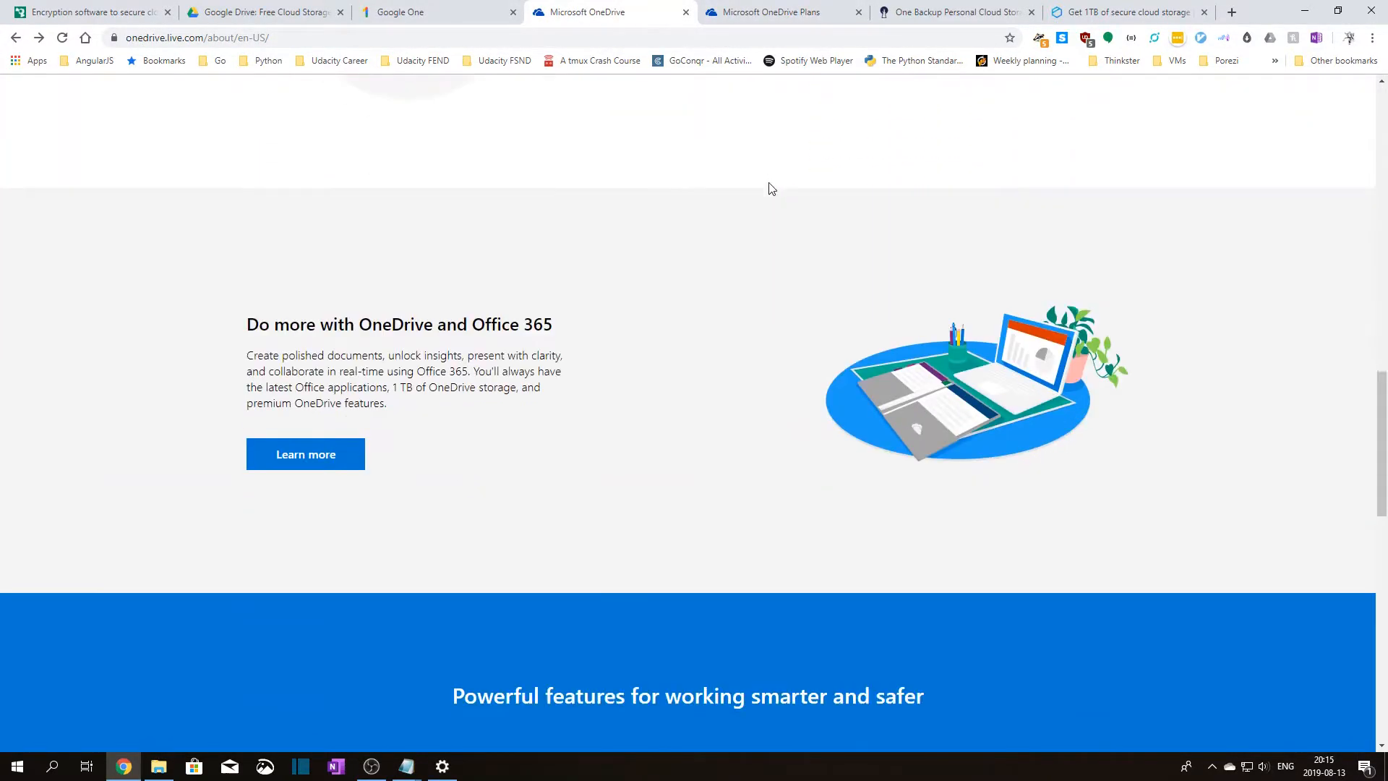
# Step: Review the OneDrive plans comparison of Office 365 Home, Personal, 100 GB and free 5 GB tiers
pyautogui.click(779, 12)
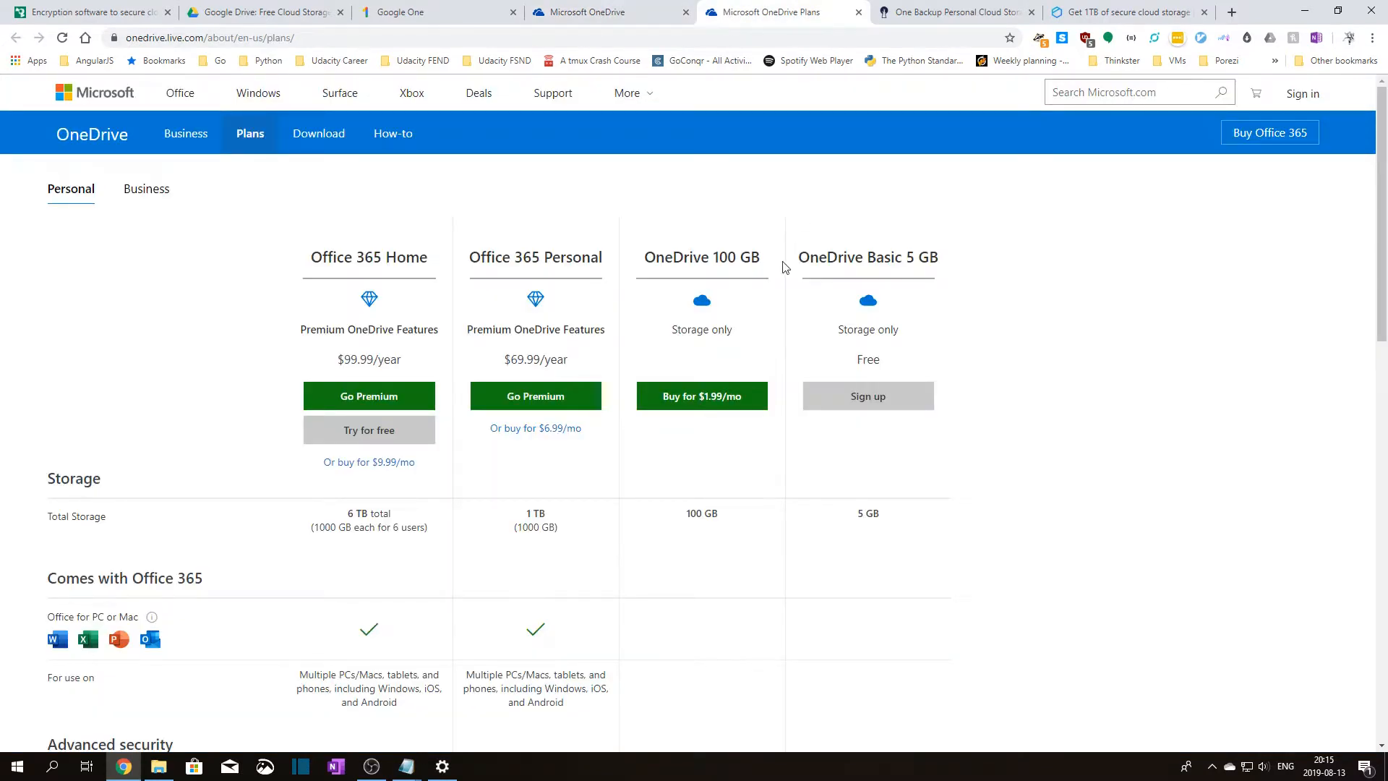
pyautogui.moveTo(701, 396)
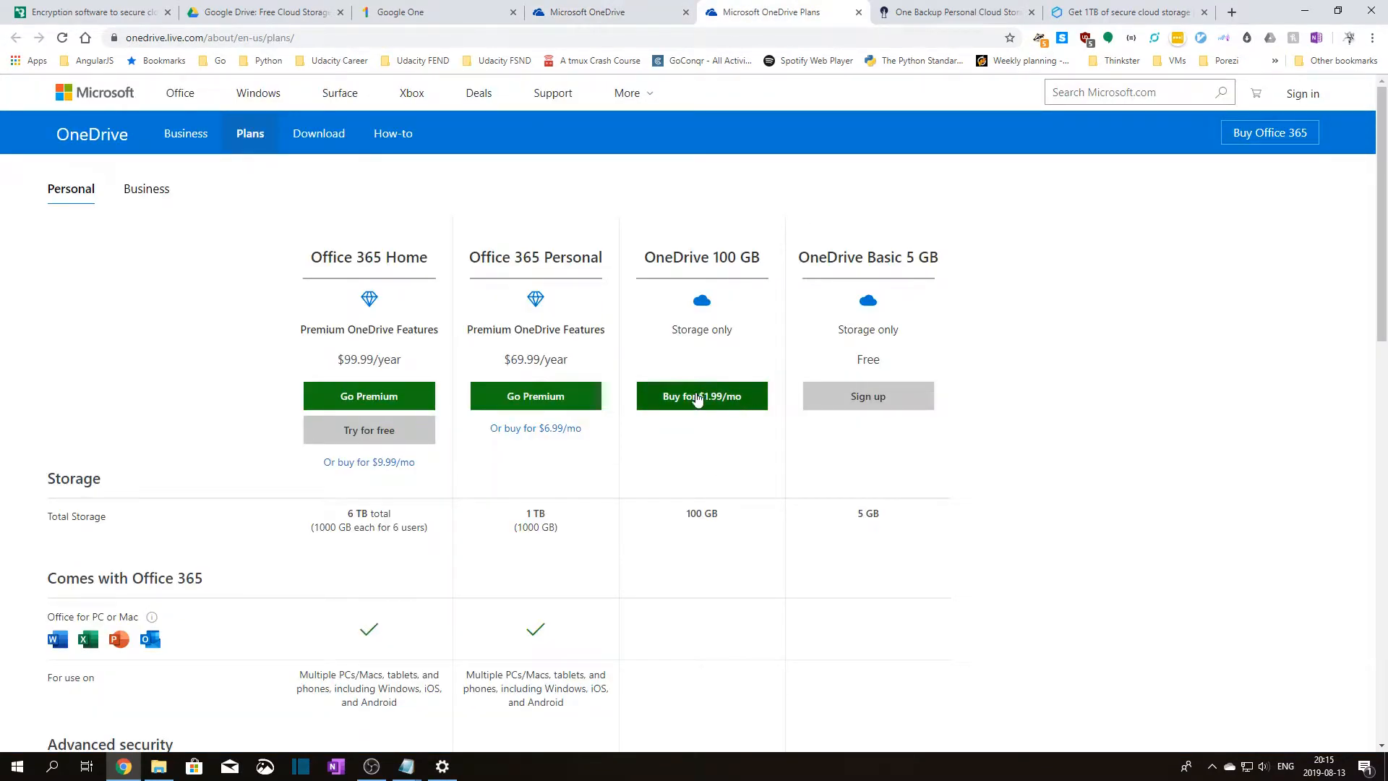
pyautogui.moveTo(725, 490)
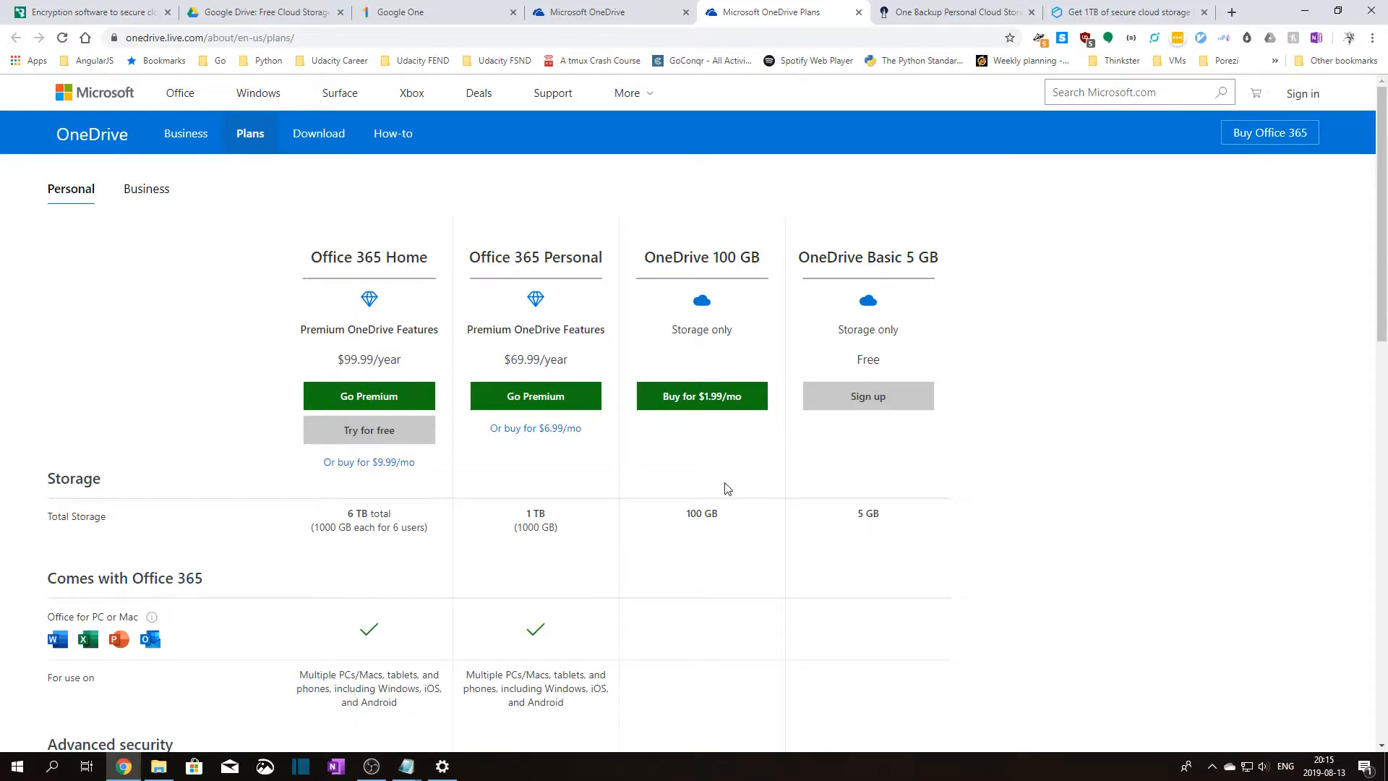
pyautogui.scroll(-3)
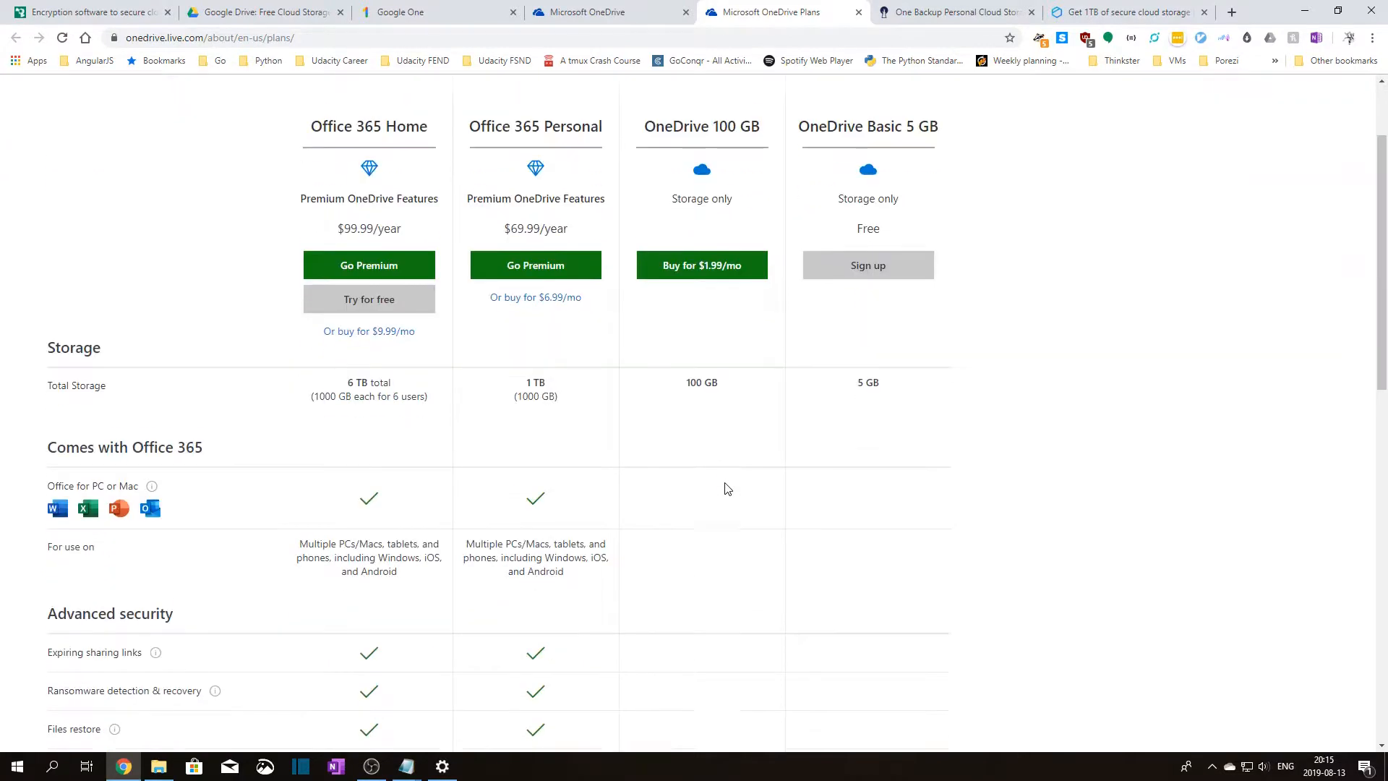
pyautogui.scroll(-3)
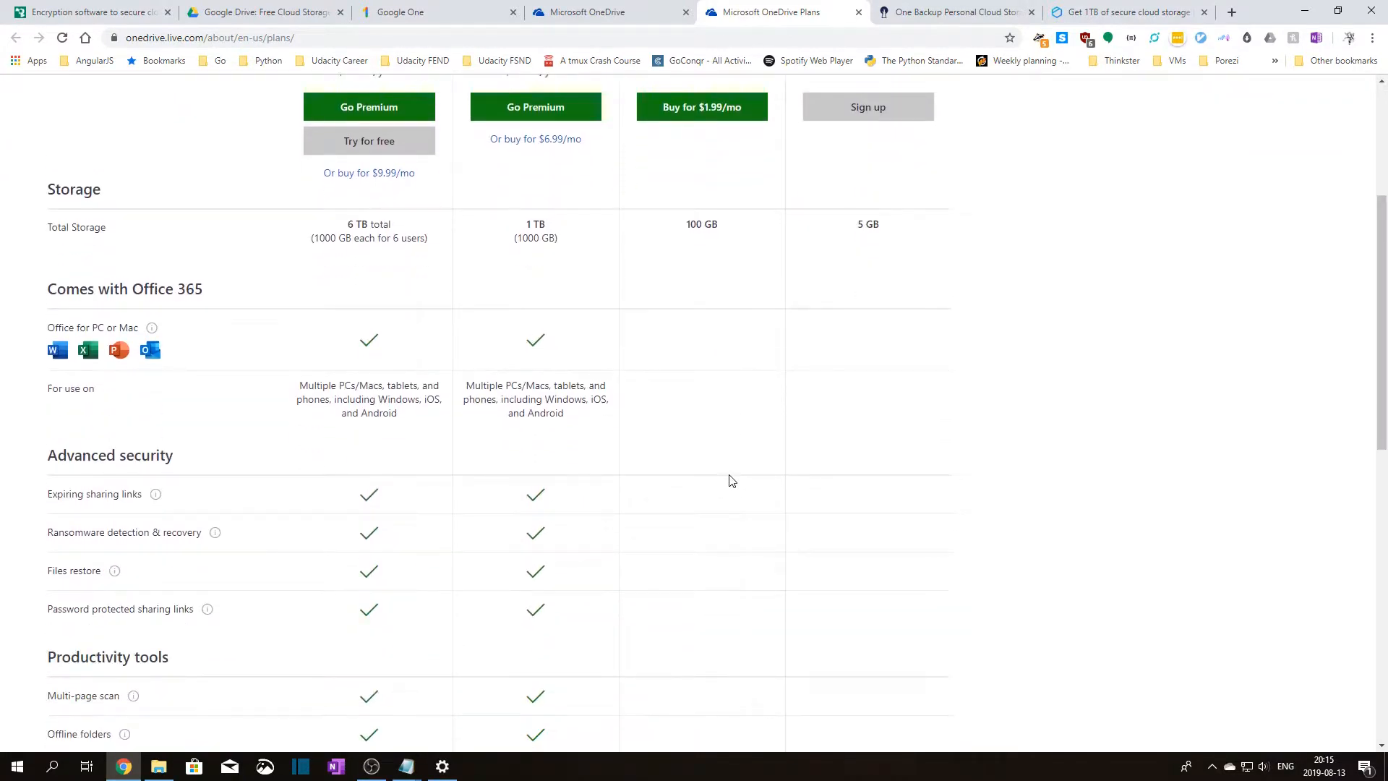
pyautogui.scroll(3)
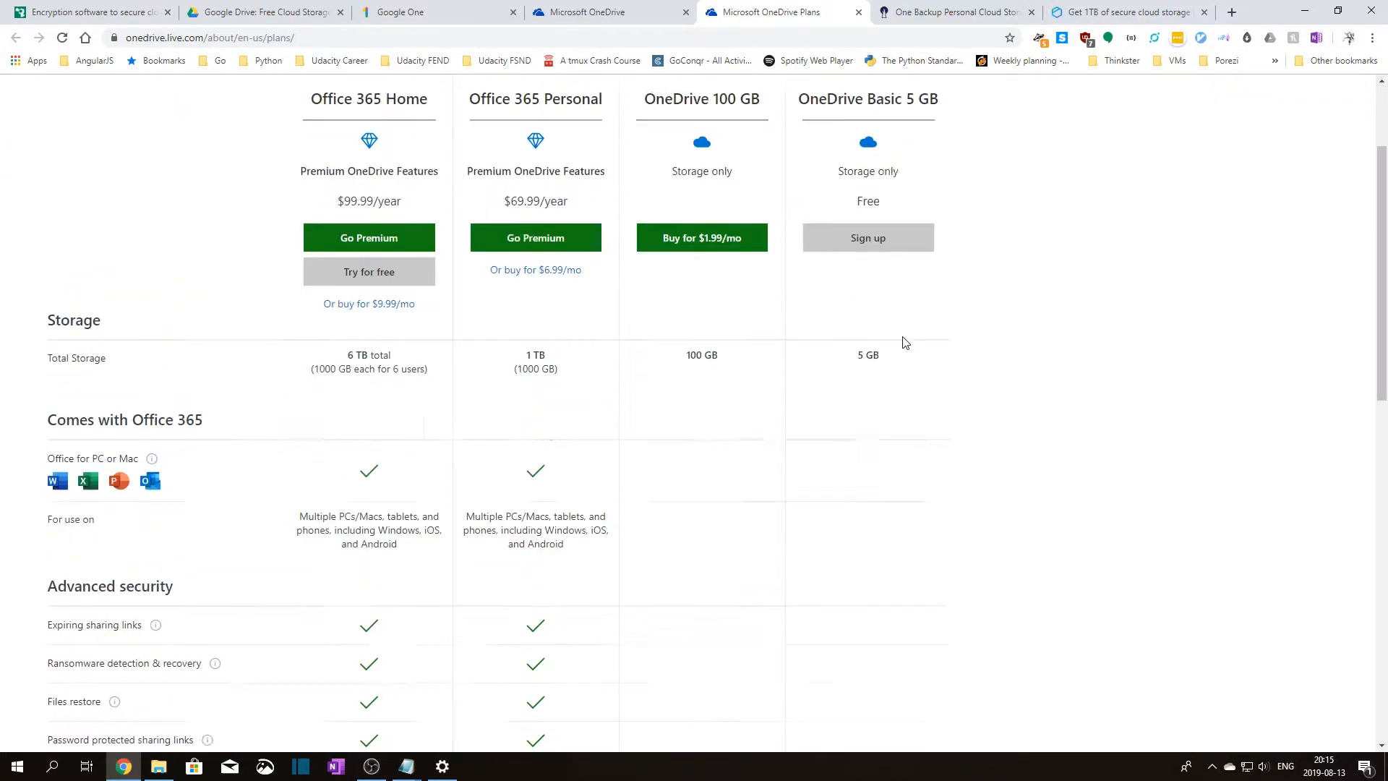
# Step: Review SpiderOak One Backup's plans and pricing with 150 GB, 400 GB, 2 TB and 5 TB tiers
pyautogui.click(951, 13)
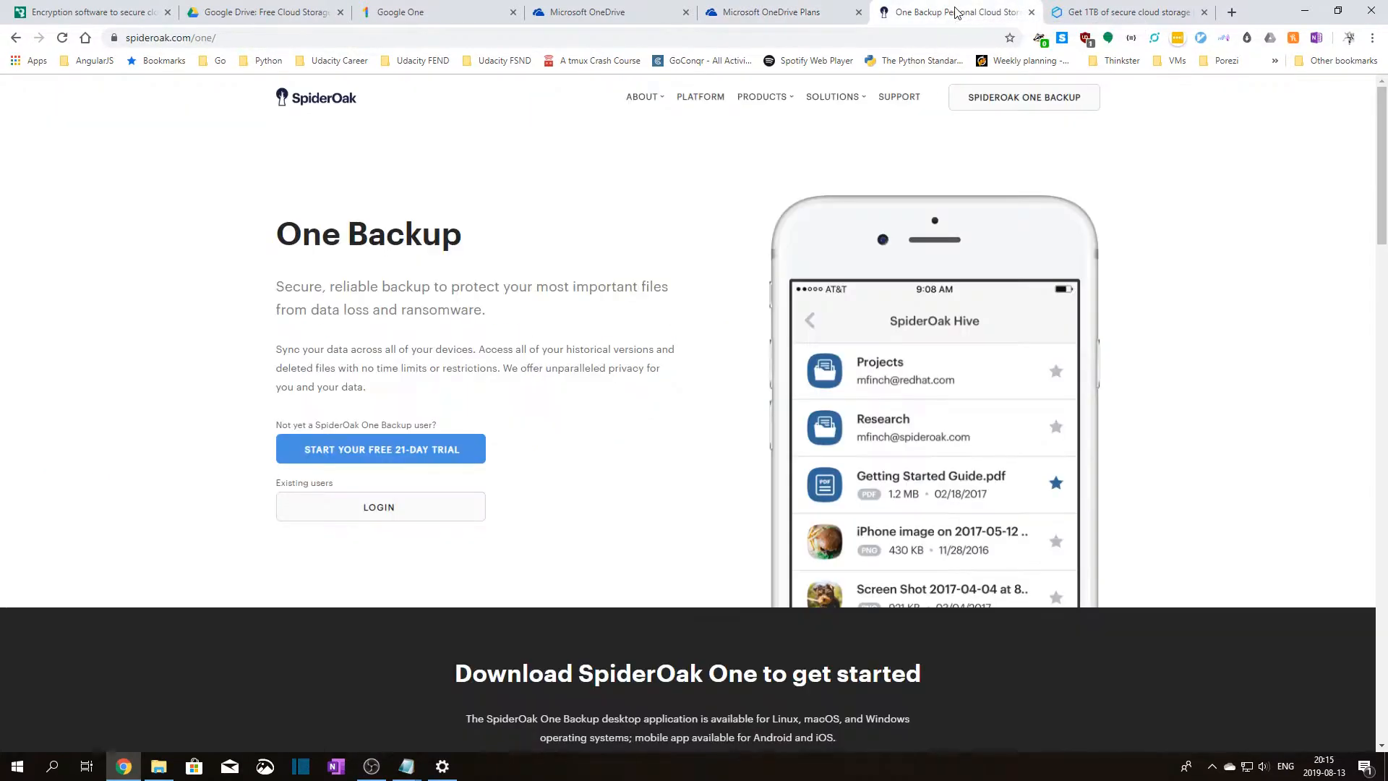
pyautogui.scroll(-3)
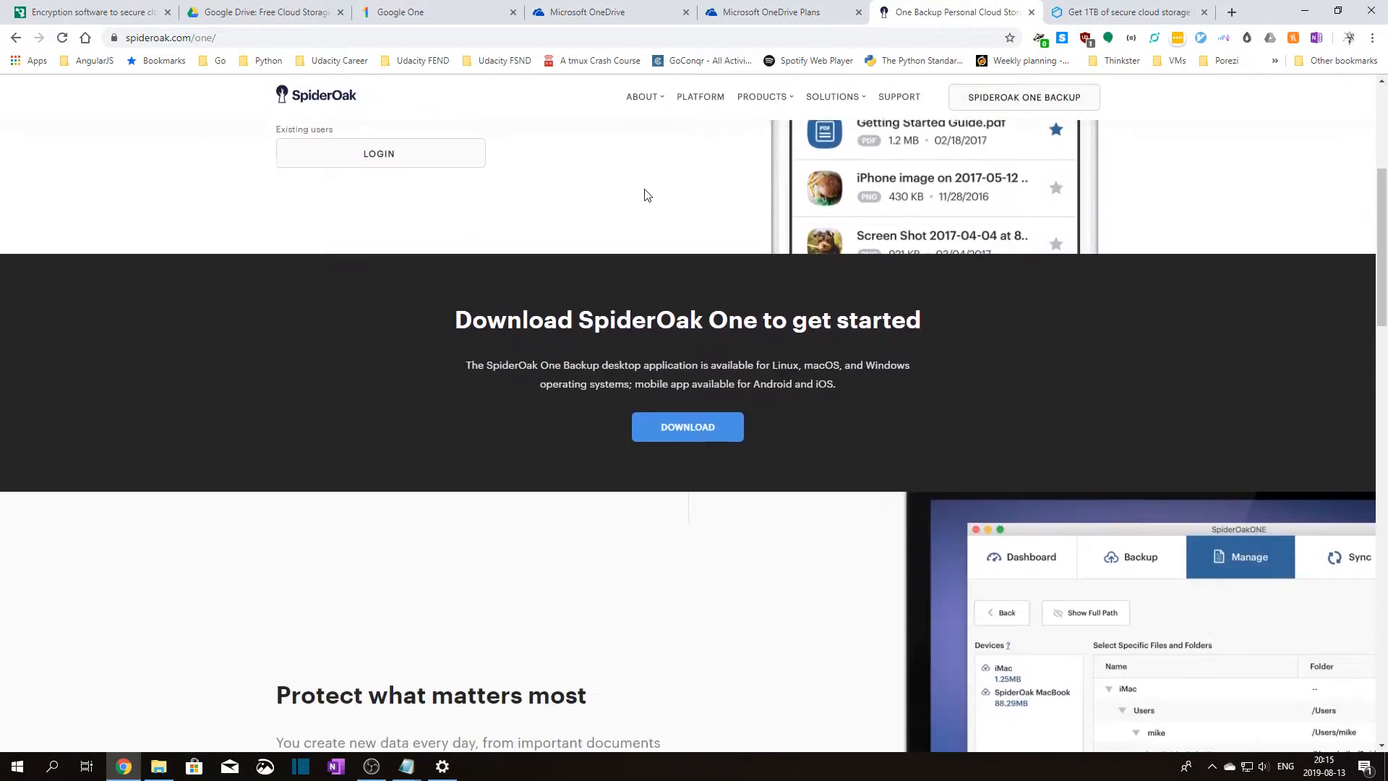
pyautogui.scroll(-3)
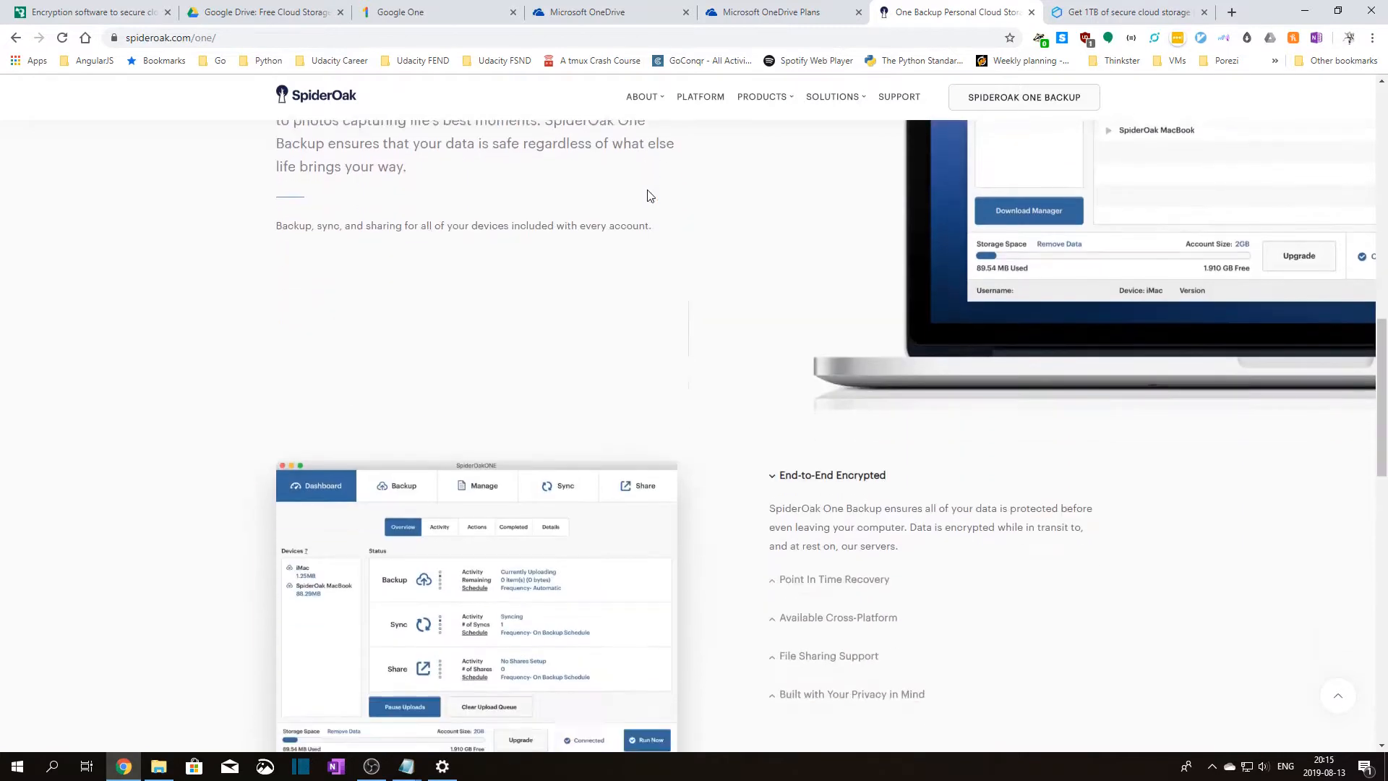
pyautogui.scroll(-3)
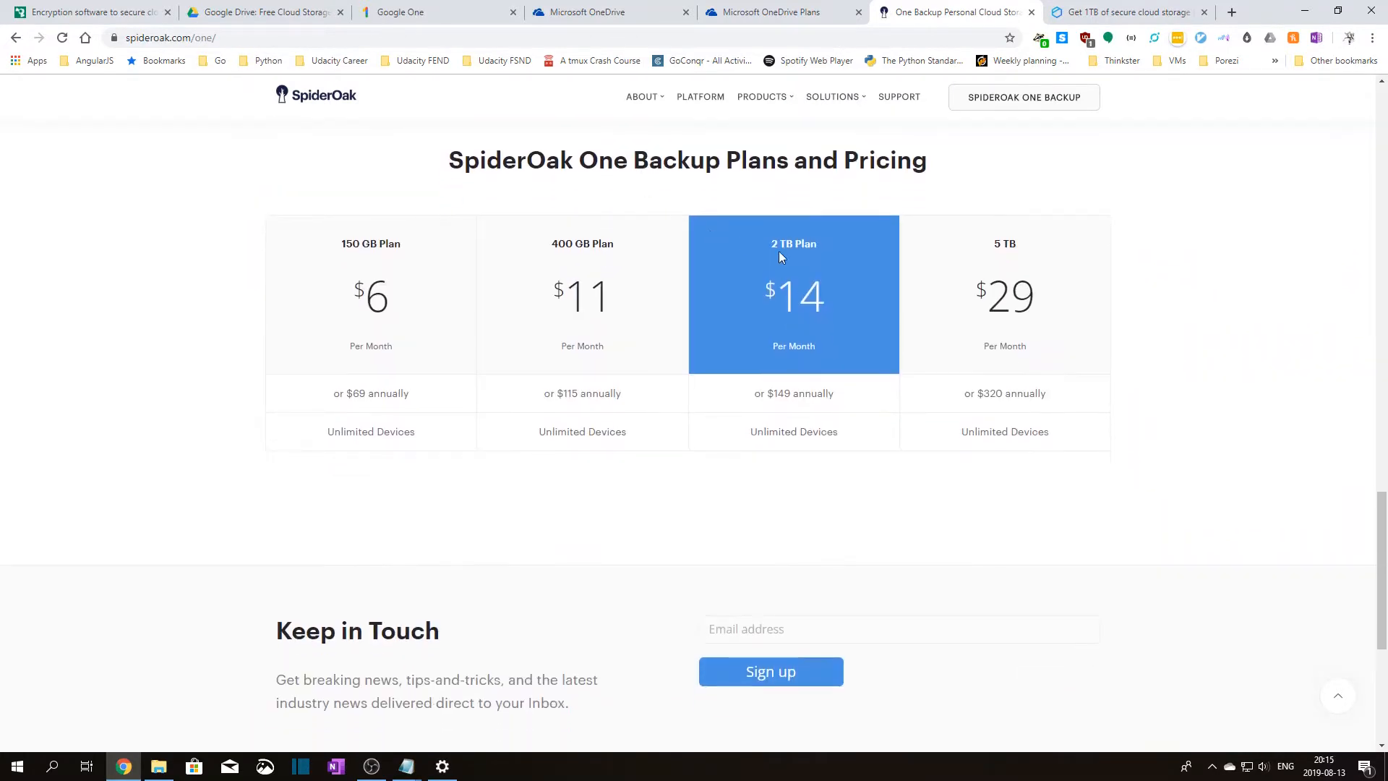
pyautogui.moveTo(578, 243)
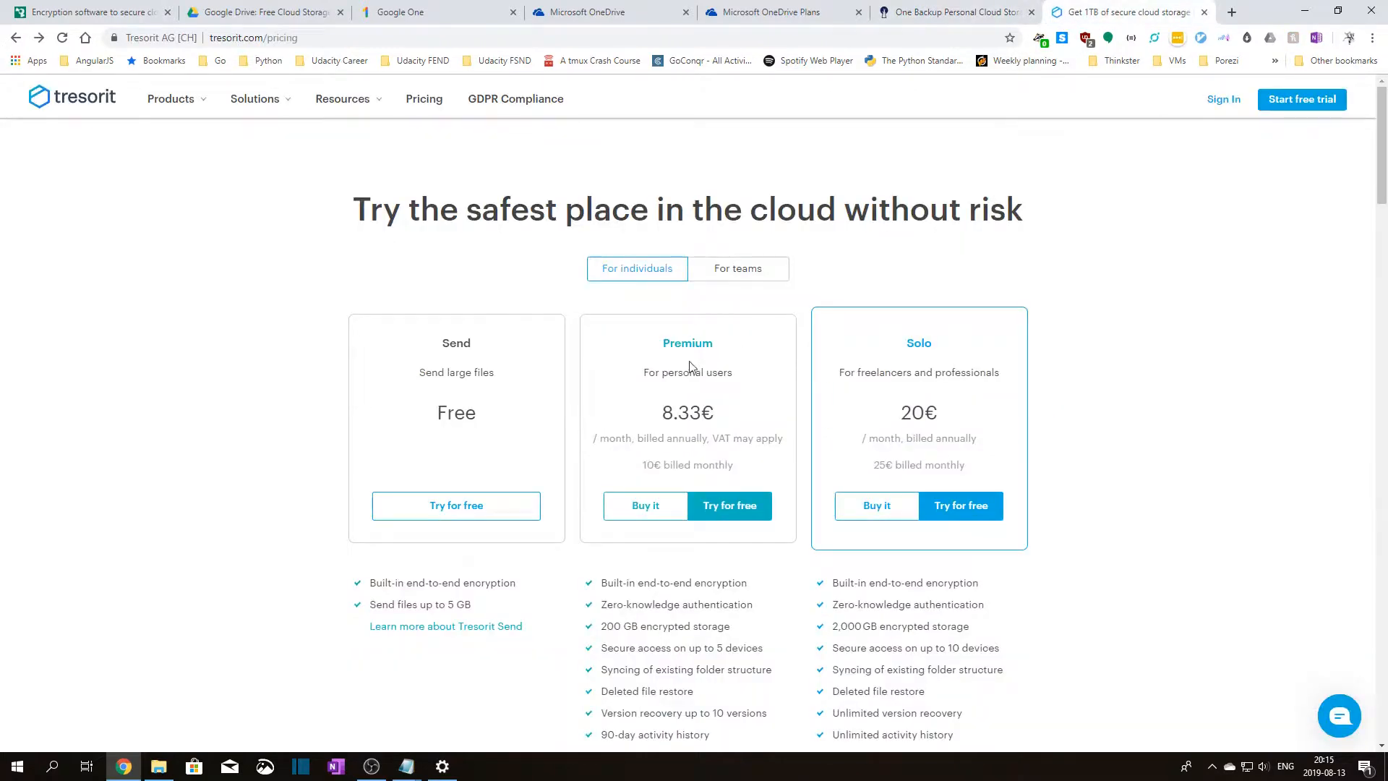
pyautogui.moveTo(334, 134)
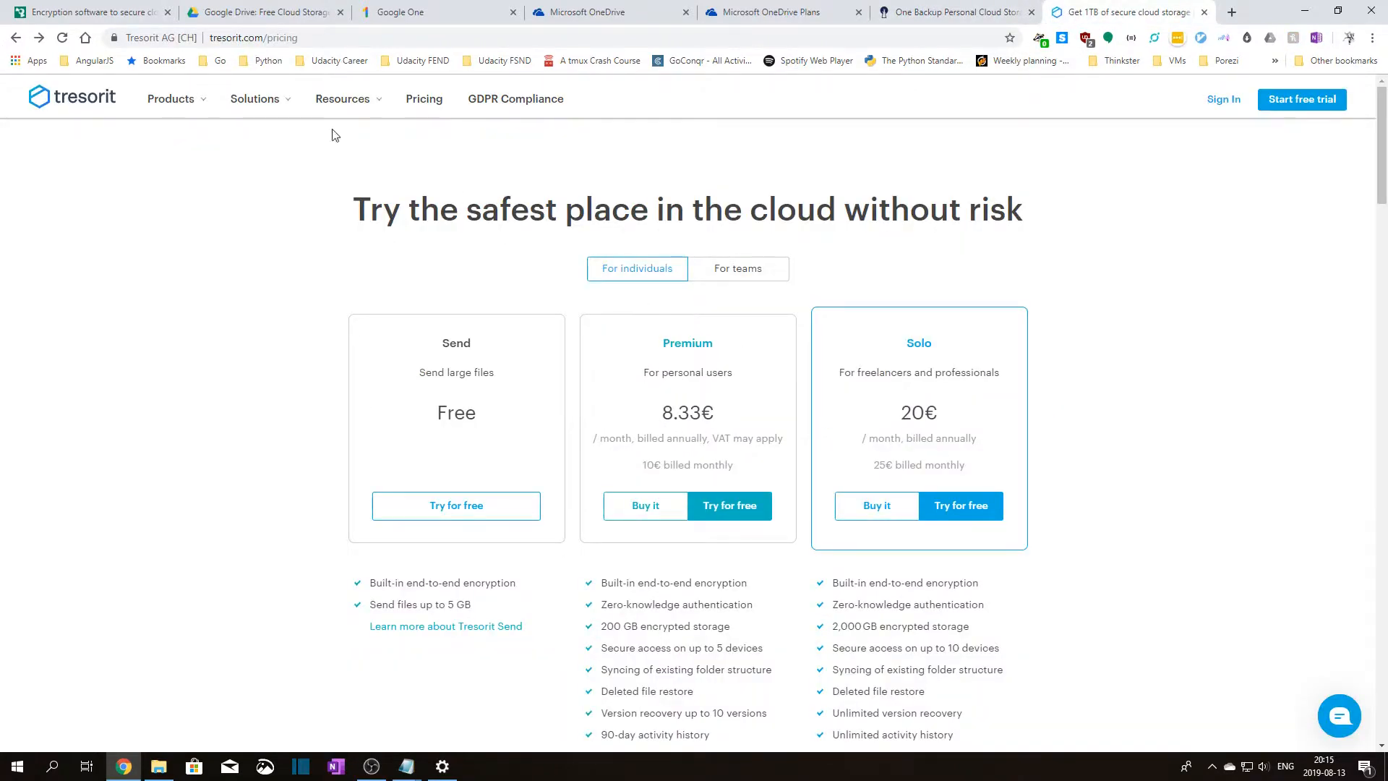
pyautogui.click(89, 11)
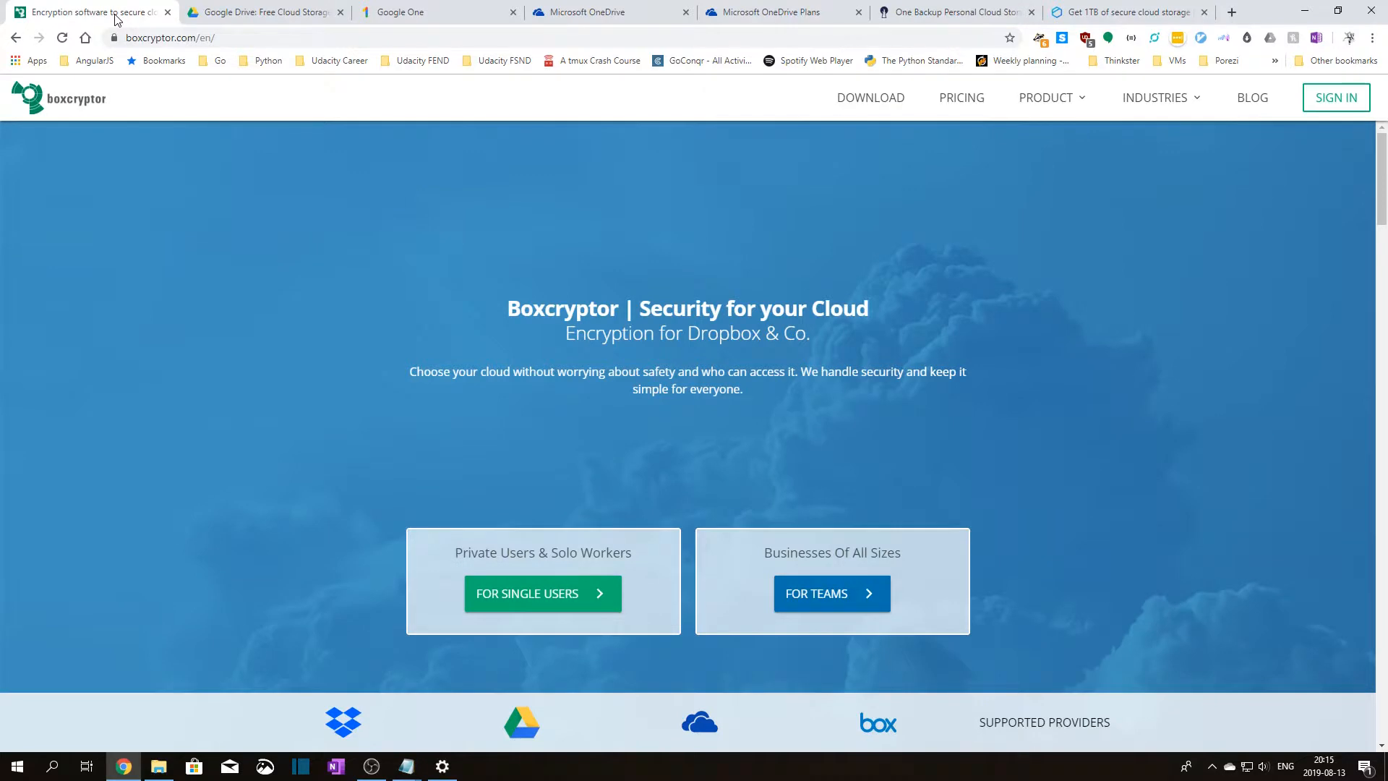
pyautogui.moveTo(1036, 423)
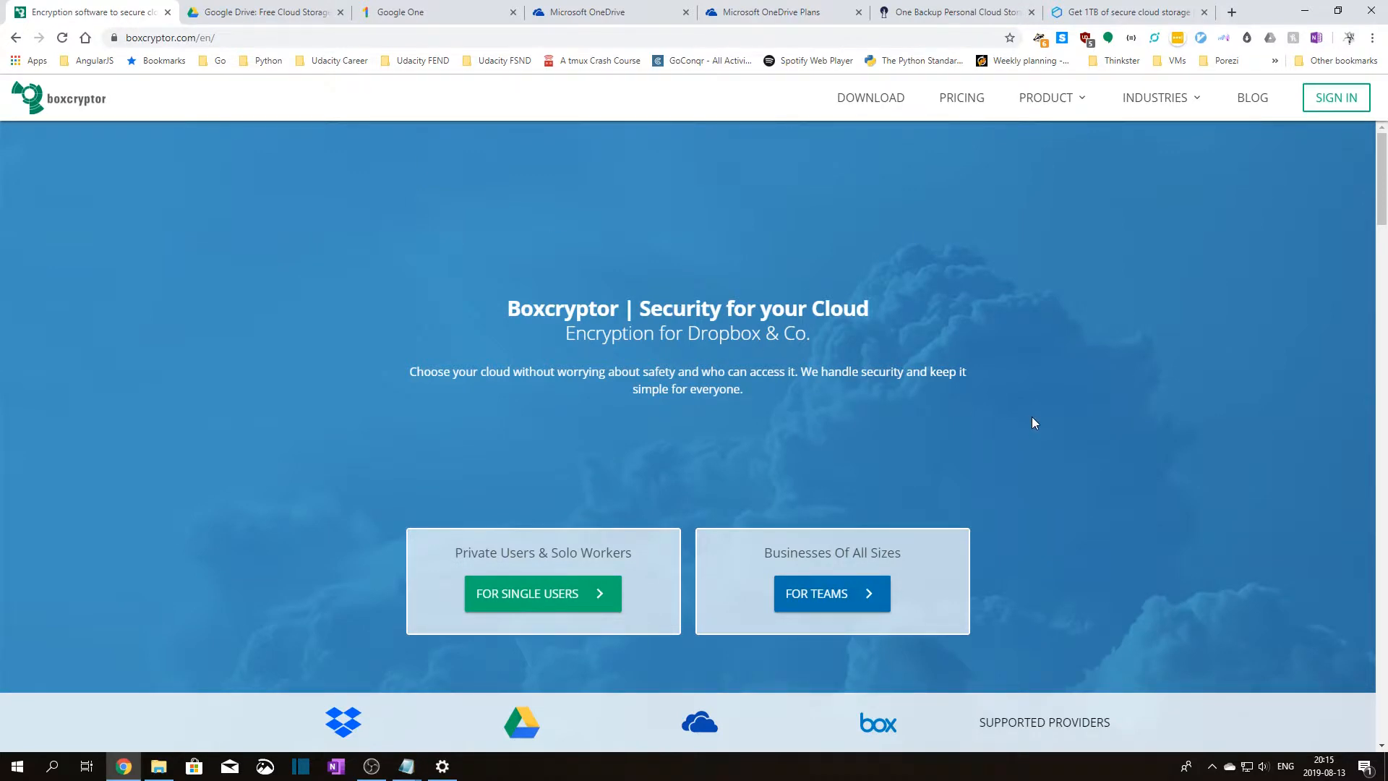
pyautogui.scroll(-3)
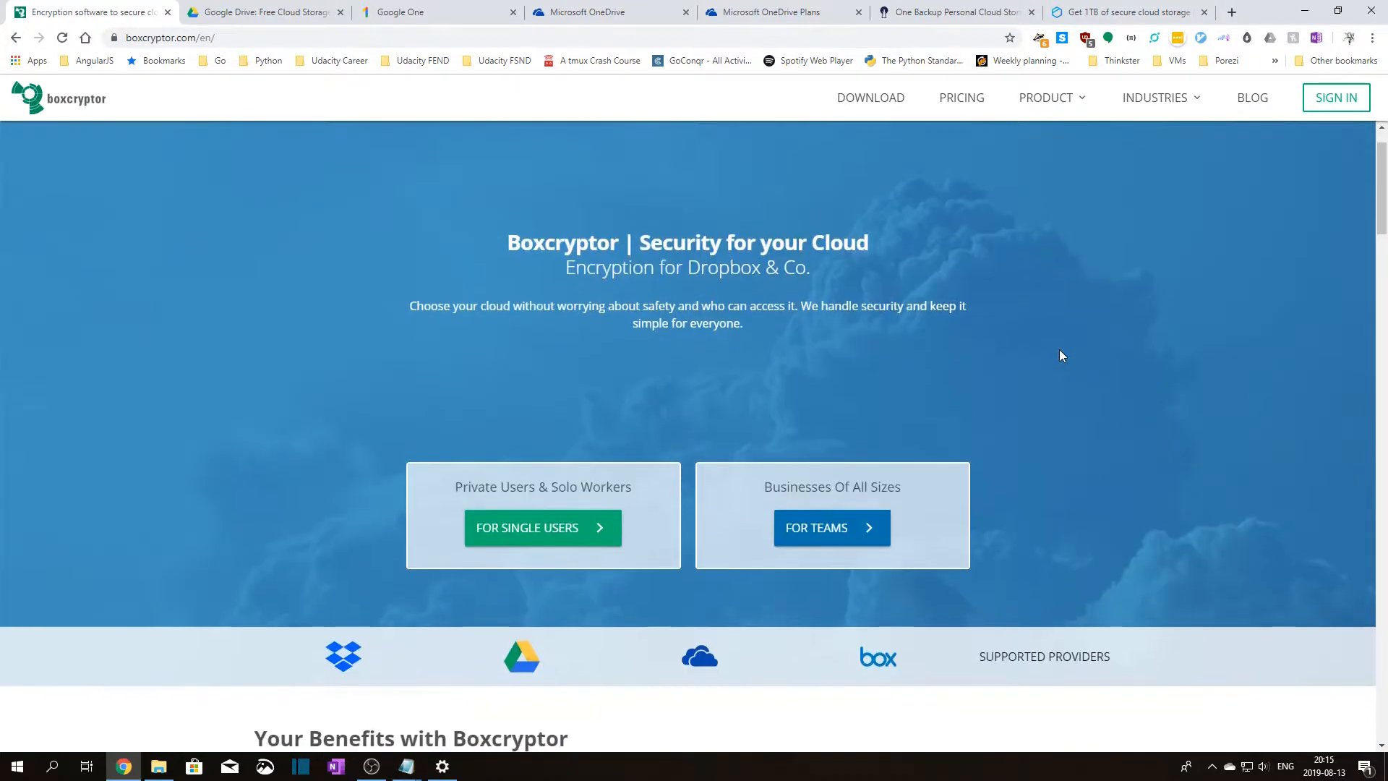
pyautogui.scroll(-3)
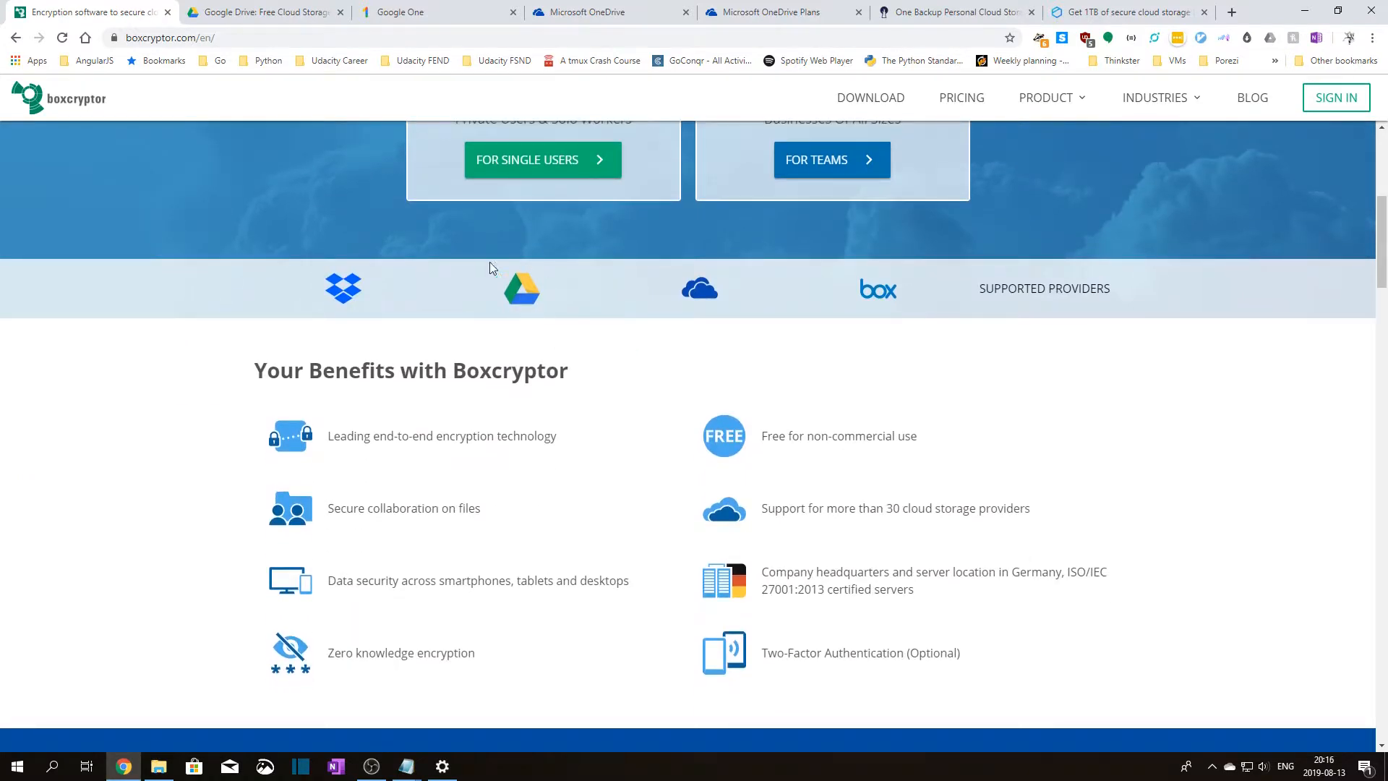
pyautogui.moveTo(287, 383)
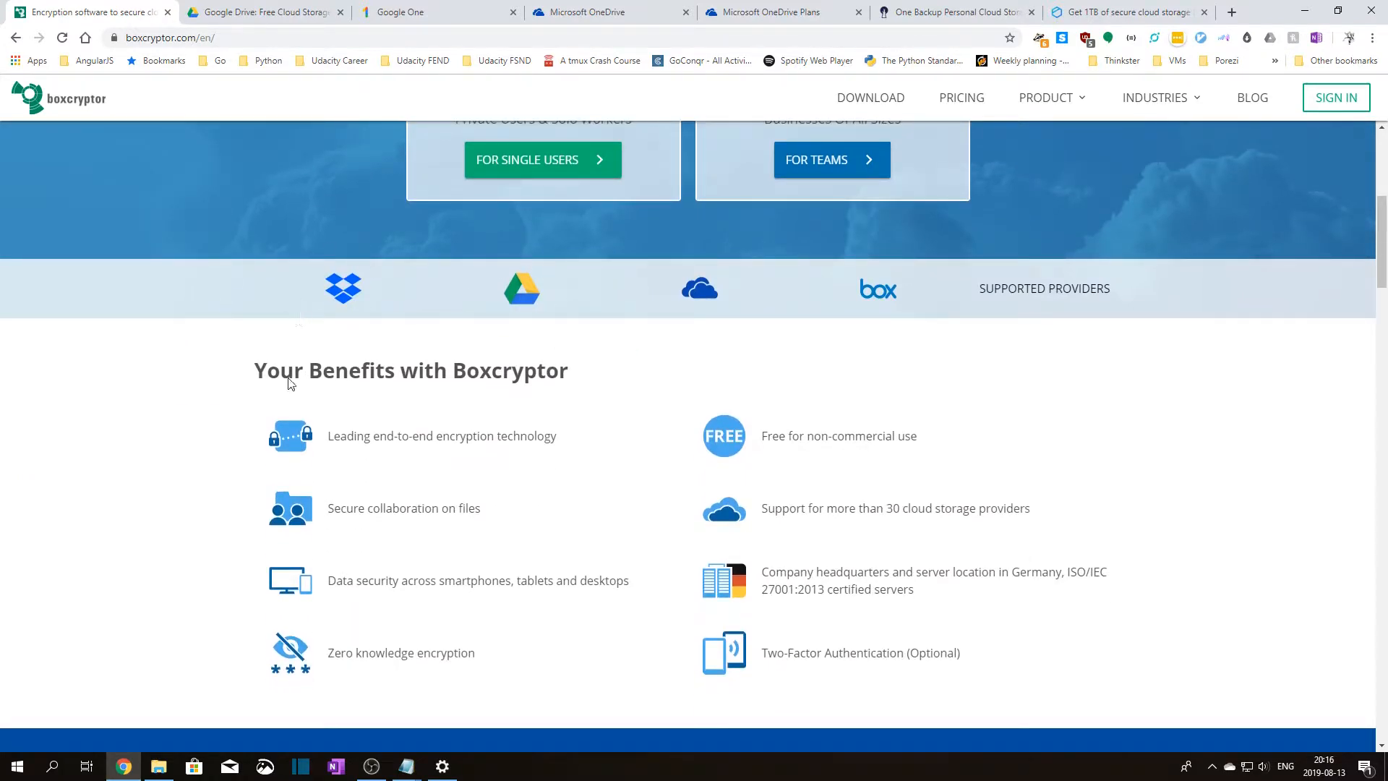
pyautogui.scroll(-3)
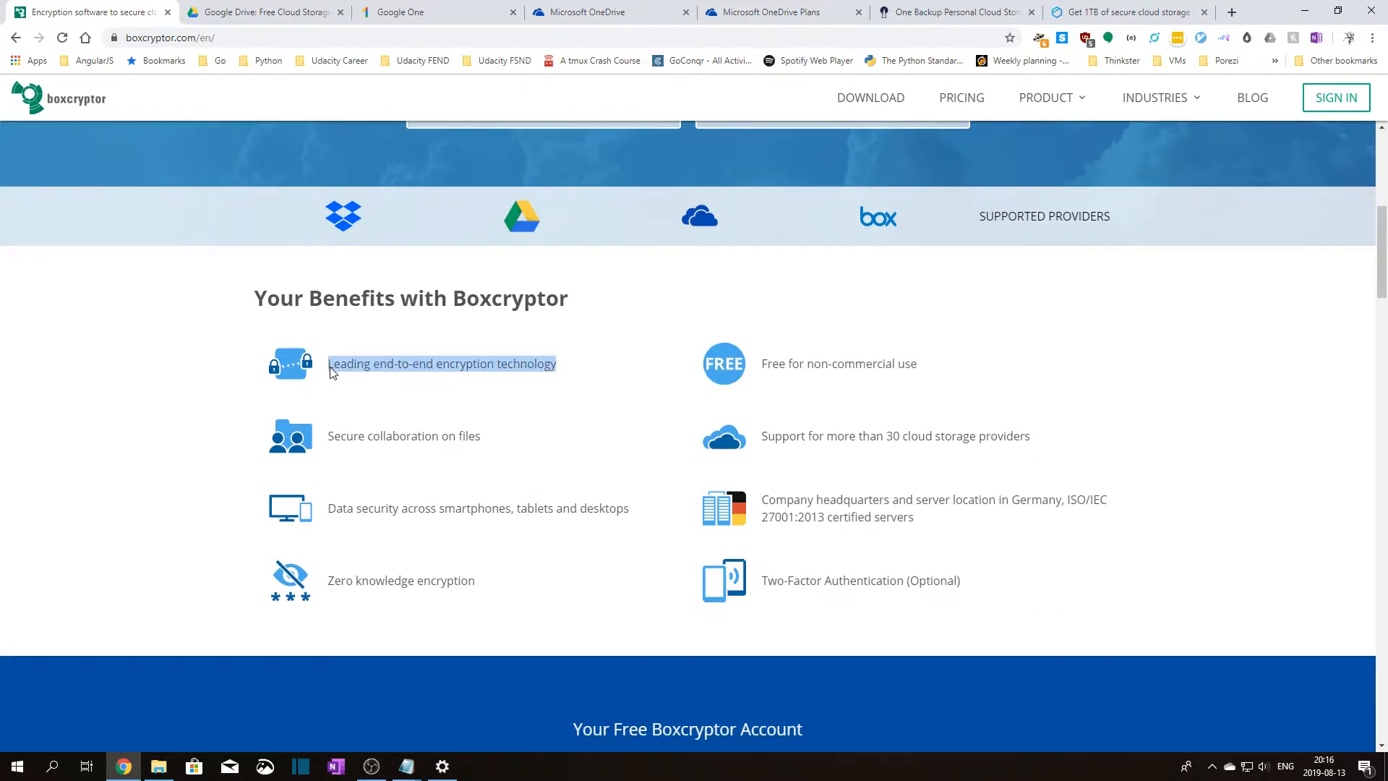
pyautogui.scroll(-3)
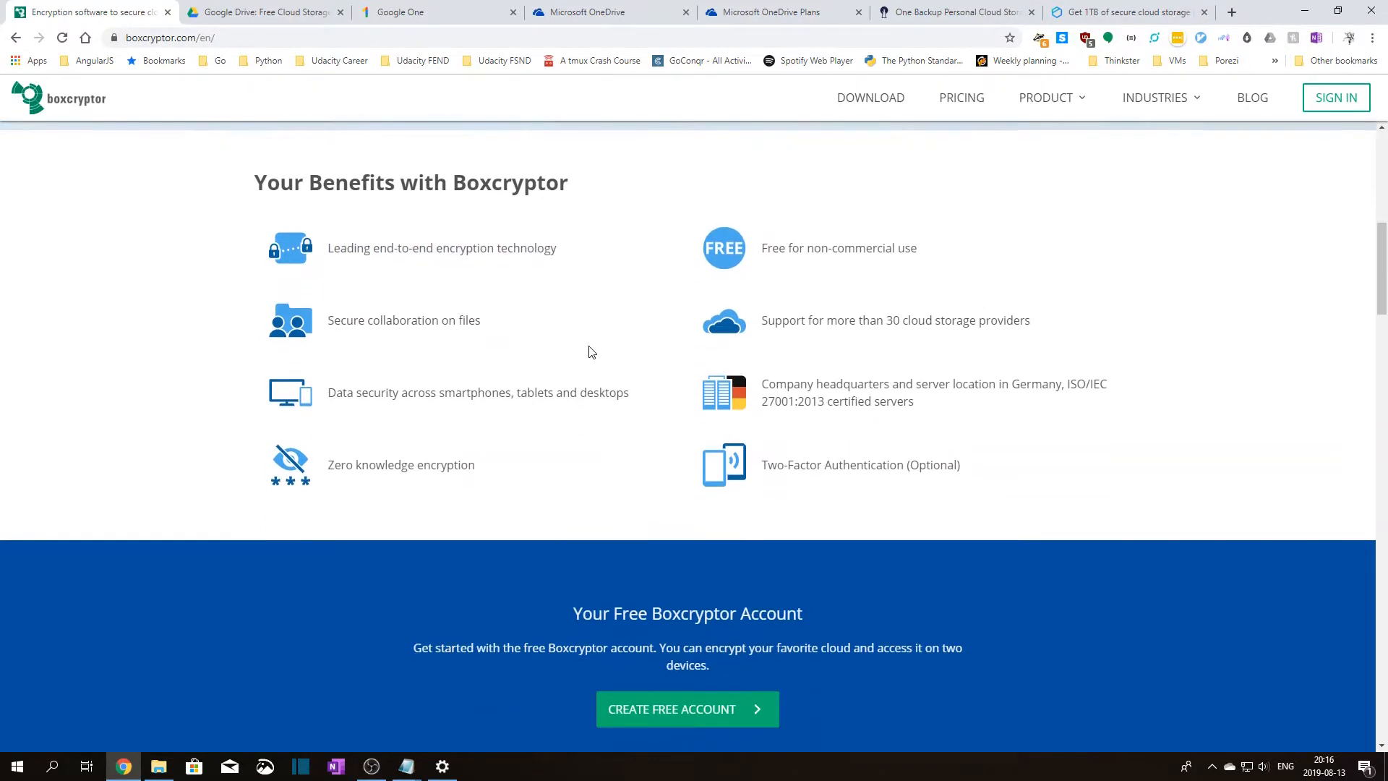
pyautogui.scroll(-3)
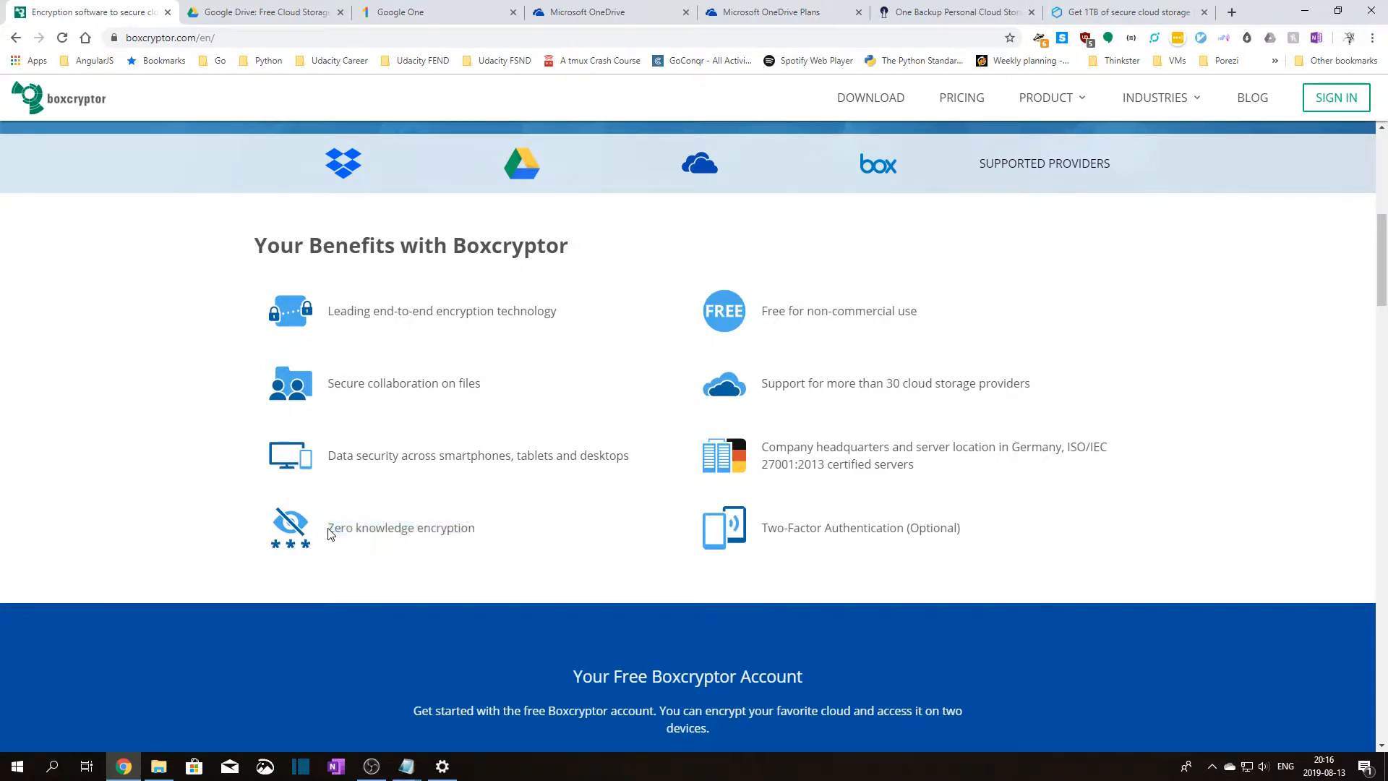
pyautogui.scroll(-3)
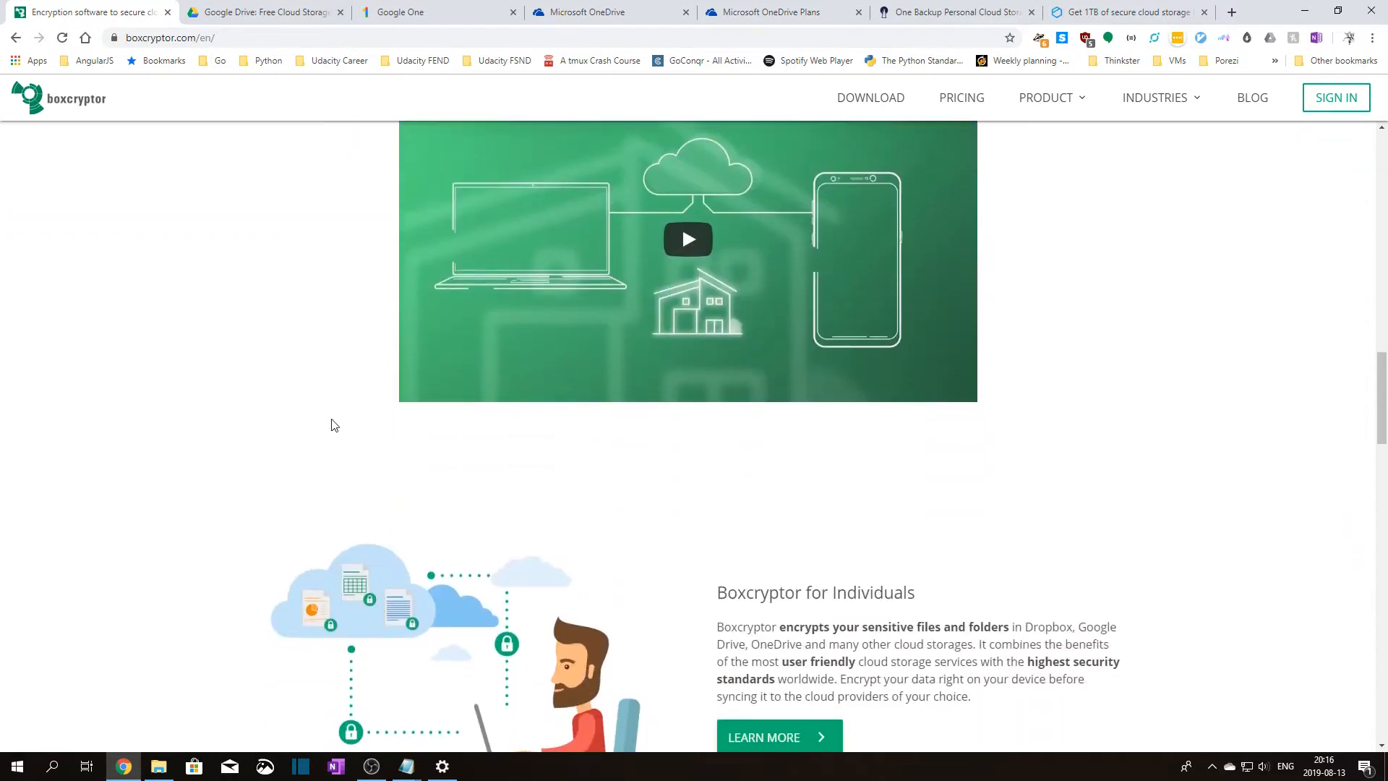
pyautogui.scroll(-3)
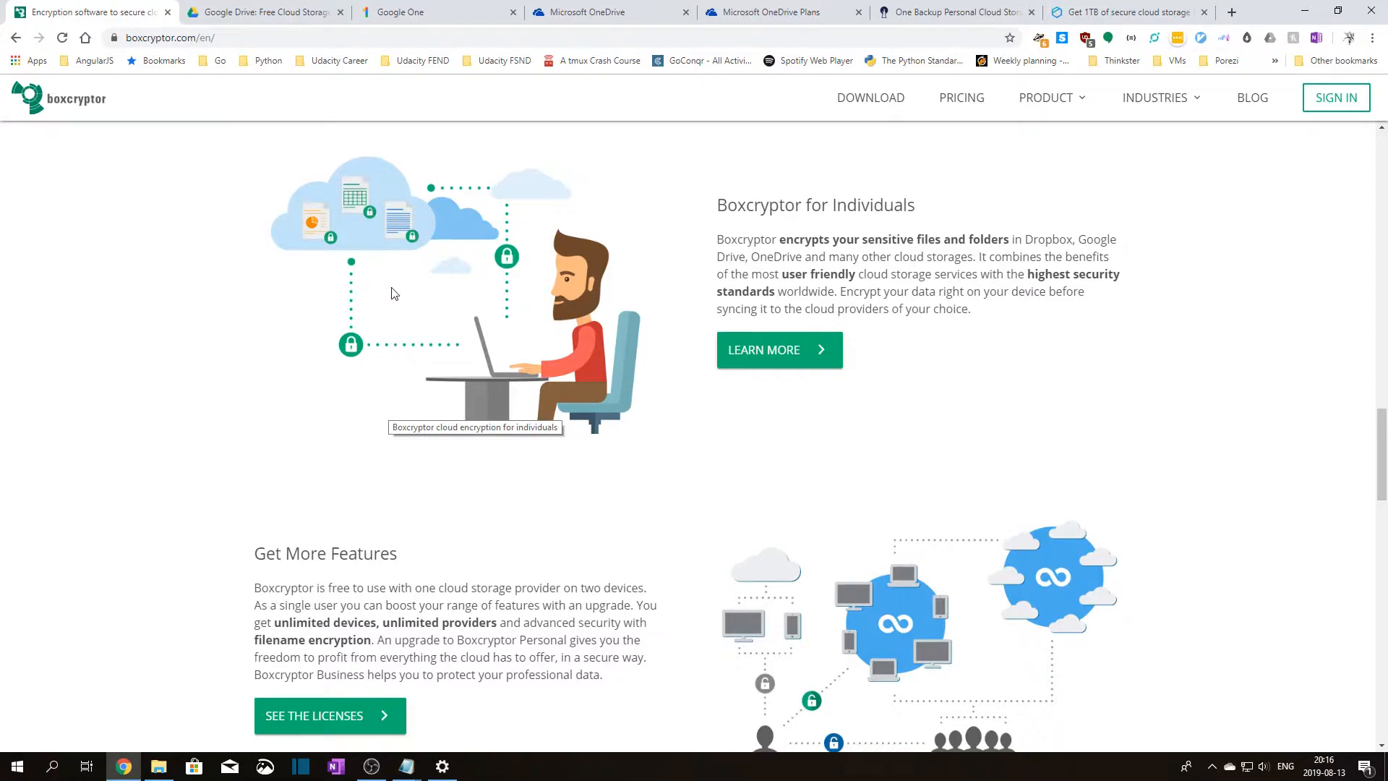
pyautogui.scroll(-3)
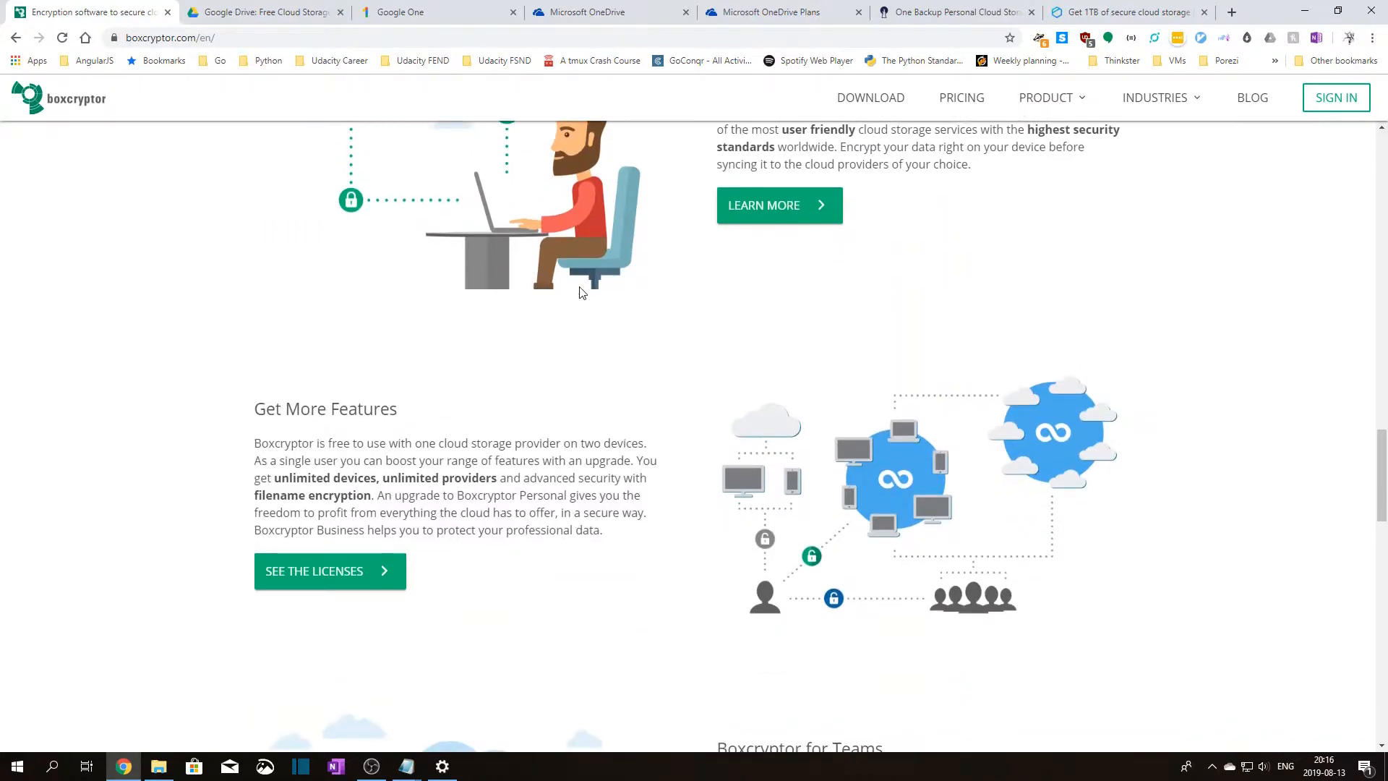
pyautogui.moveTo(1077, 159)
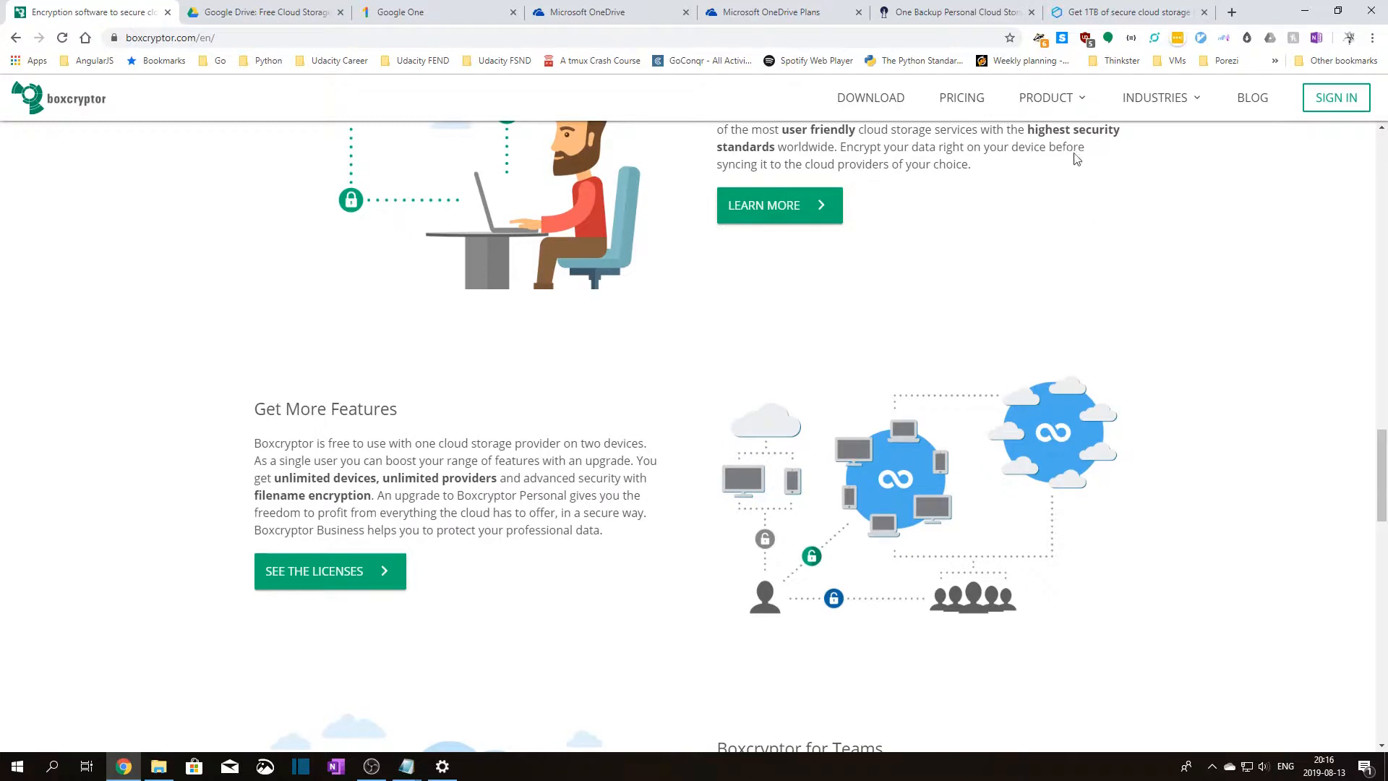
# Step: Browse Boxcryptor's Supported Providers list down to SharePoint Online, SpiderOak One and Telekom MagentaCLOUD
pyautogui.click(1048, 96)
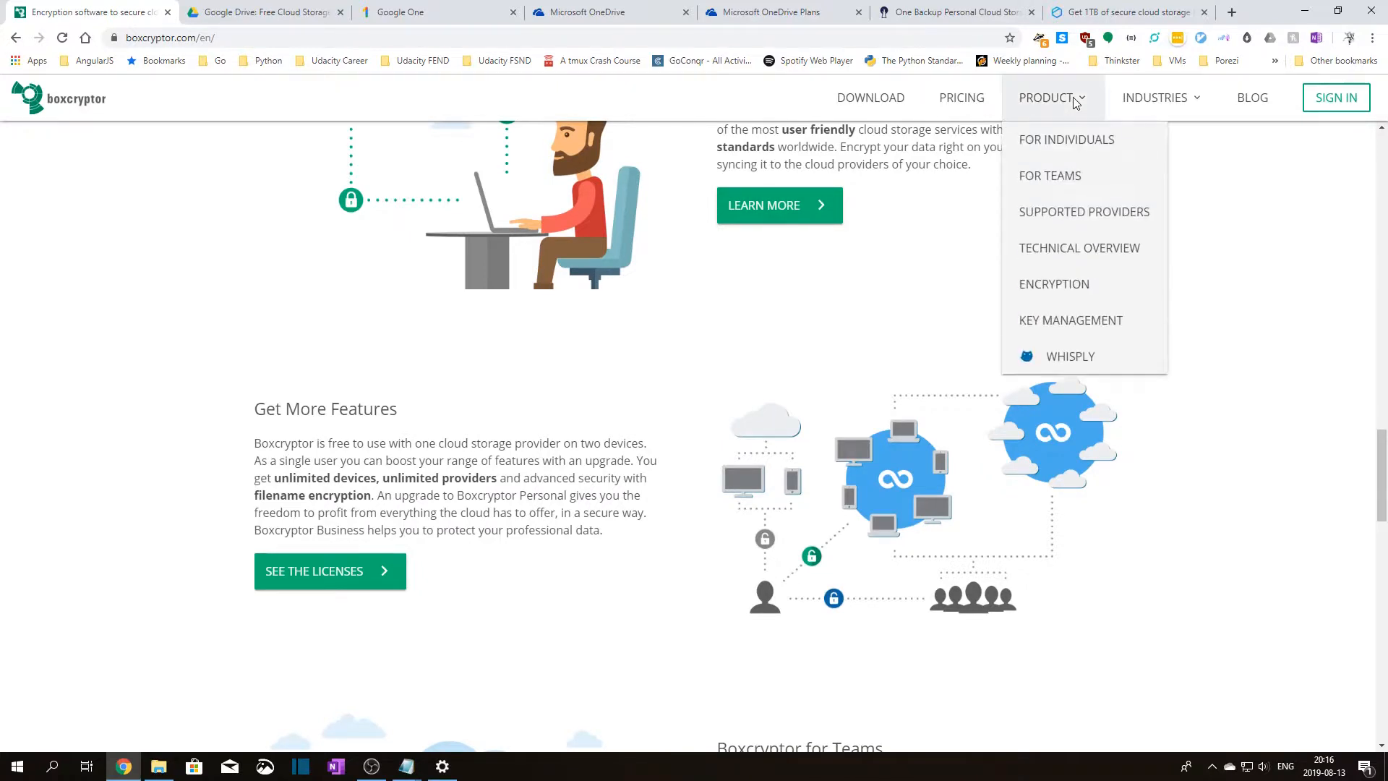
pyautogui.click(1083, 211)
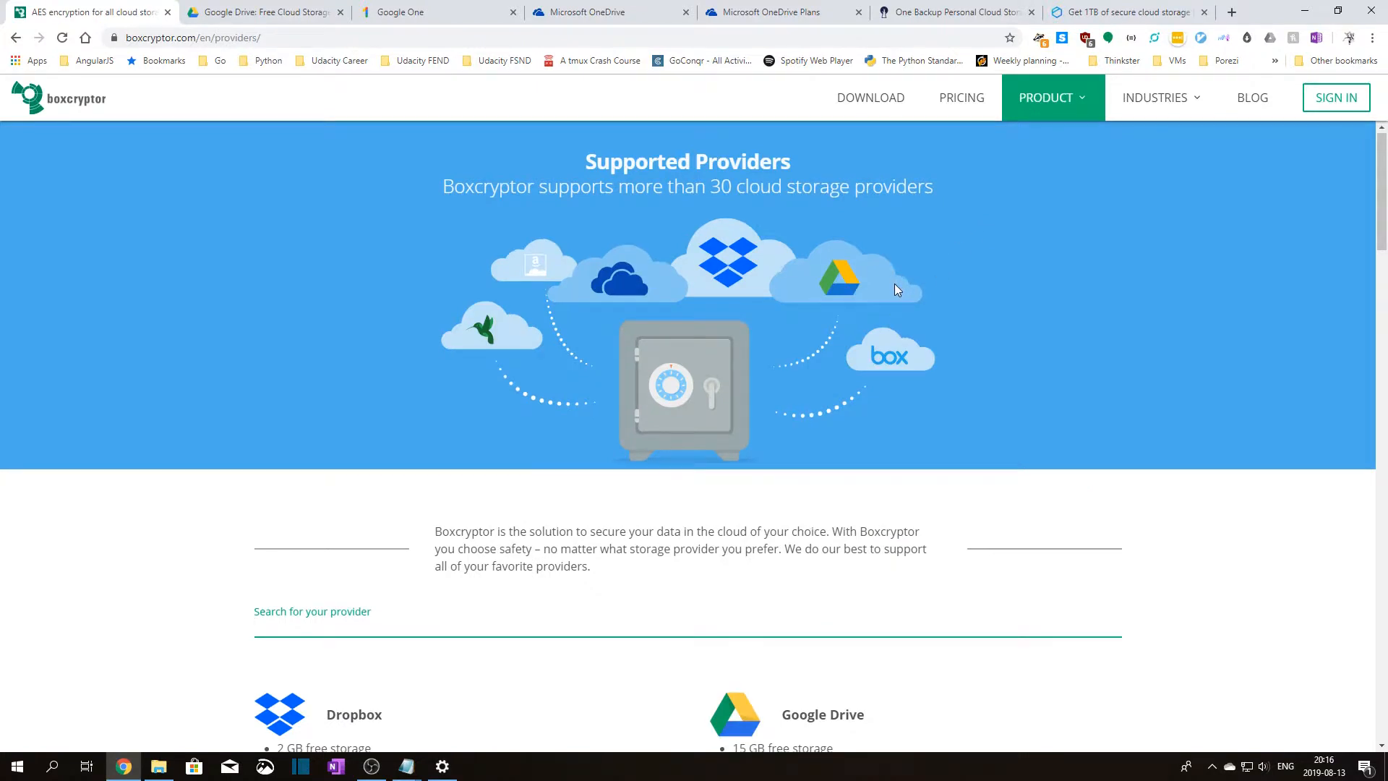
pyautogui.scroll(-3)
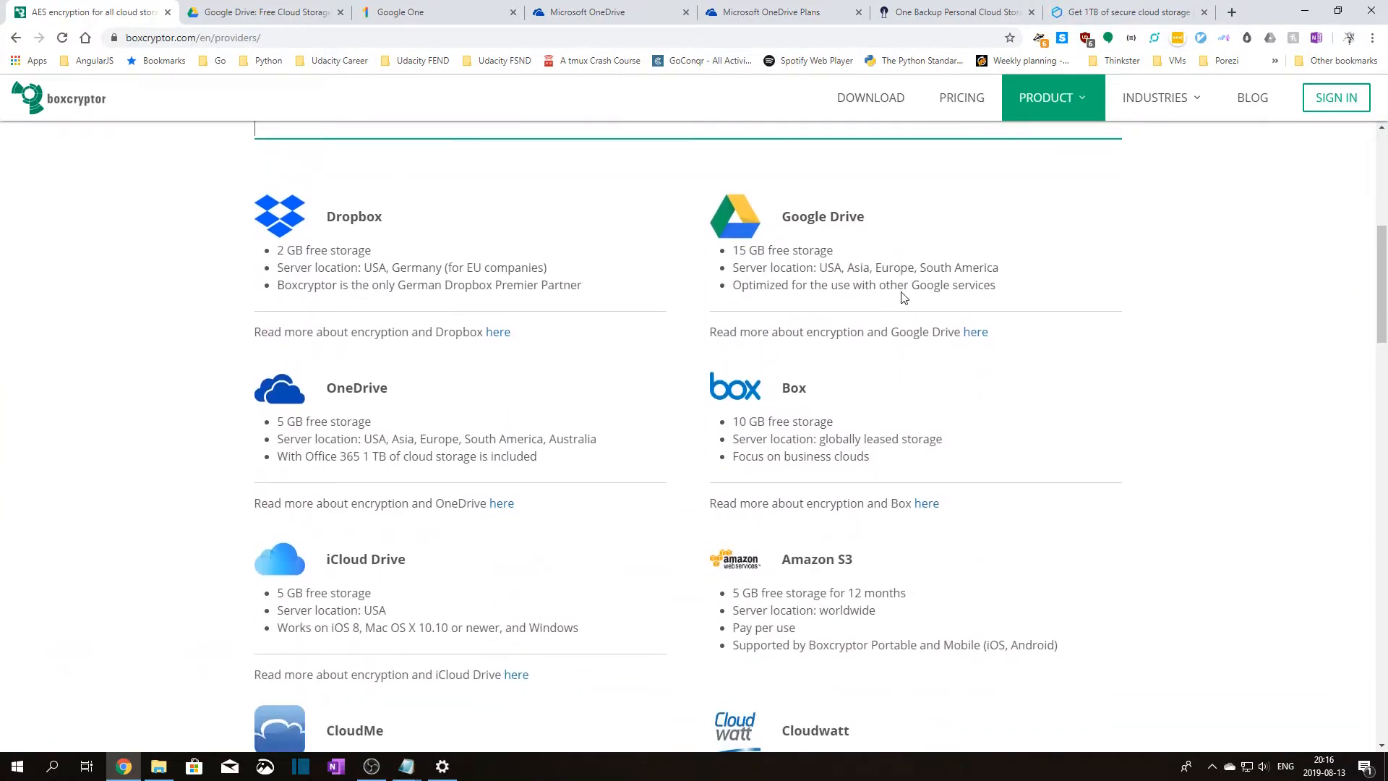
pyautogui.scroll(-3)
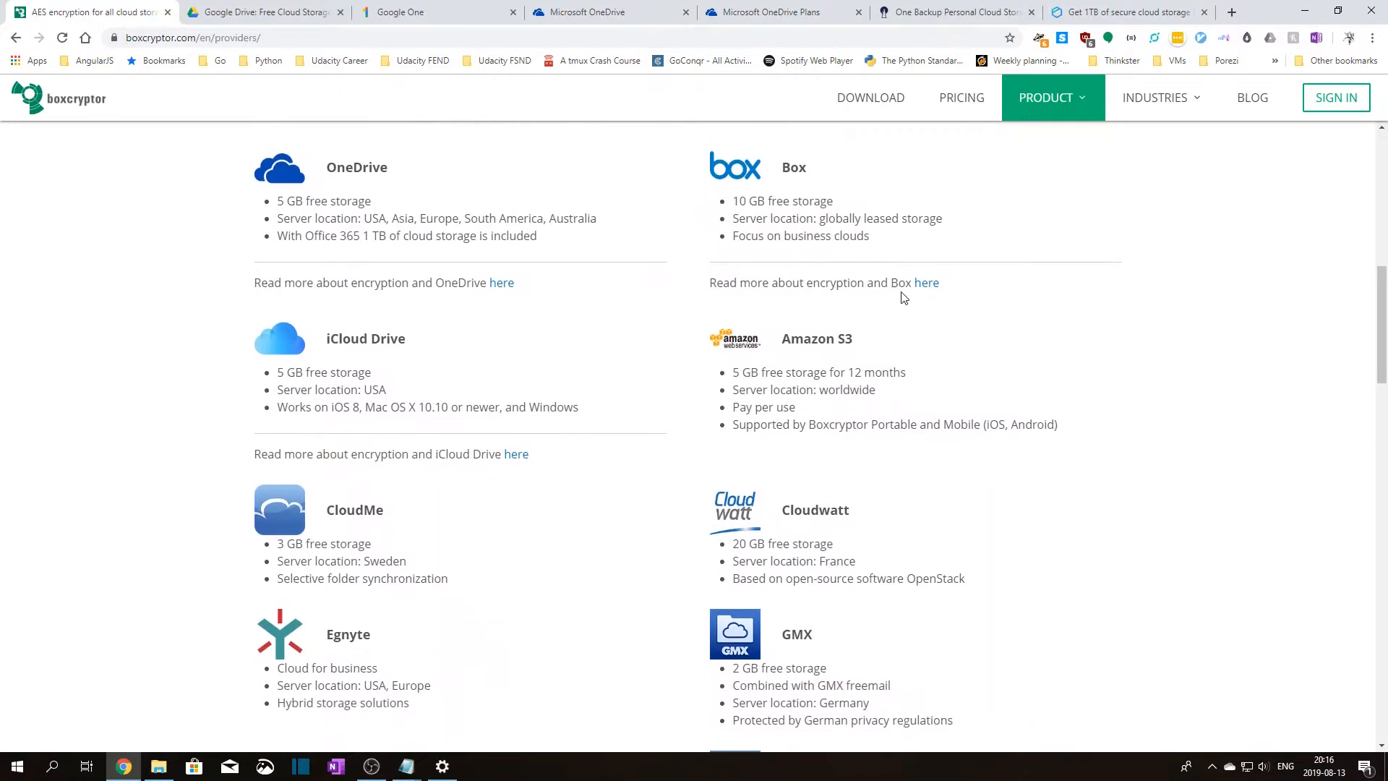
pyautogui.scroll(-3)
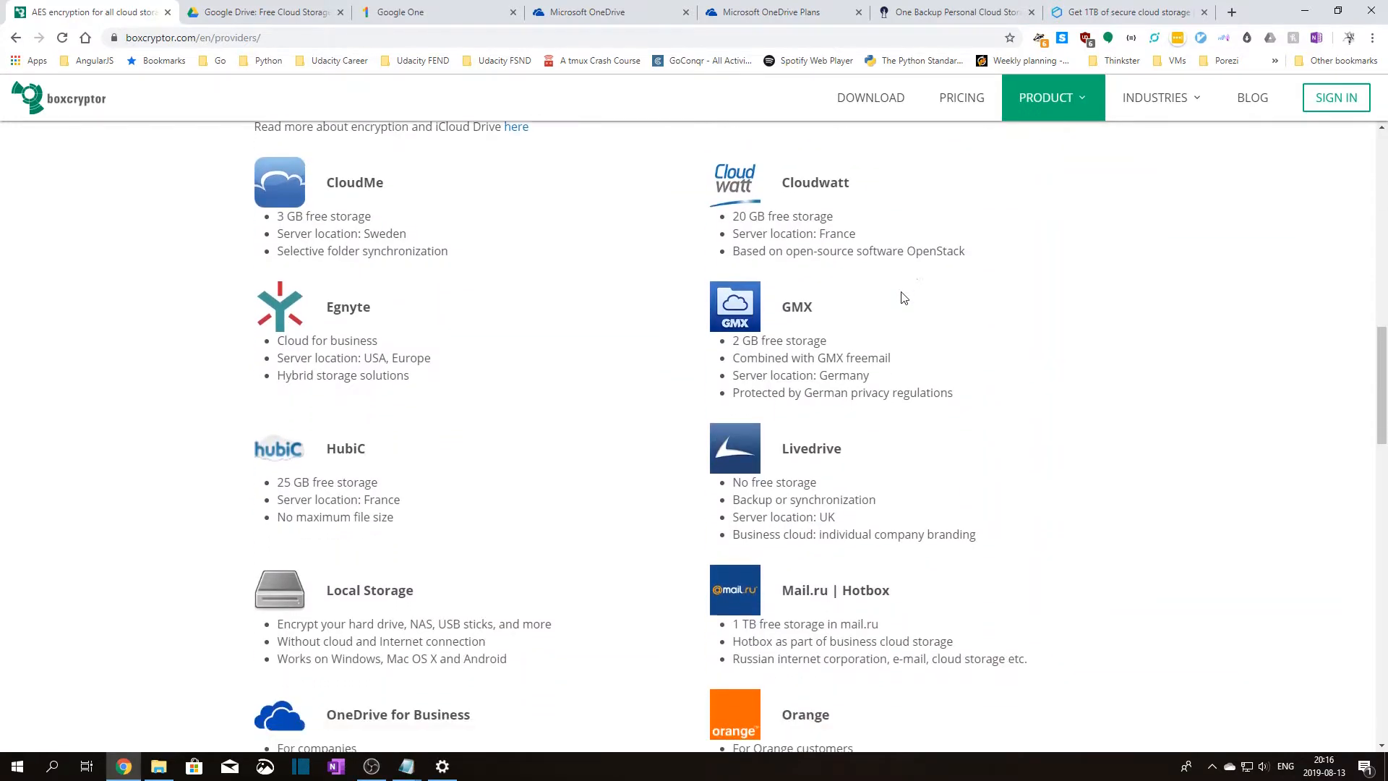
pyautogui.scroll(-3)
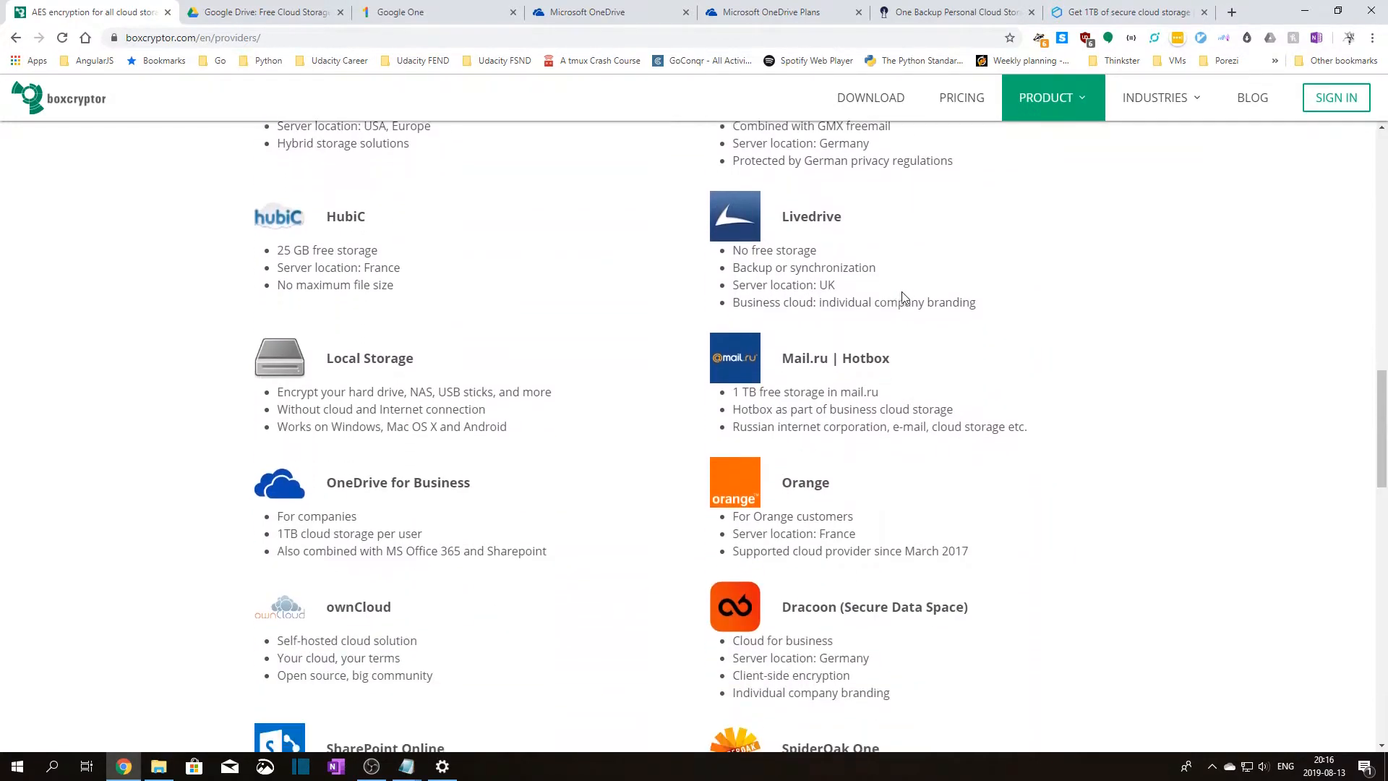
pyautogui.scroll(-3)
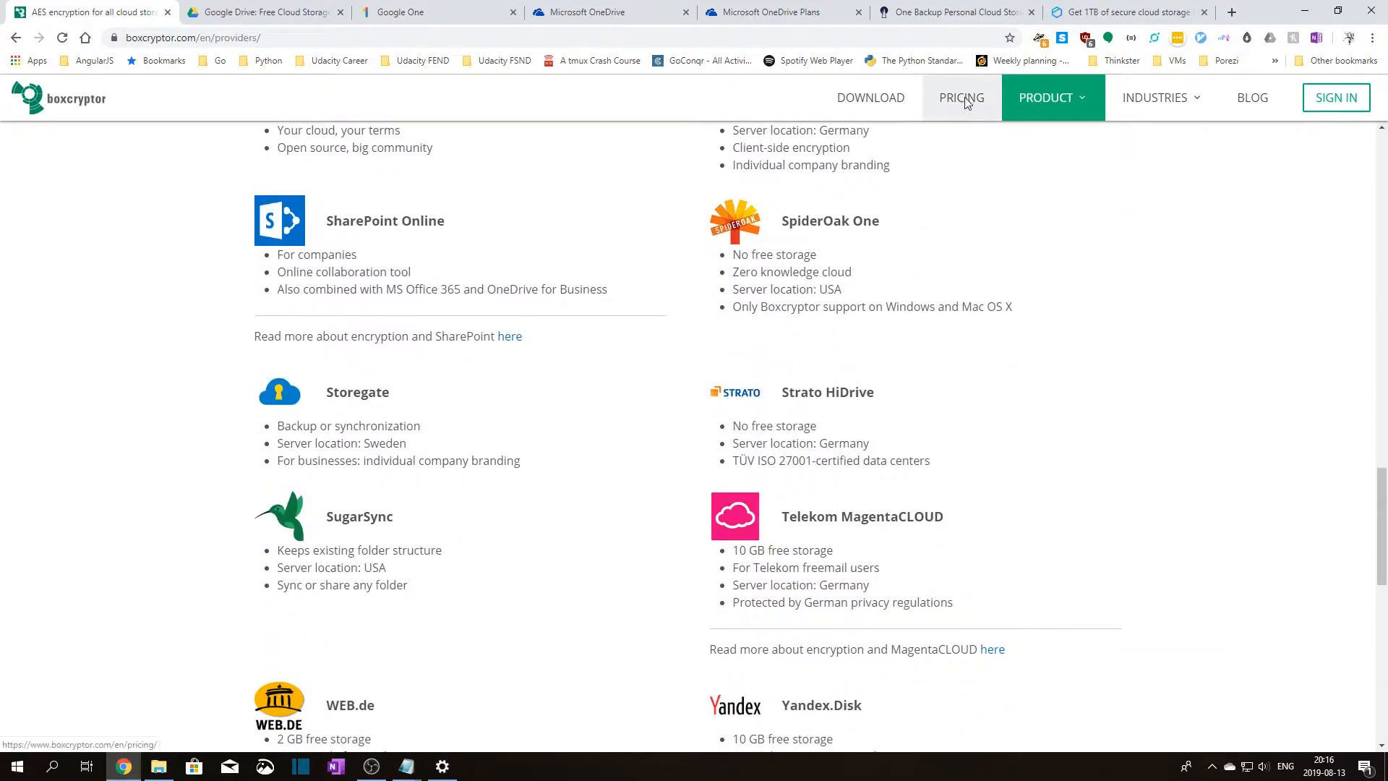
# Step: View Boxcryptor's pricing comparison of Free 0$, Personal 48$/year and Business 96$/year plans
pyautogui.click(961, 97)
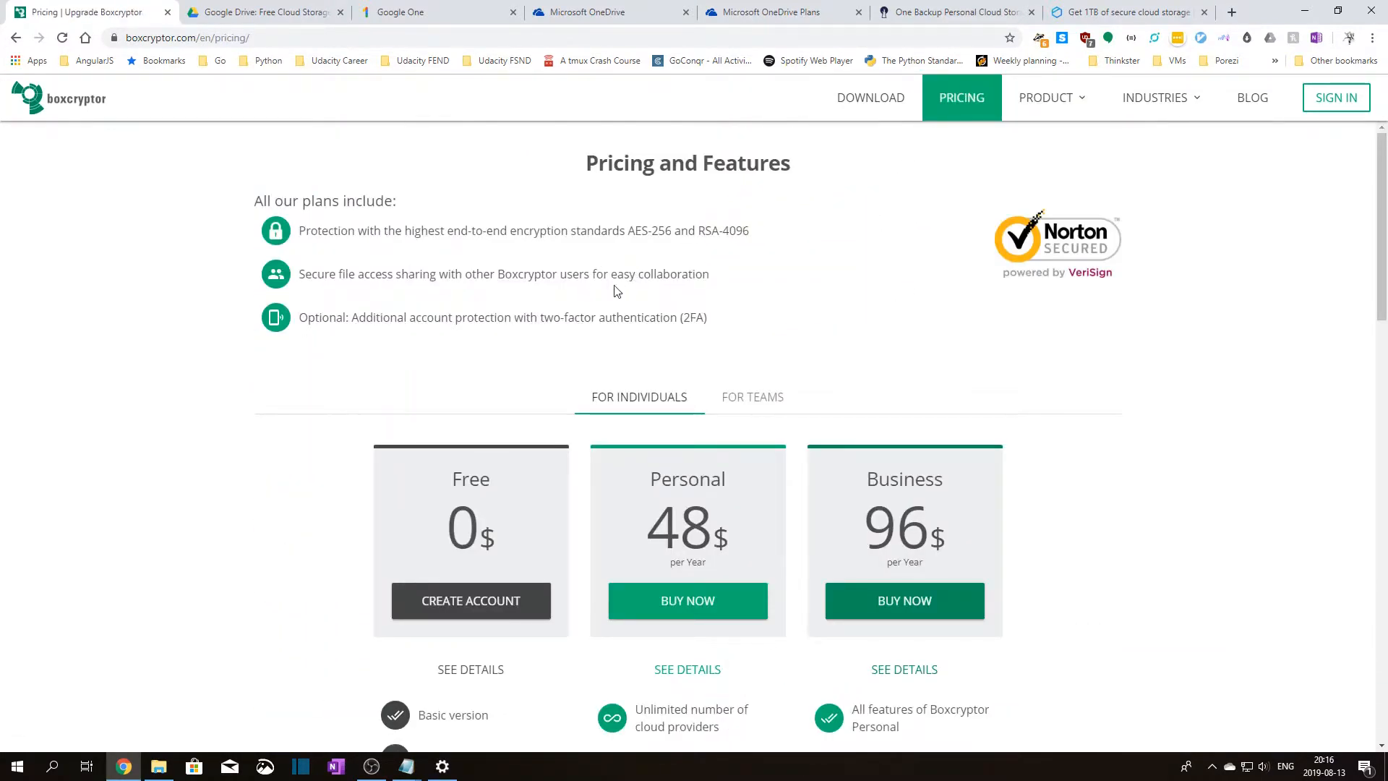
pyautogui.scroll(-3)
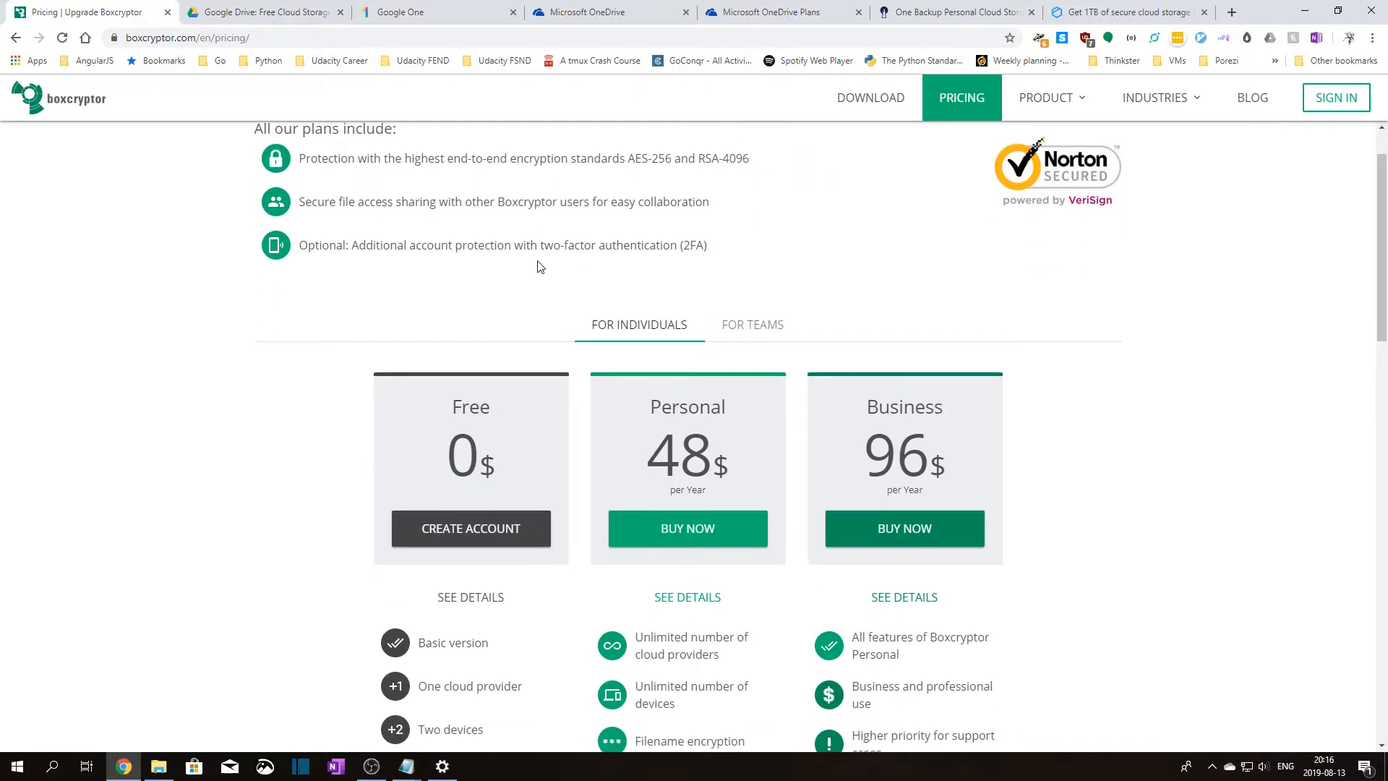
pyautogui.scroll(-3)
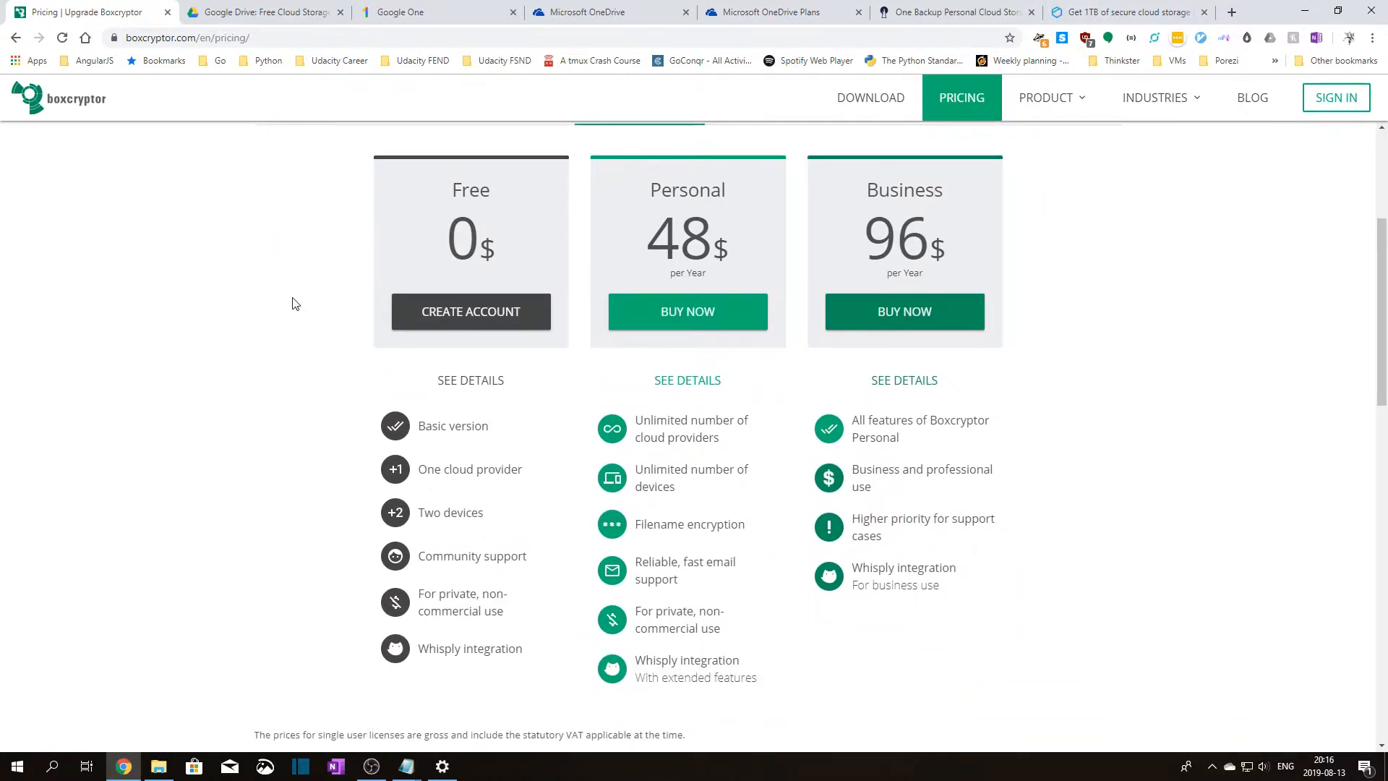
pyautogui.moveTo(471, 204)
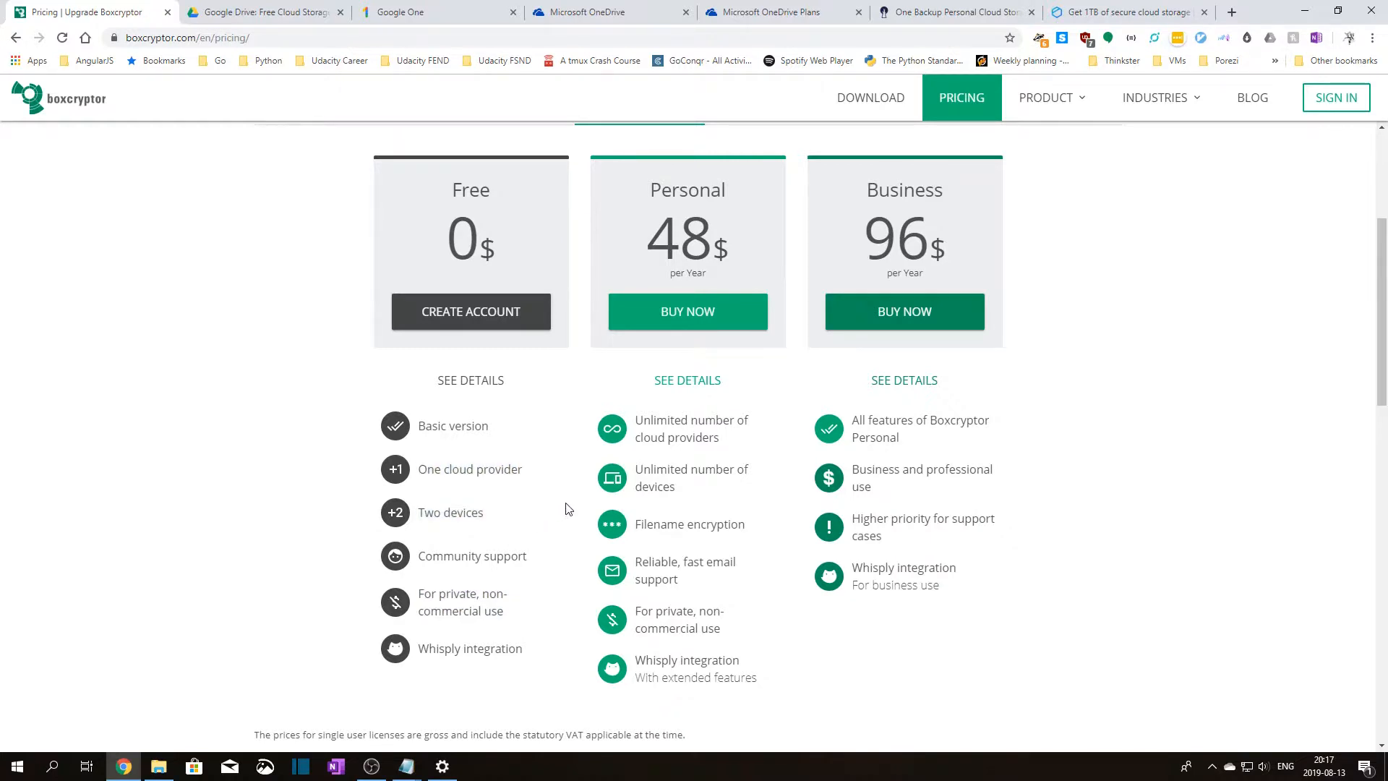
pyautogui.moveTo(579, 436)
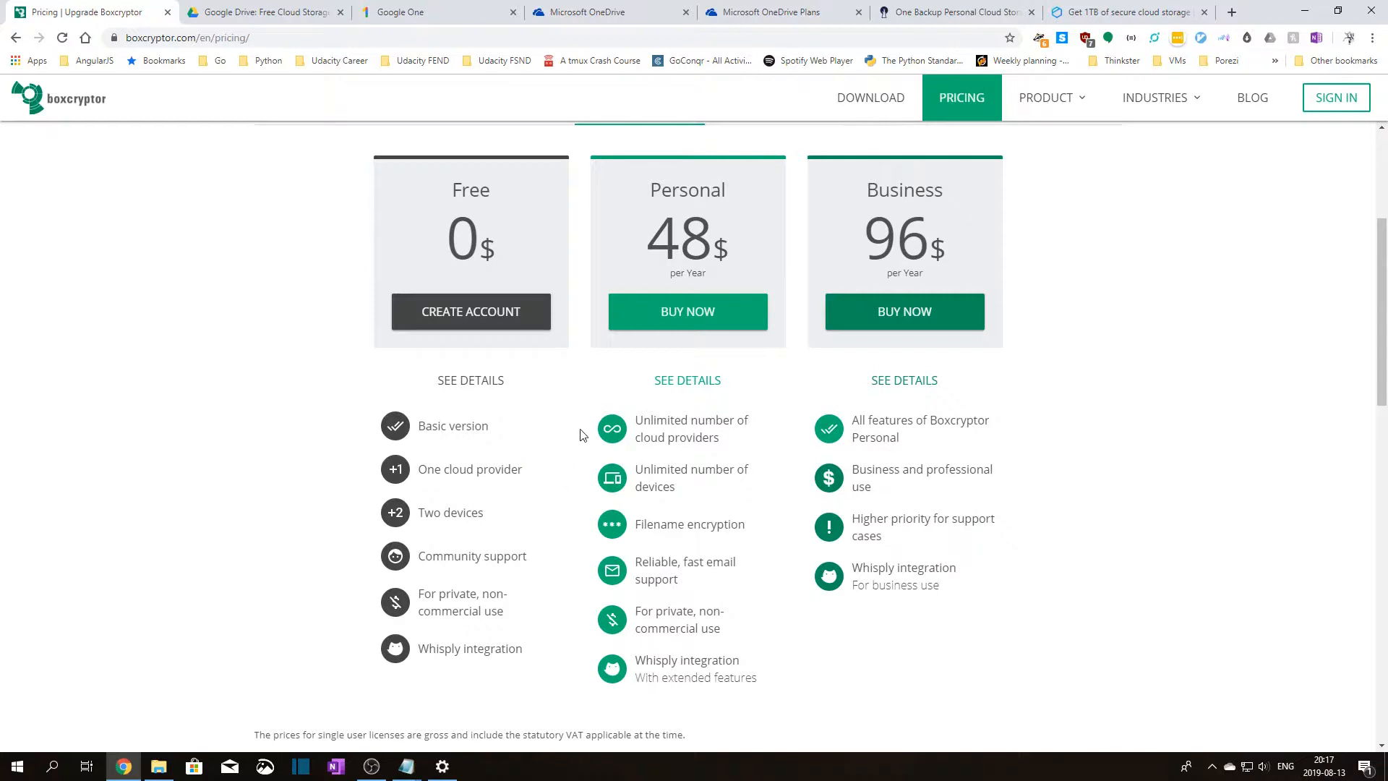
pyautogui.moveTo(558, 412)
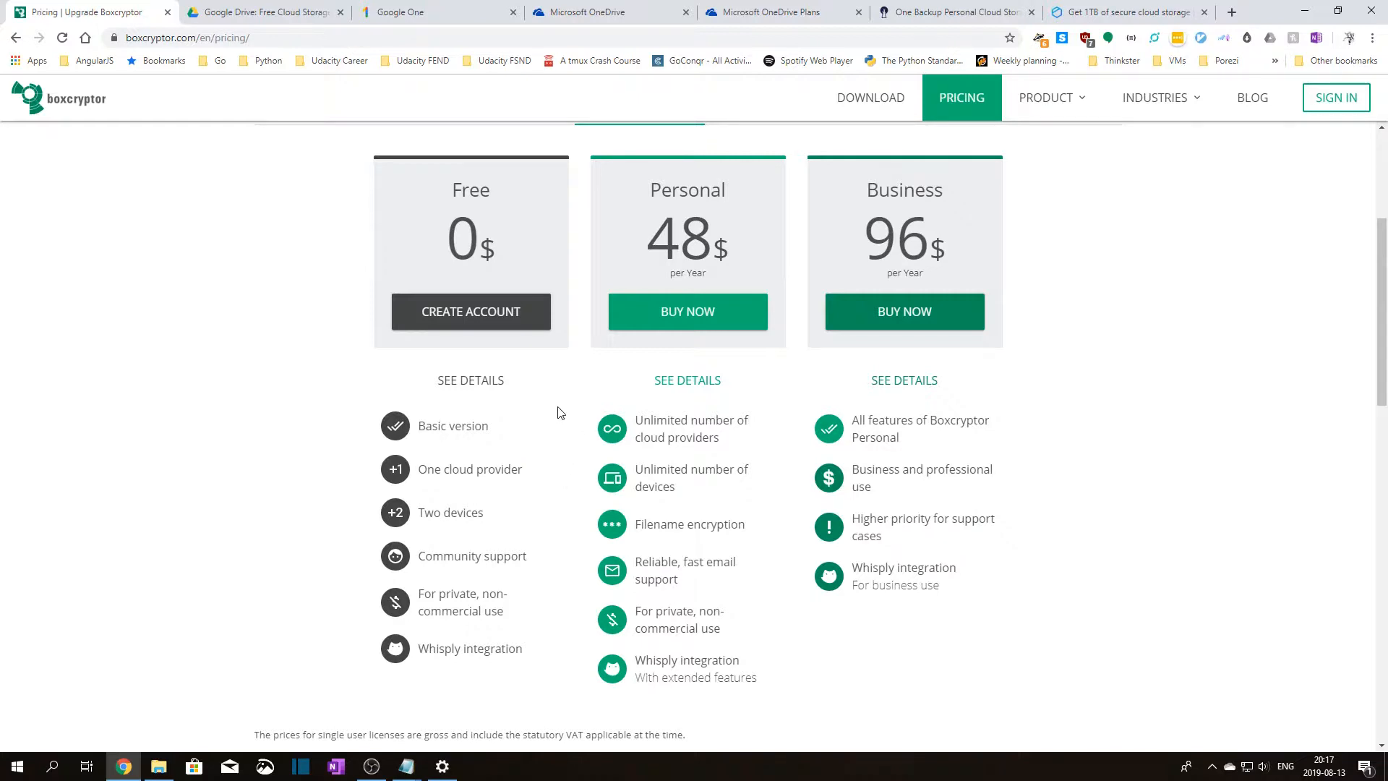
pyautogui.moveTo(613, 445)
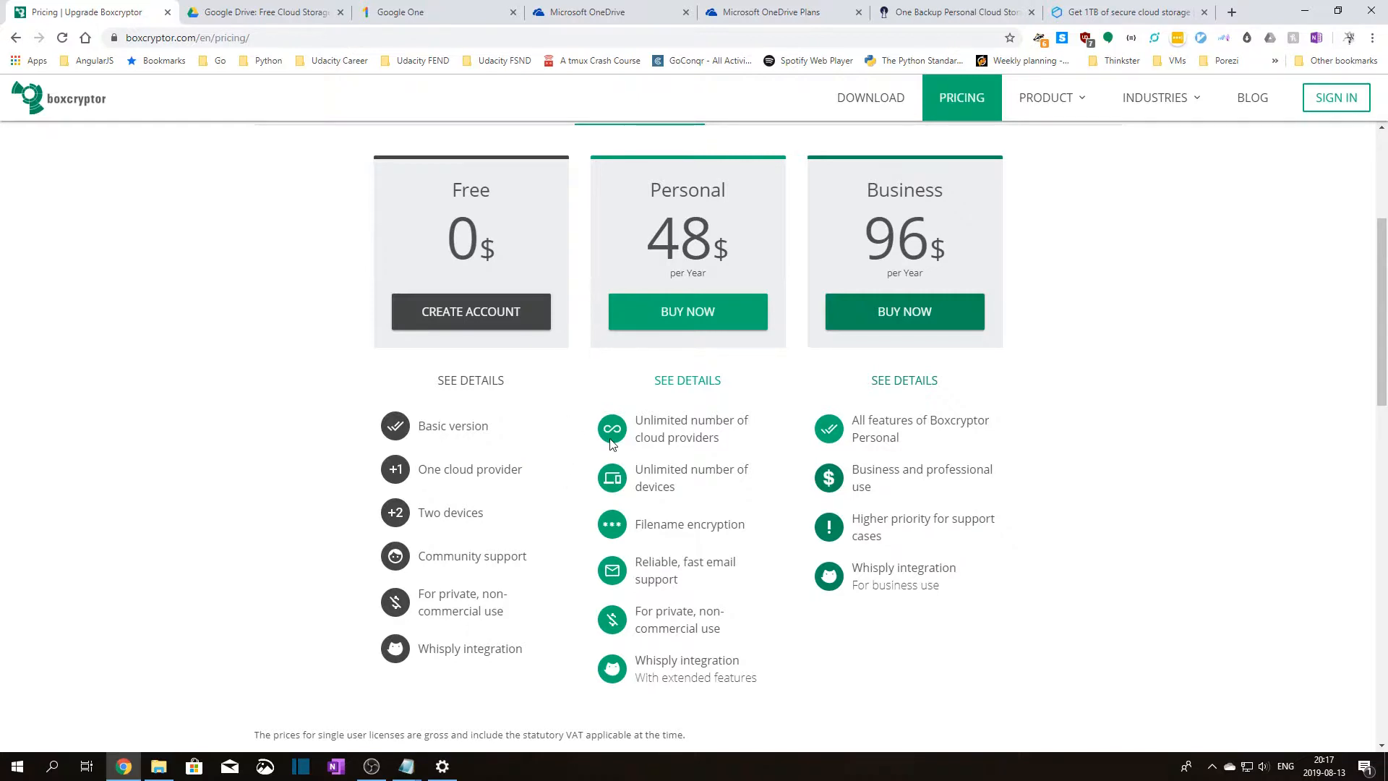
pyautogui.moveTo(647, 270)
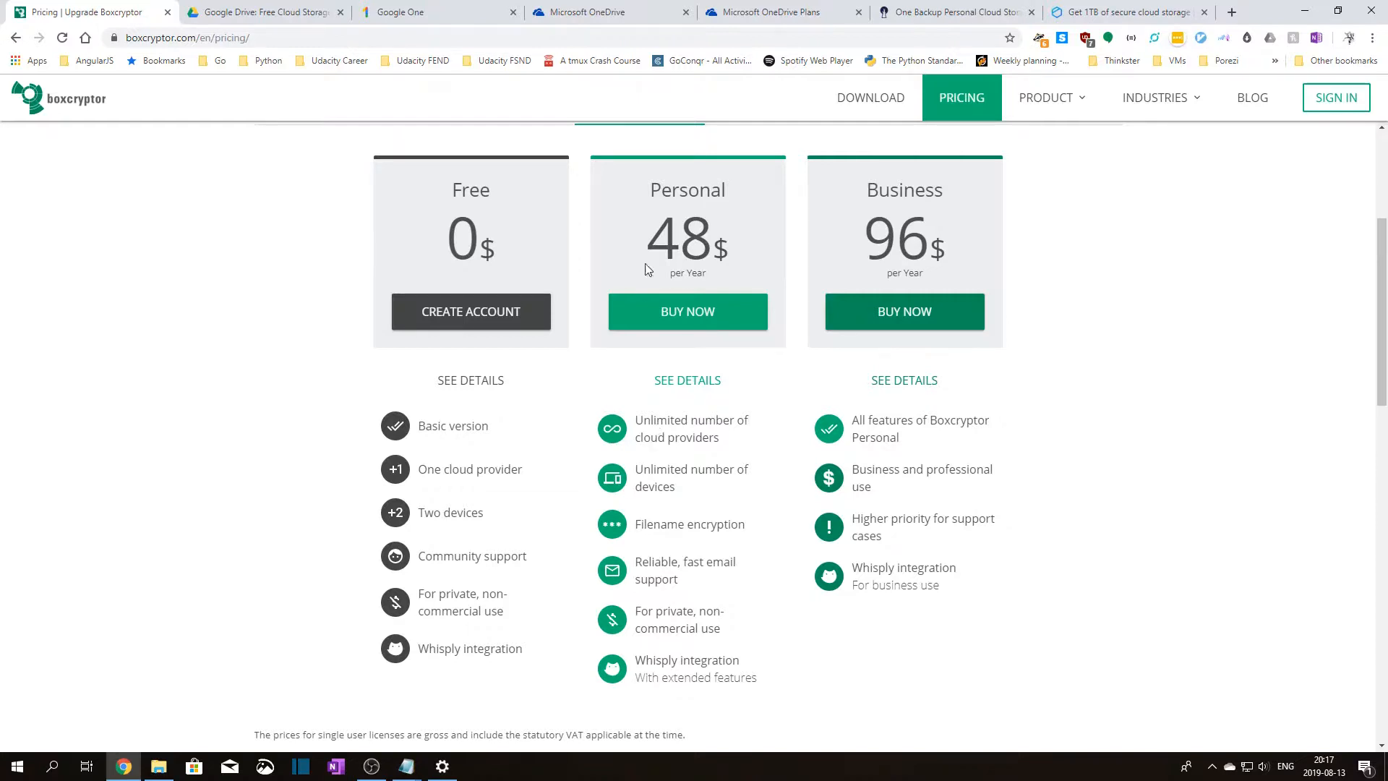
pyautogui.moveTo(659, 247)
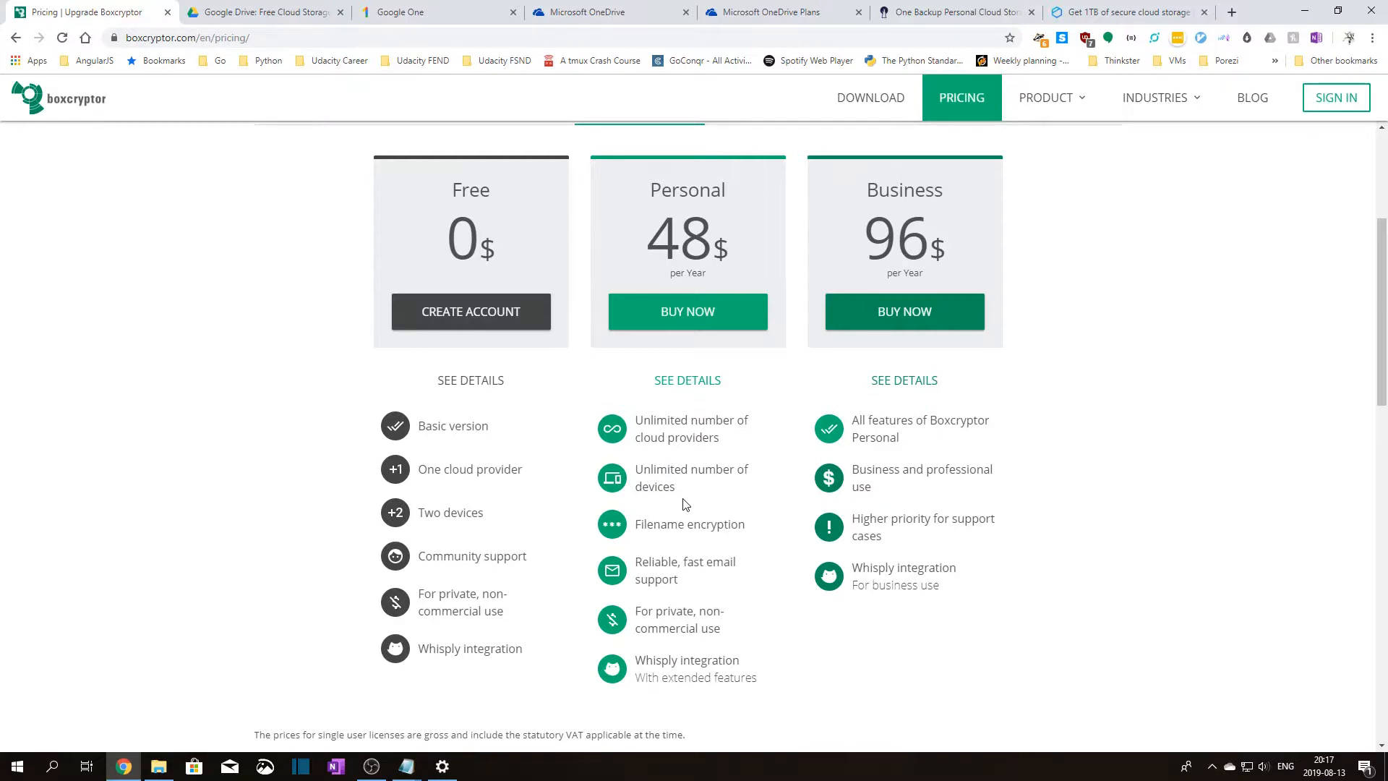
# Step: Download the Boxcryptor Windows installer to the Downloads folder from the download page
pyautogui.click(869, 97)
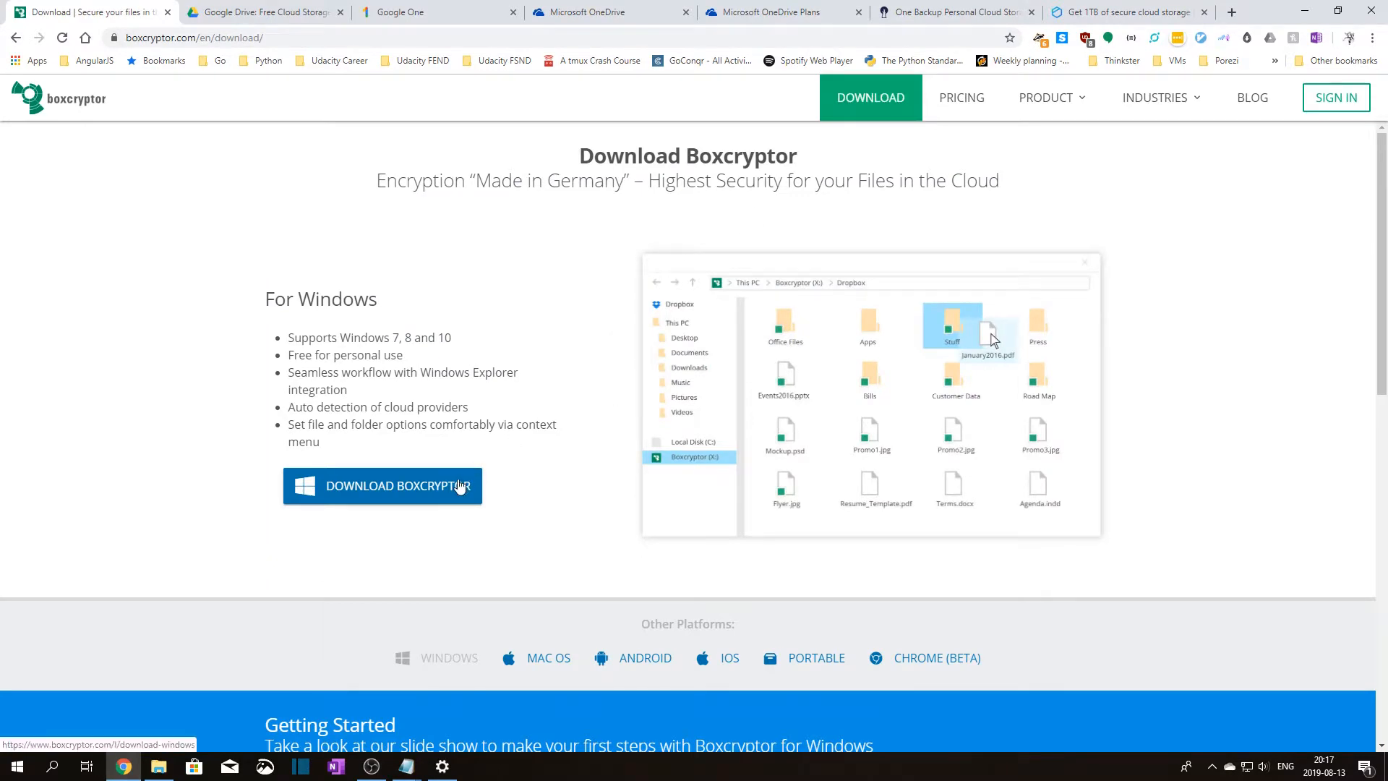
pyautogui.click(382, 486)
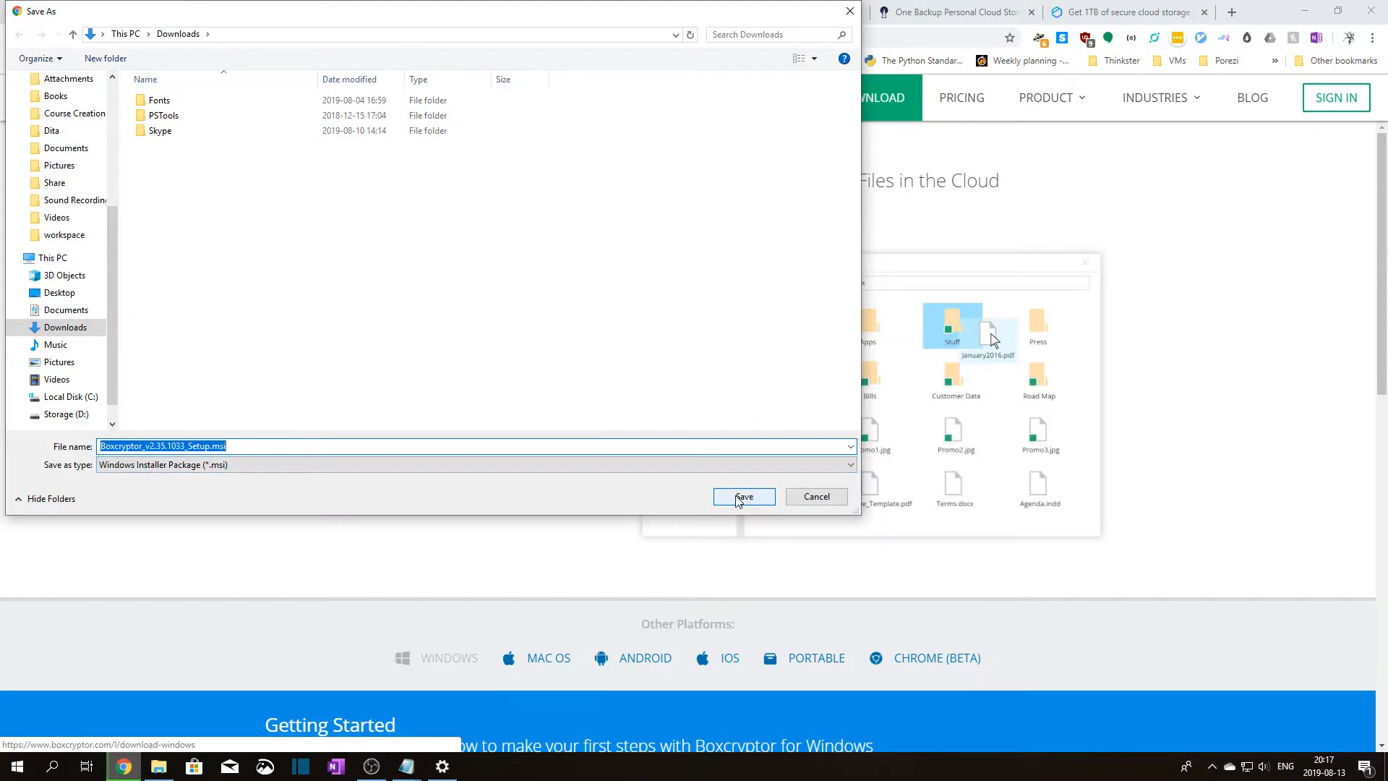
pyautogui.click(743, 496)
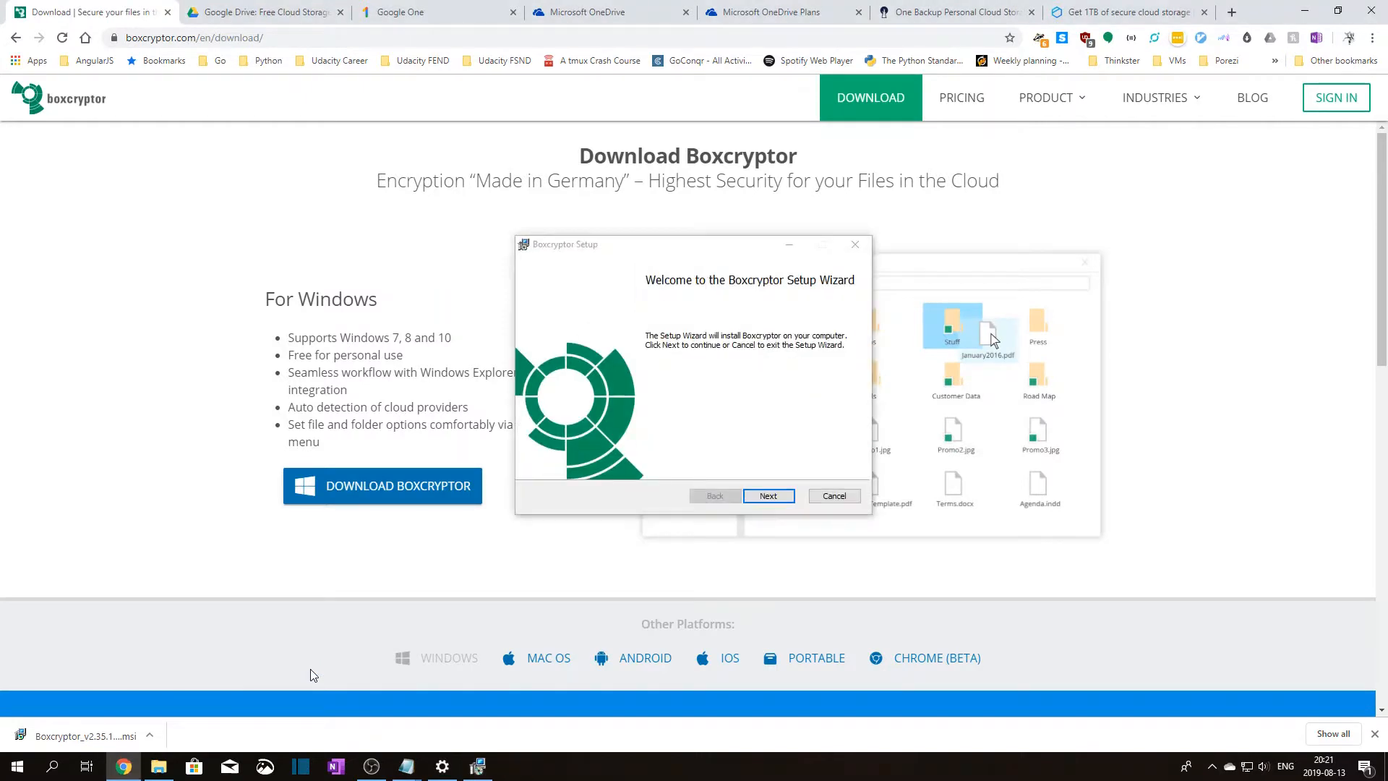
# Step: Accept the Boxcryptor license agreement and privacy policy terms in the setup wizard
pyautogui.click(766, 495)
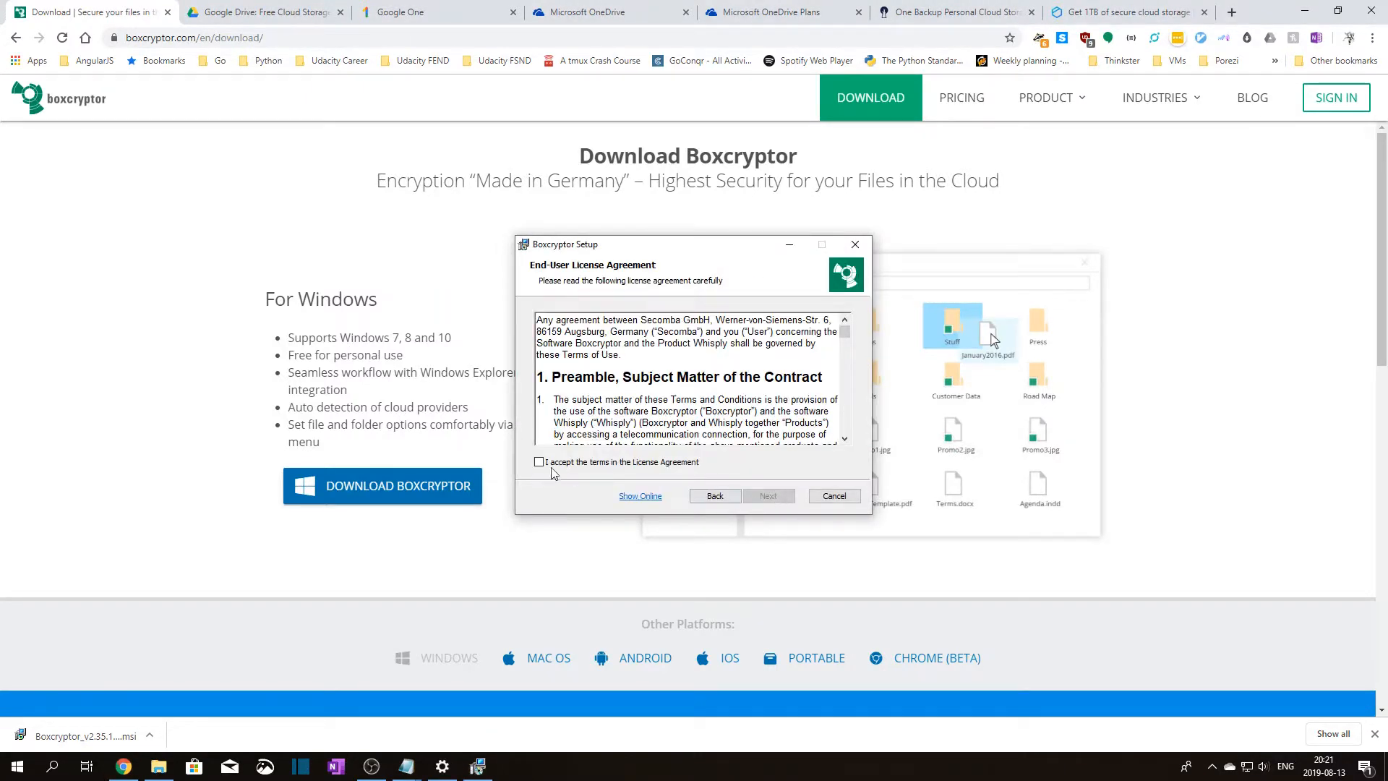
pyautogui.click(538, 461)
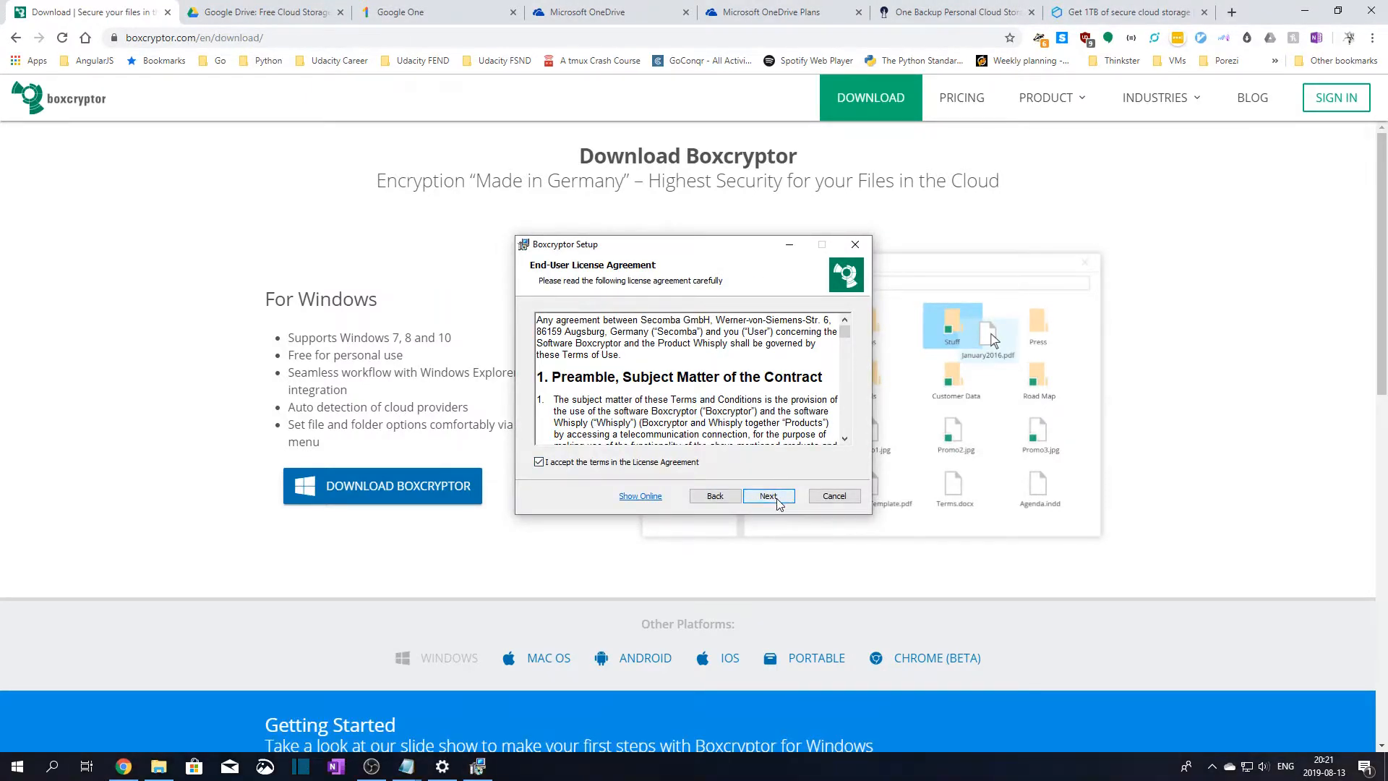
pyautogui.click(767, 495)
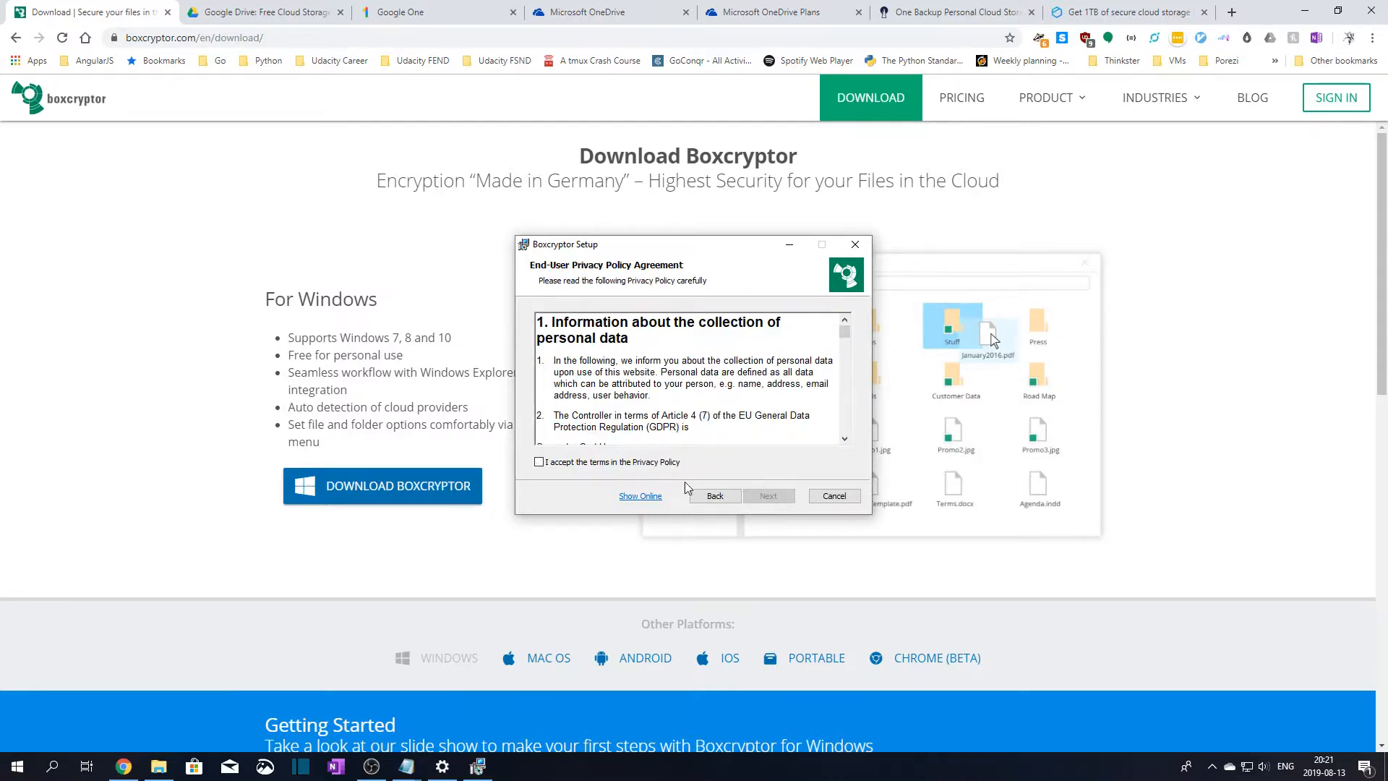
pyautogui.click(538, 461)
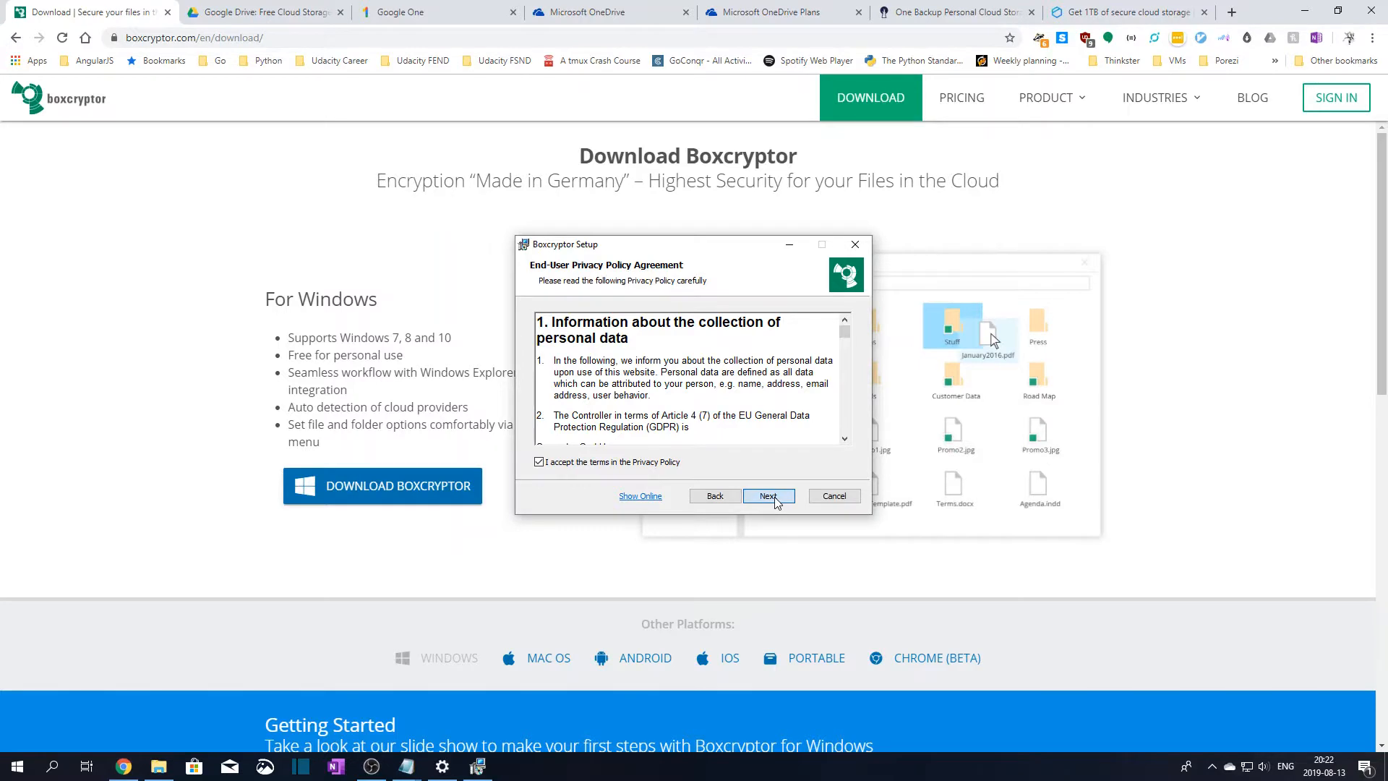
pyautogui.click(766, 495)
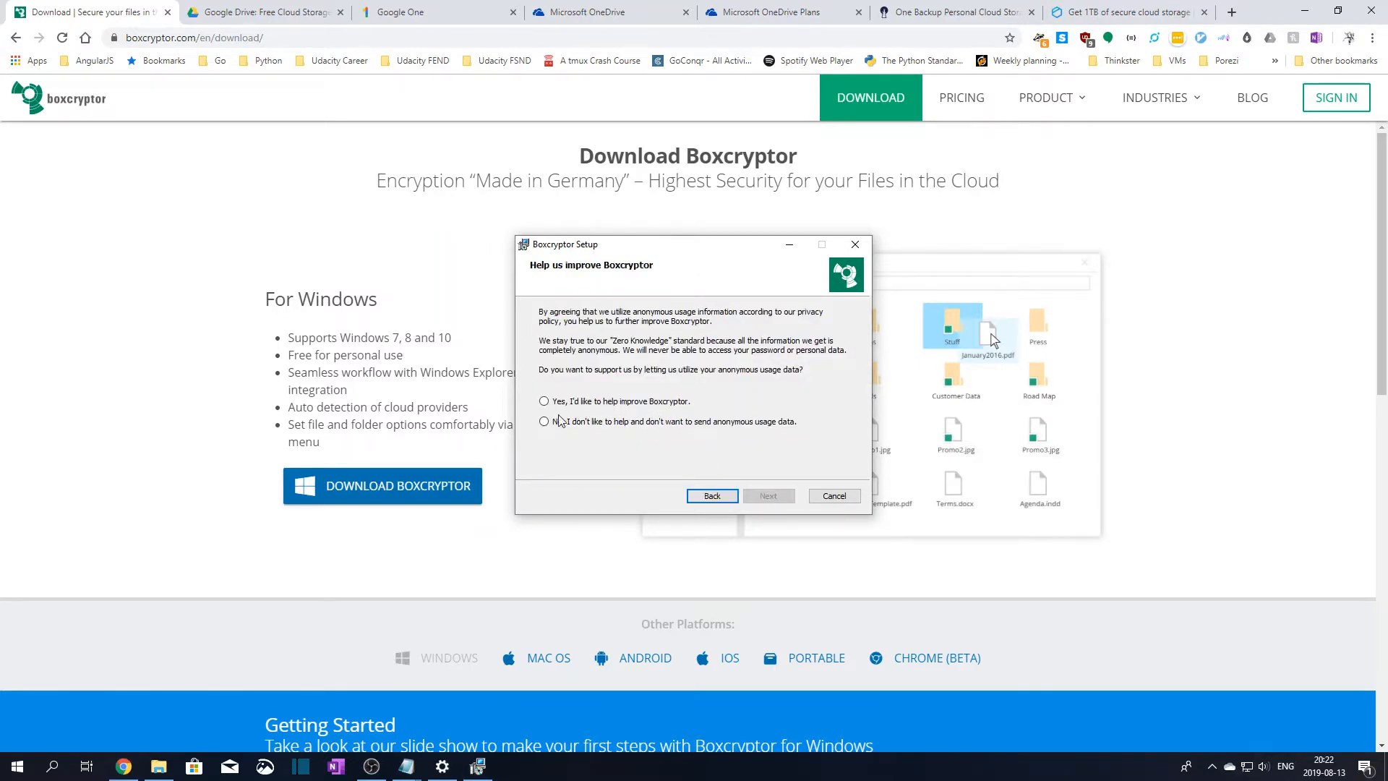
# Step: Decline sending anonymous usage data and keep the default install folder
pyautogui.click(543, 421)
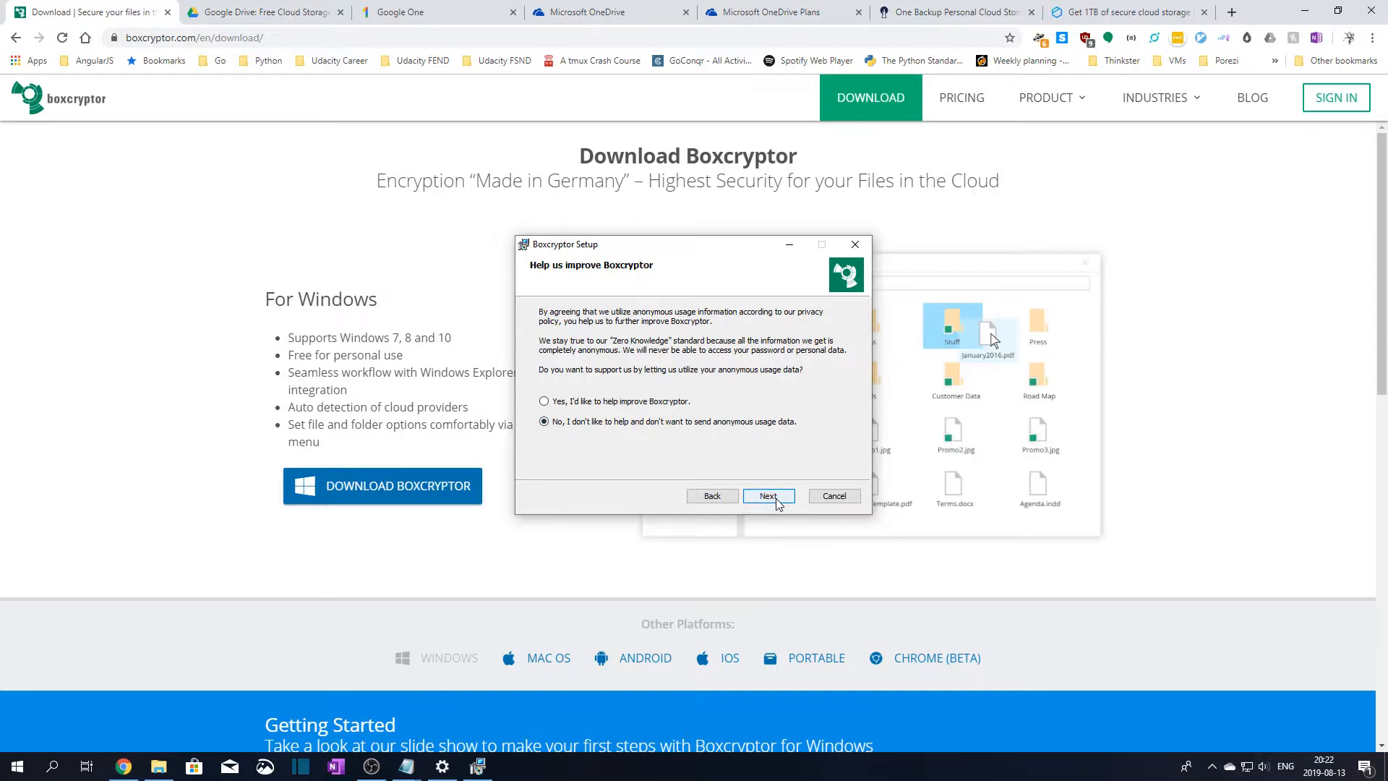
pyautogui.click(768, 496)
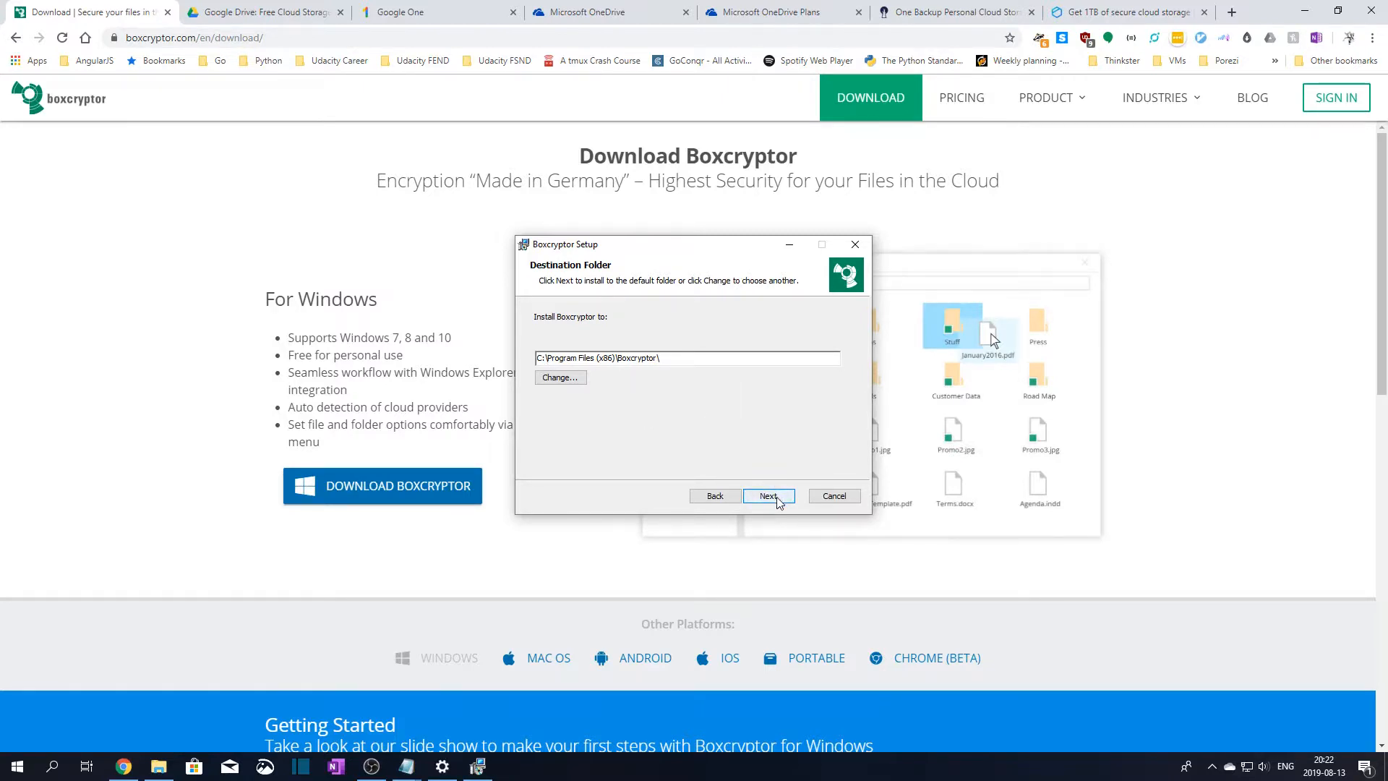
pyautogui.click(766, 496)
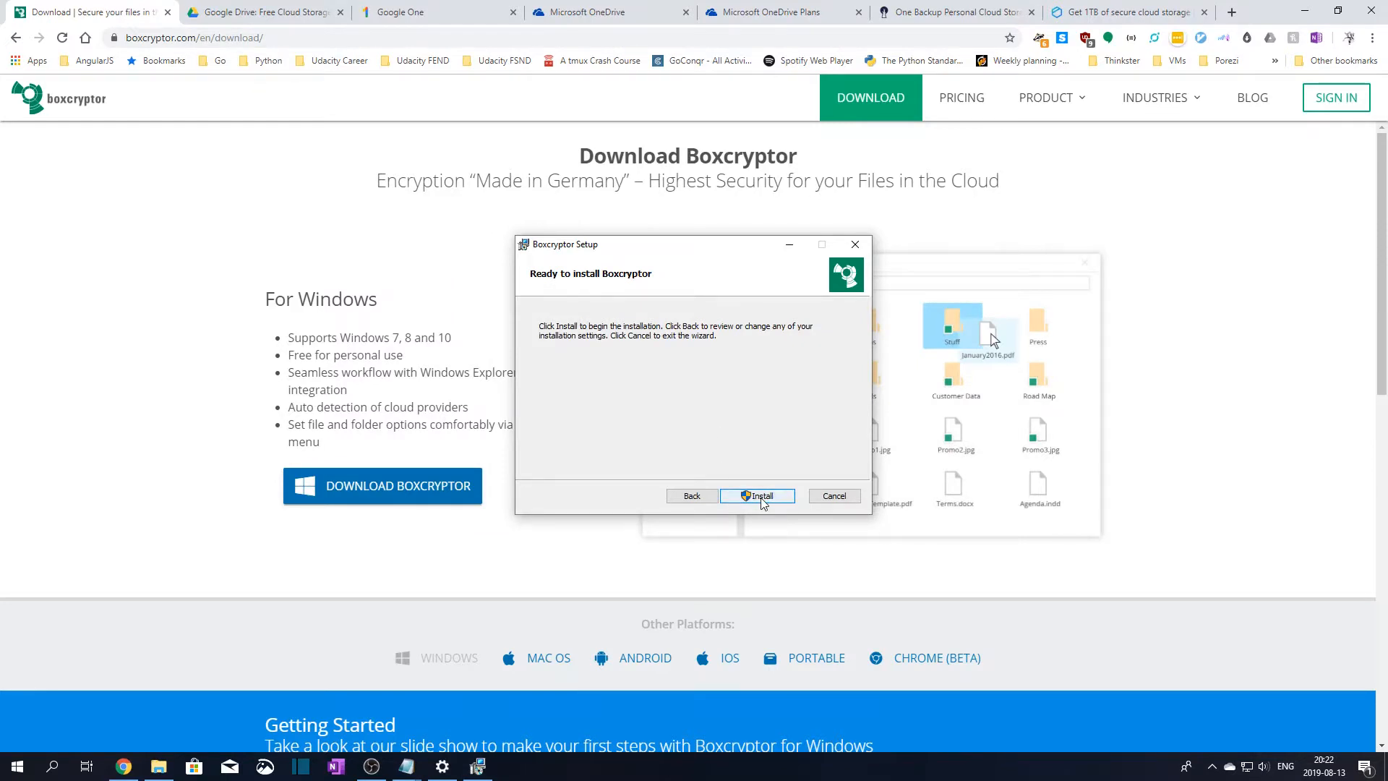
# Step: Run the Boxcryptor installation, letting setup close and restart Windows Explorer
pyautogui.click(756, 496)
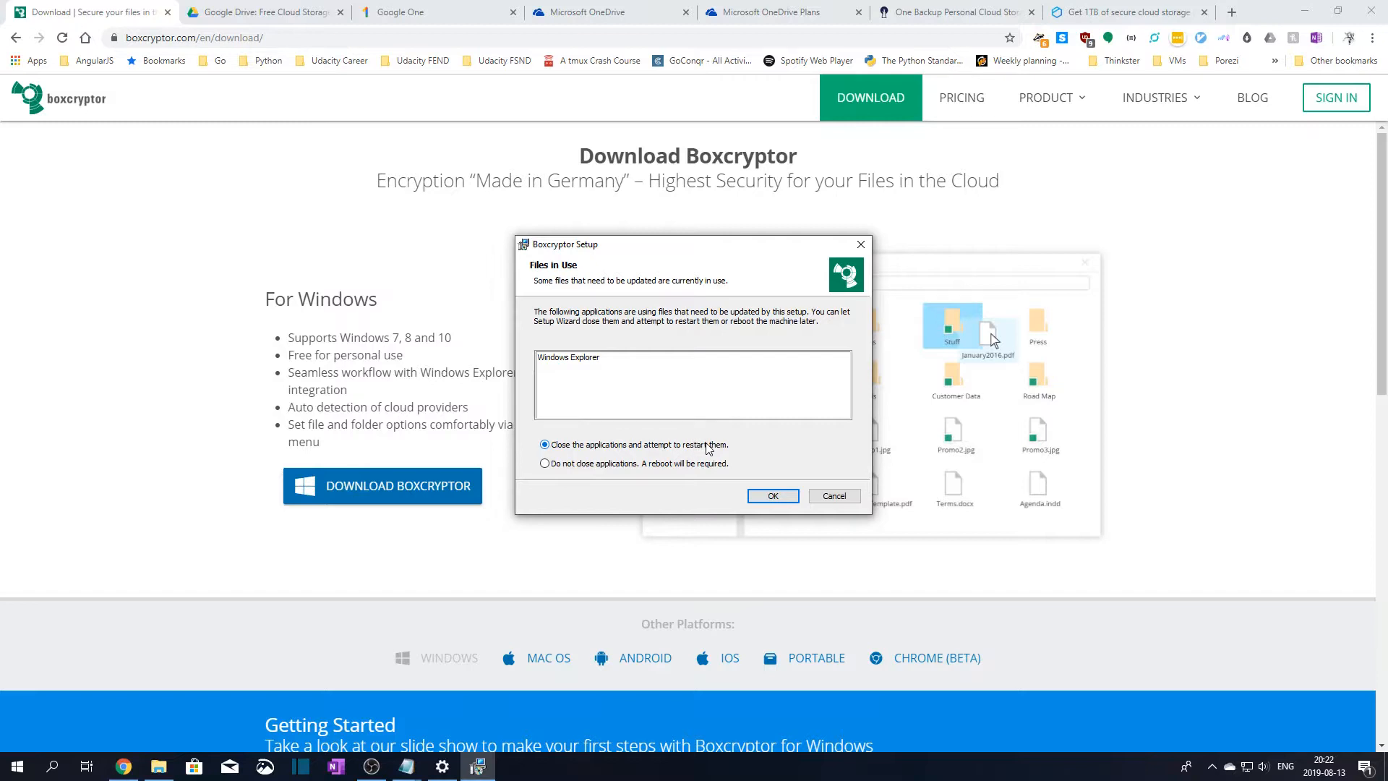
pyautogui.moveTo(768, 470)
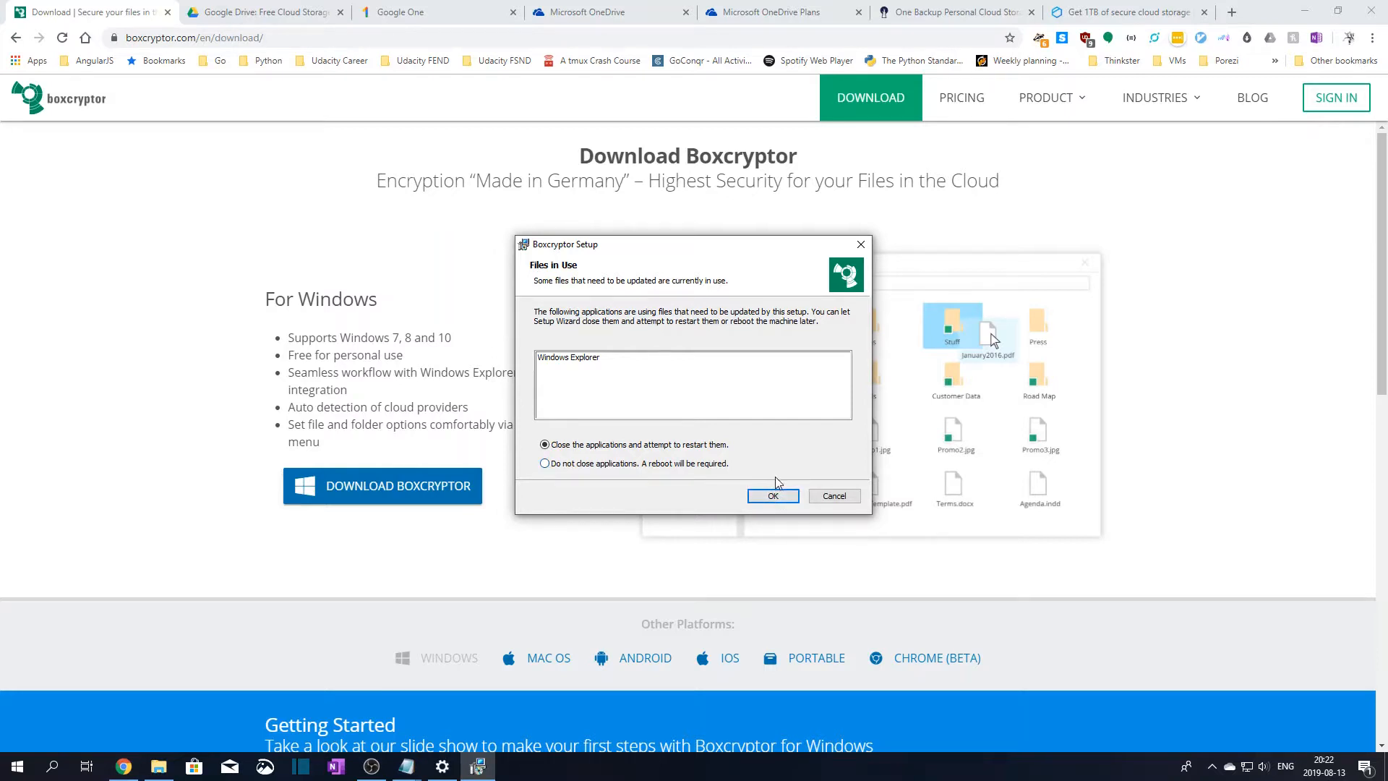
pyautogui.click(772, 495)
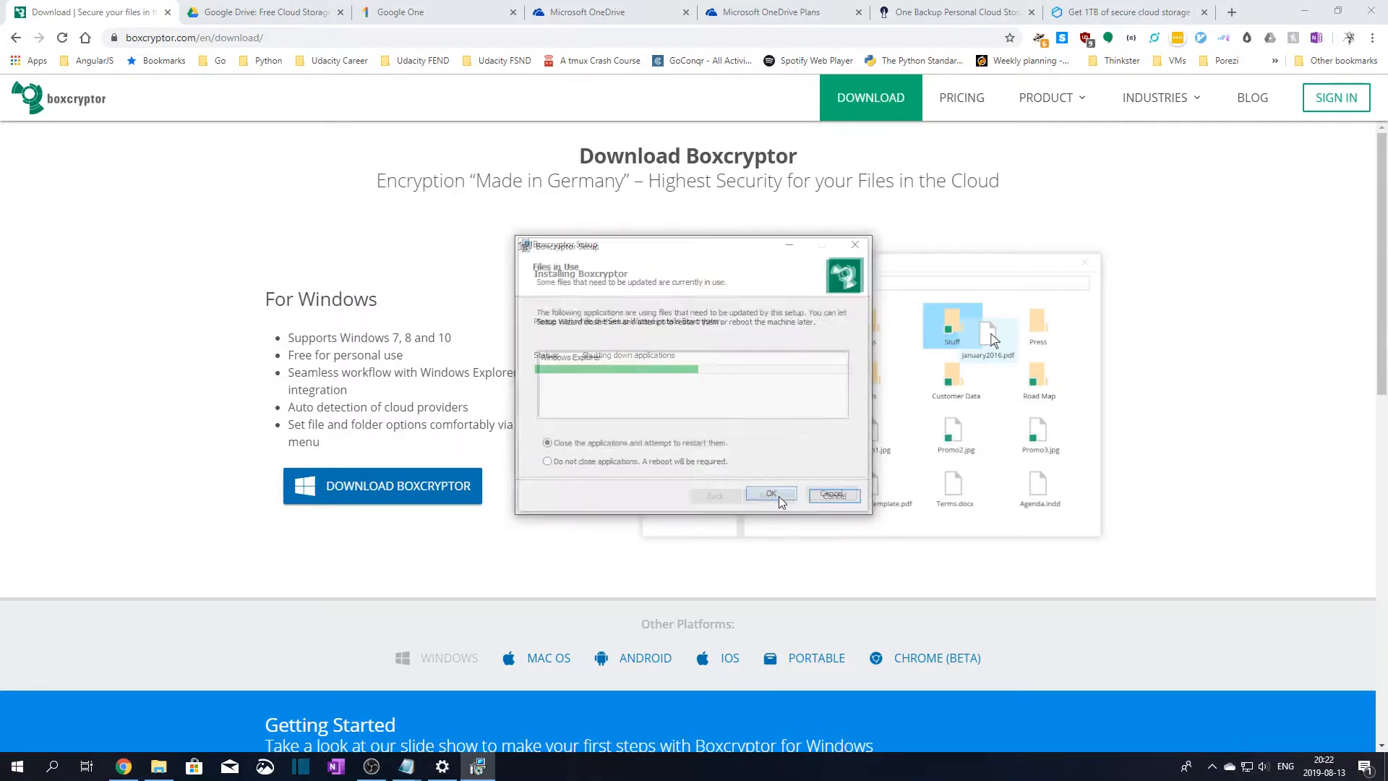
pyautogui.click(769, 493)
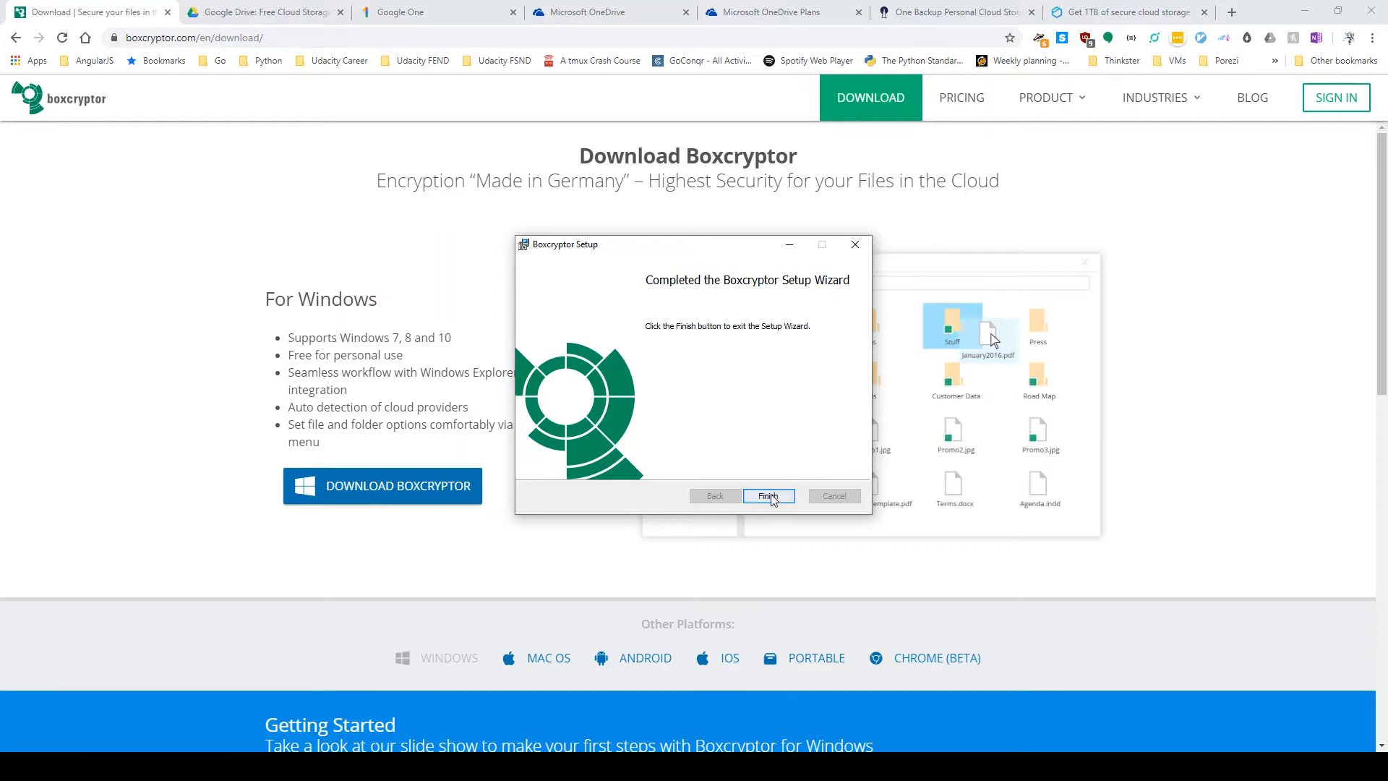
# Step: Finish the completed setup wizard so Boxcryptor's sign-in window appears
pyautogui.click(768, 496)
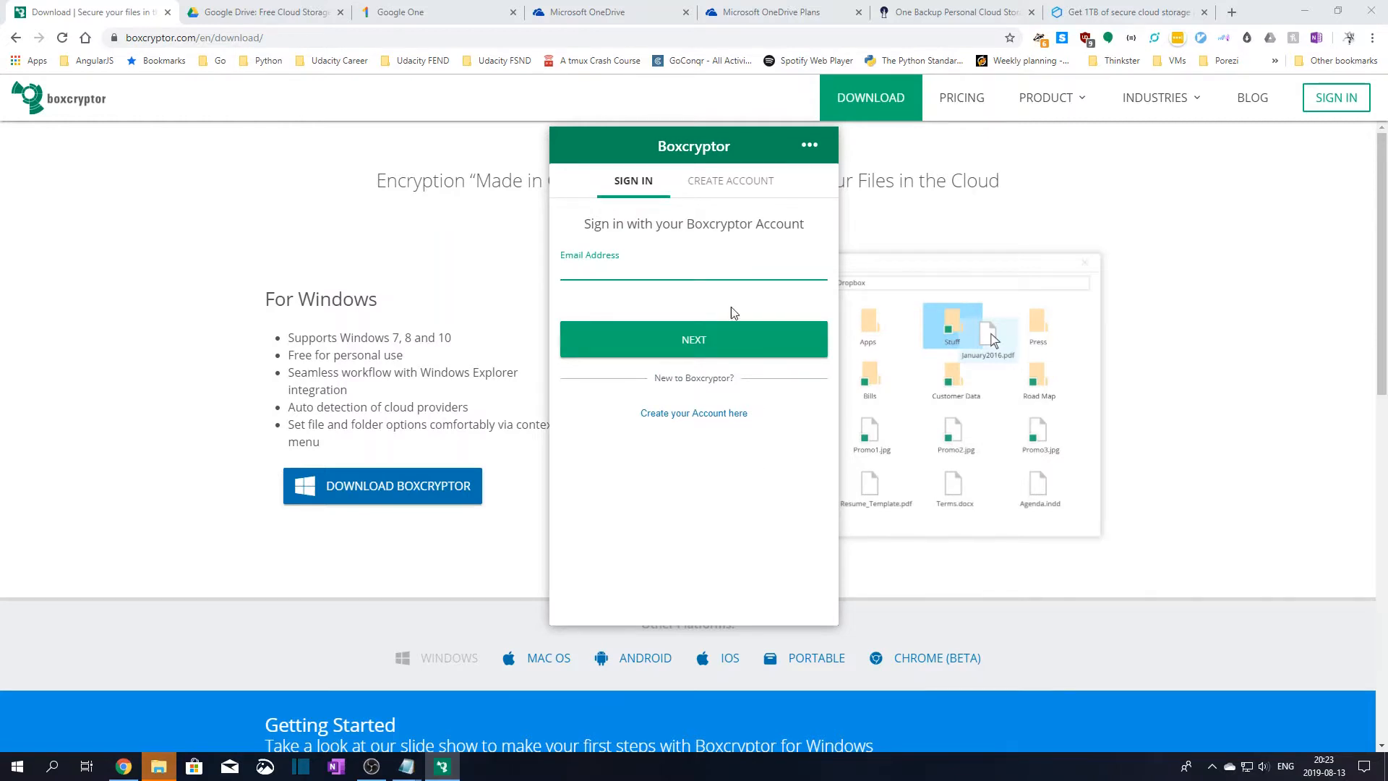
pyautogui.click(730, 181)
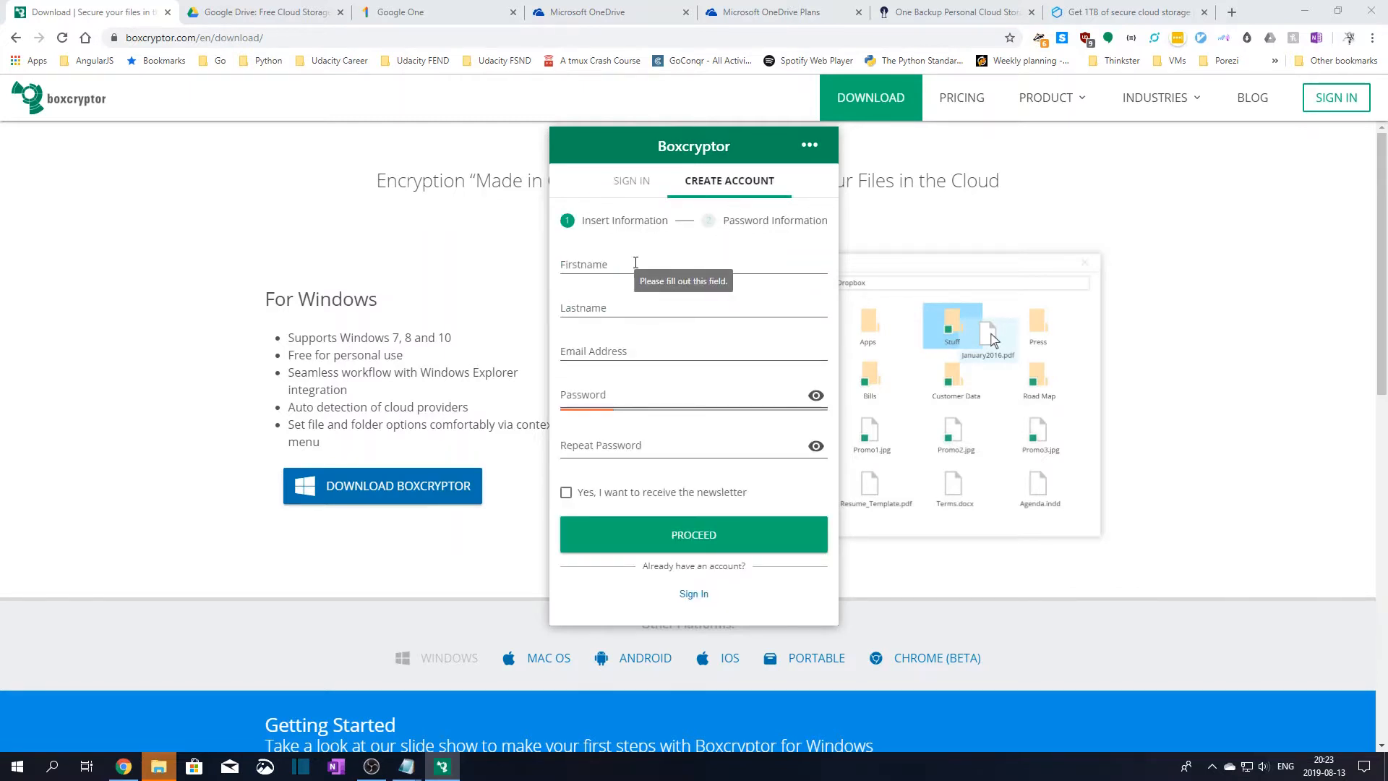
pyautogui.click(693, 263)
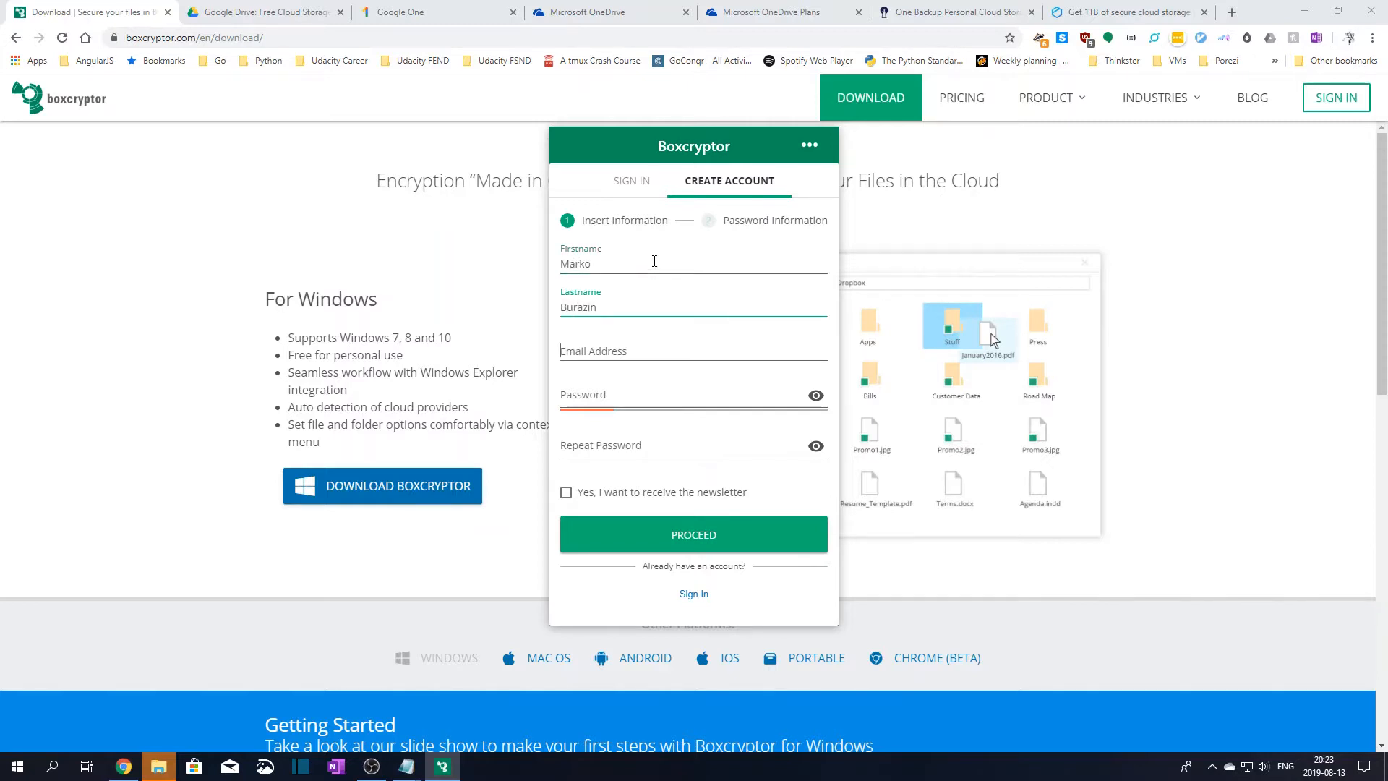
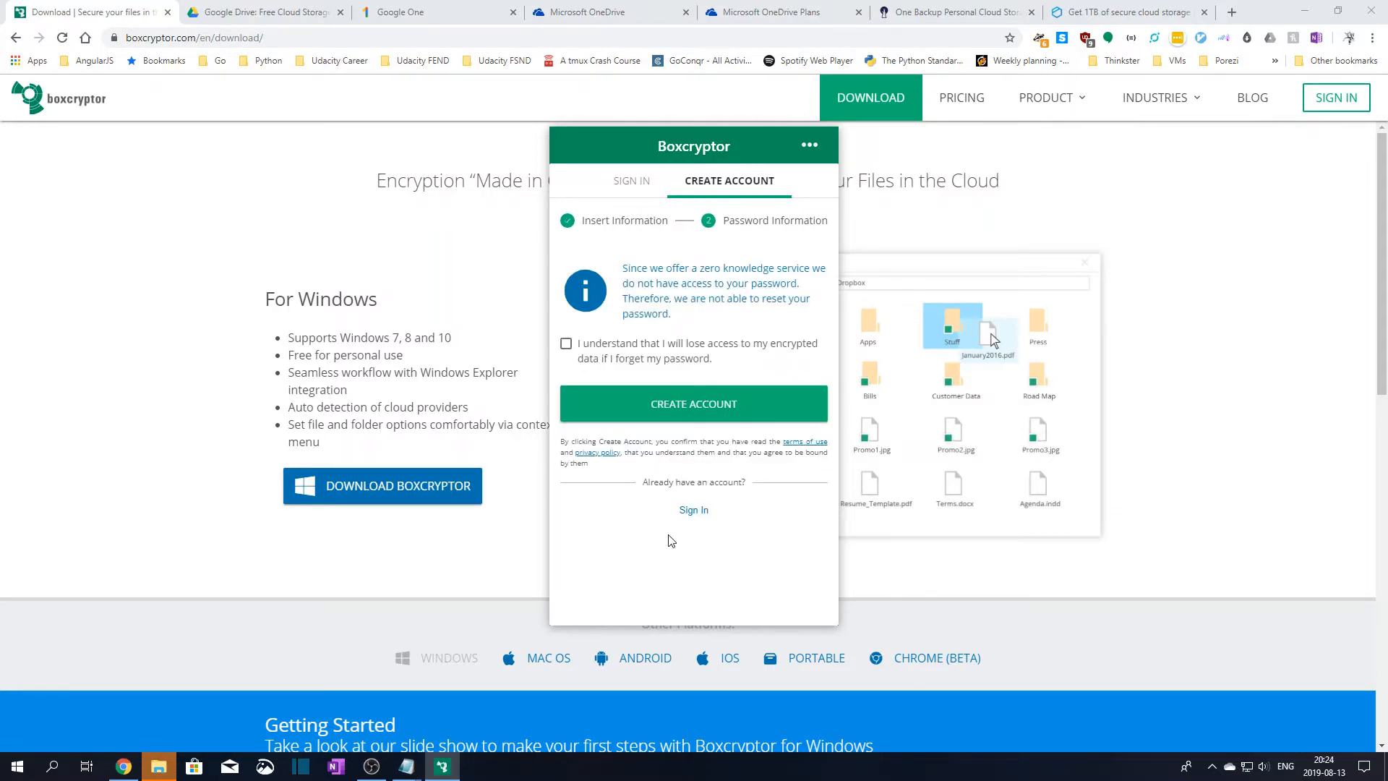
pyautogui.moveTo(661, 517)
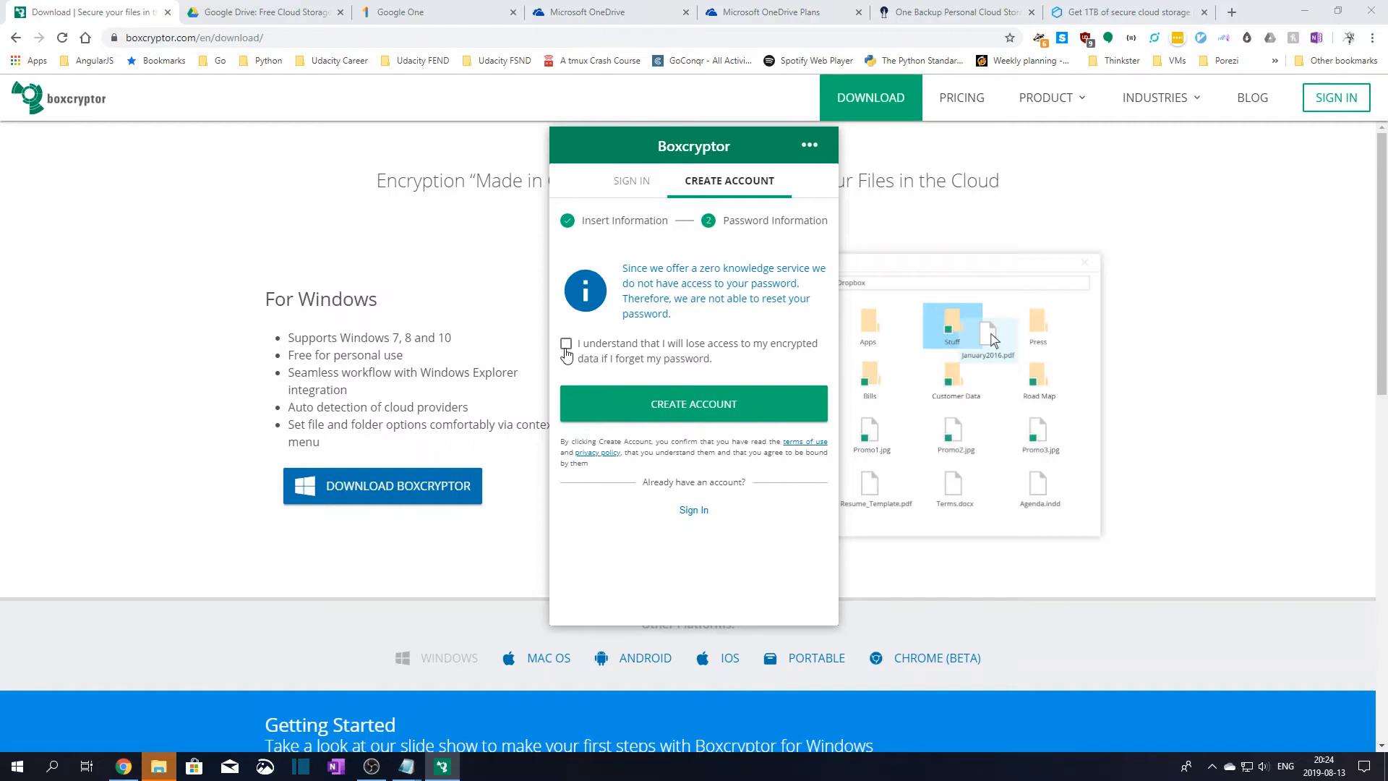
# Step: Acknowledge the forgotten-password data loss warning and create the Boxcryptor account
pyautogui.click(566, 344)
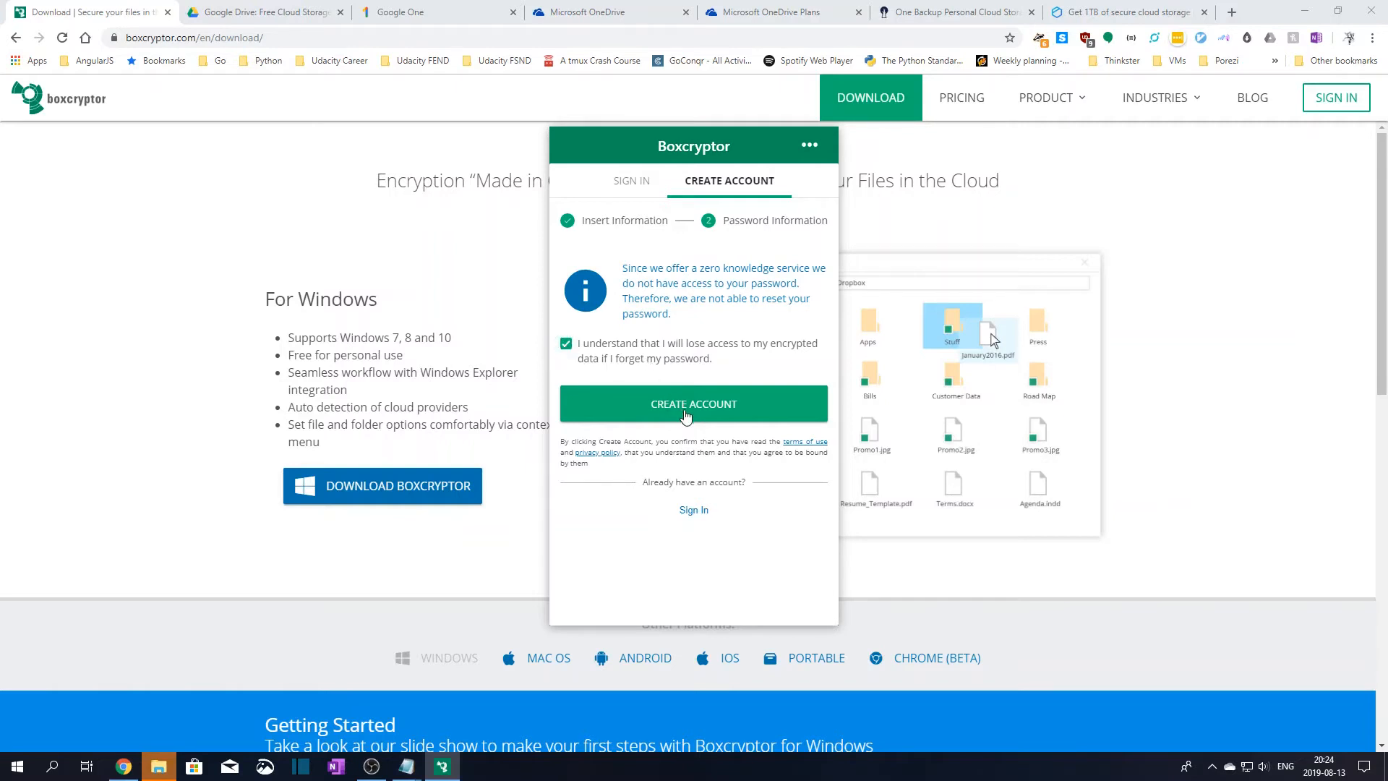
pyautogui.click(692, 403)
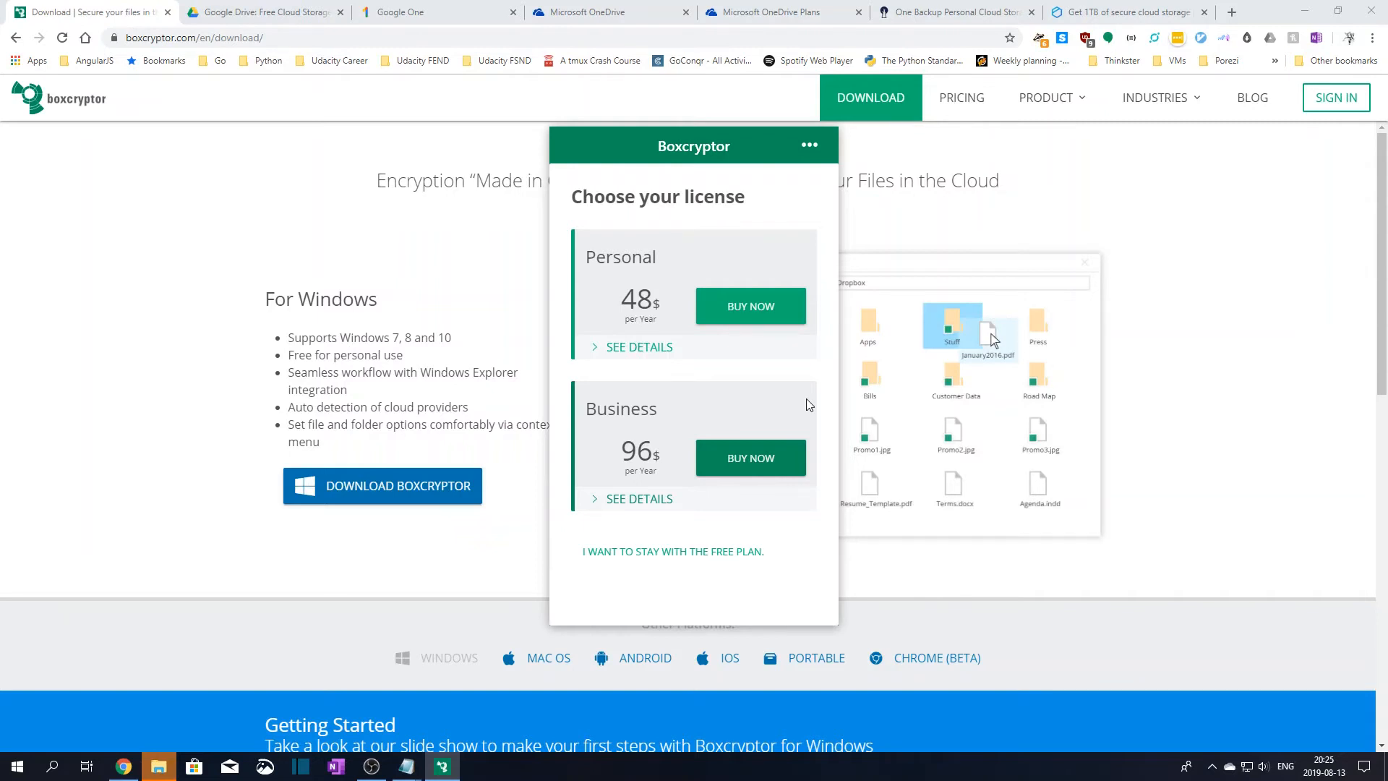
pyautogui.moveTo(626, 532)
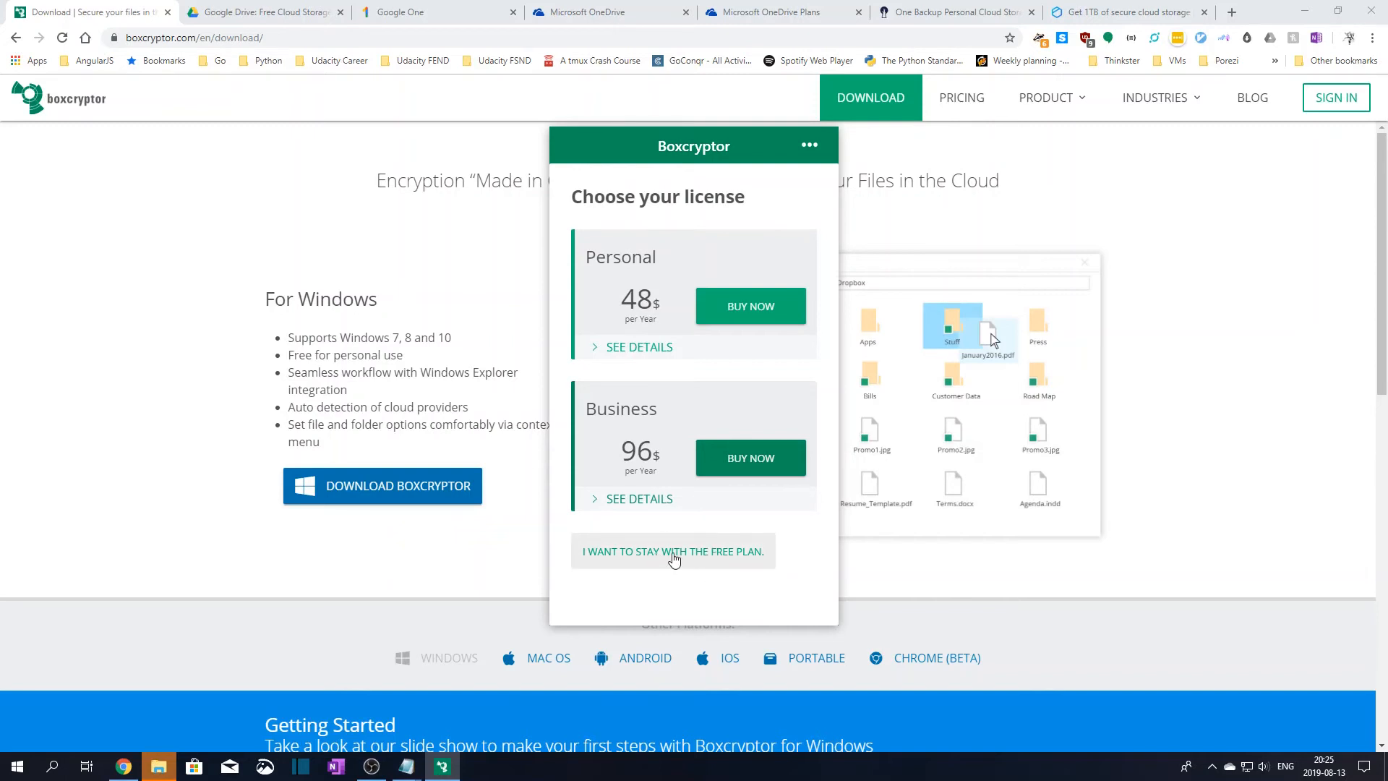
# Step: Choose 'I want to stay with the free plan' instead of a Personal or Business license
pyautogui.click(672, 551)
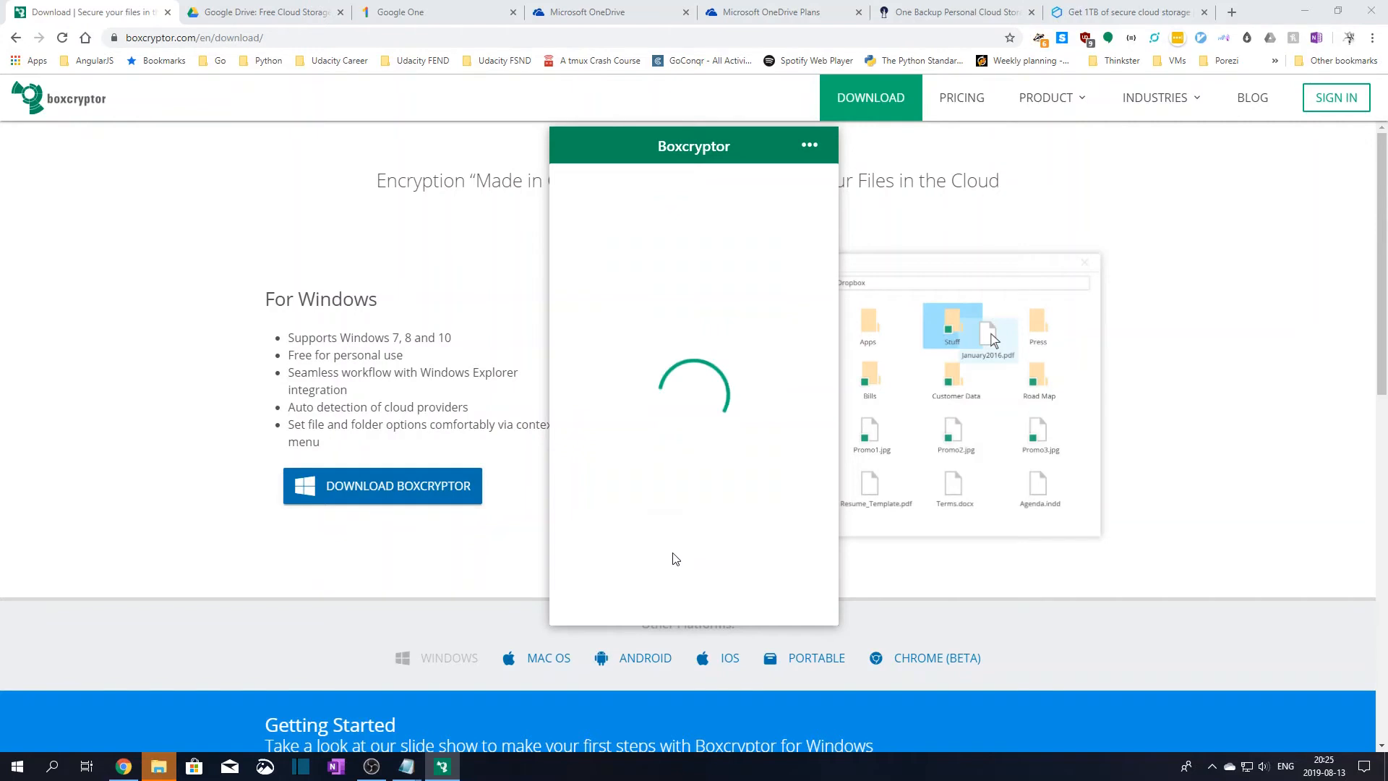